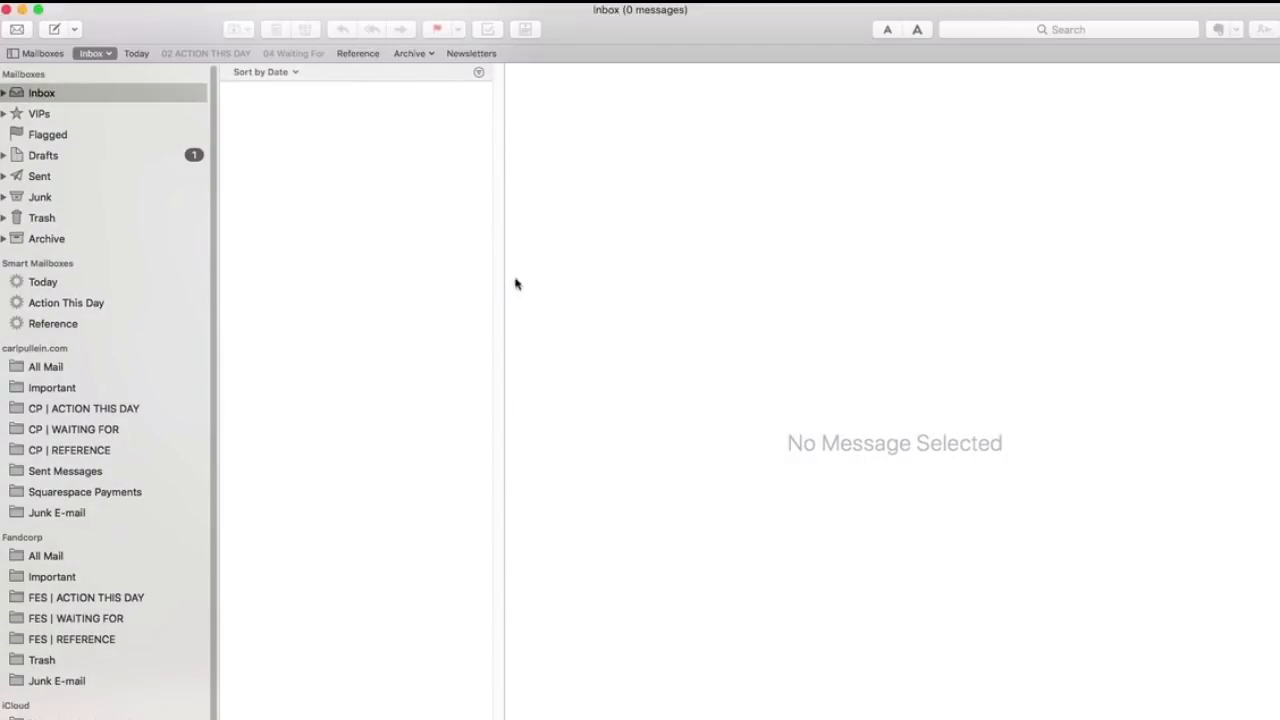
{"action": "mouse_move", "coordinate": [364, 236]}
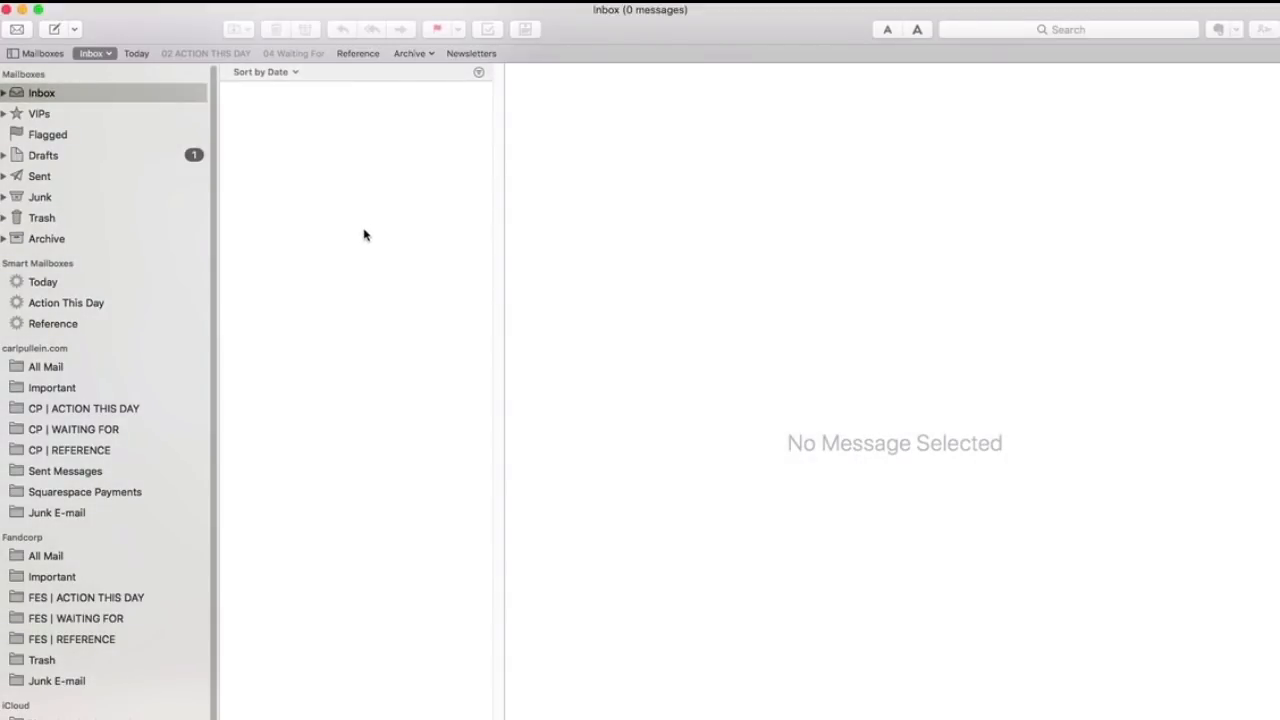
{"action": "mouse_move", "coordinate": [72, 168]}
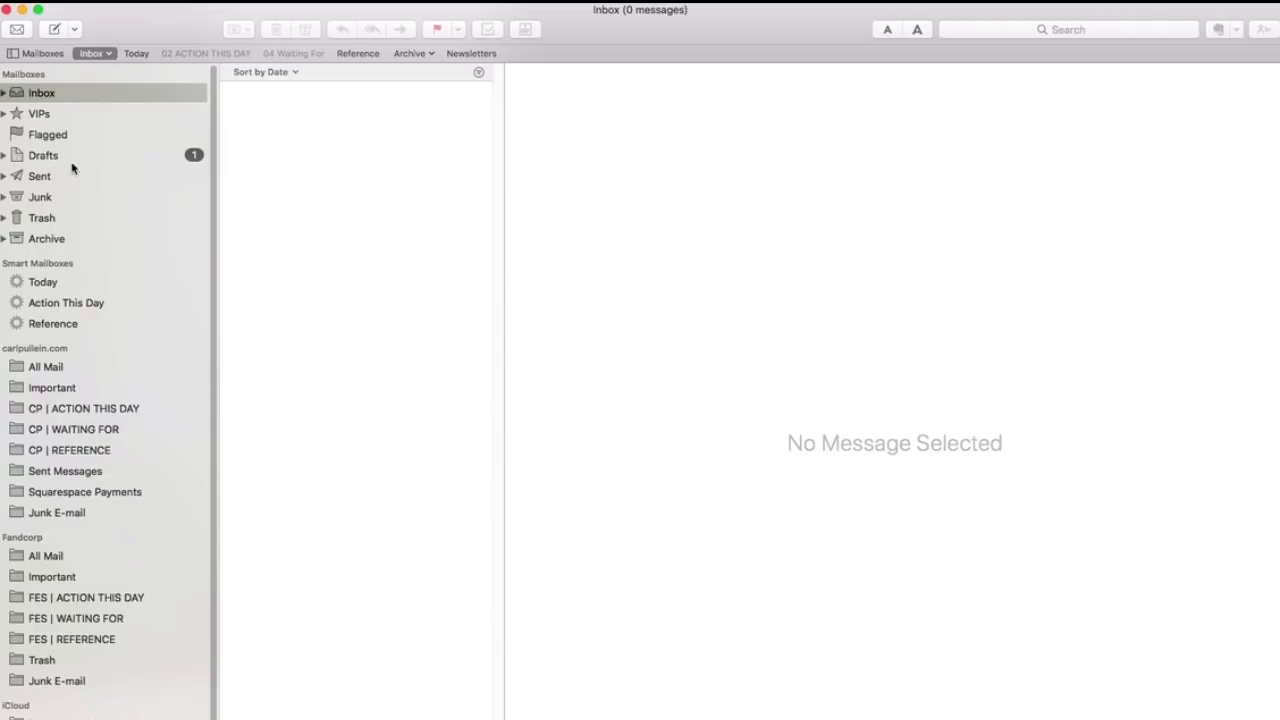
{"action": "mouse_move", "coordinate": [56, 116]}
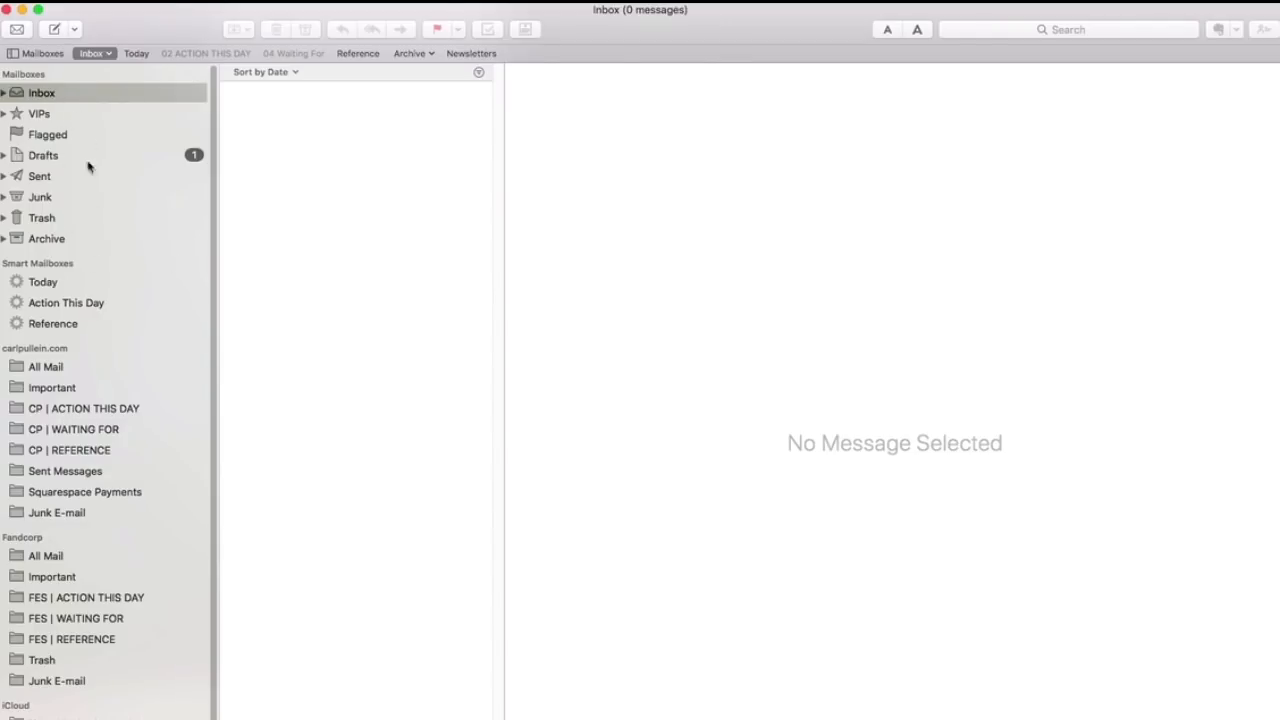
{"action": "mouse_move", "coordinate": [82, 110]}
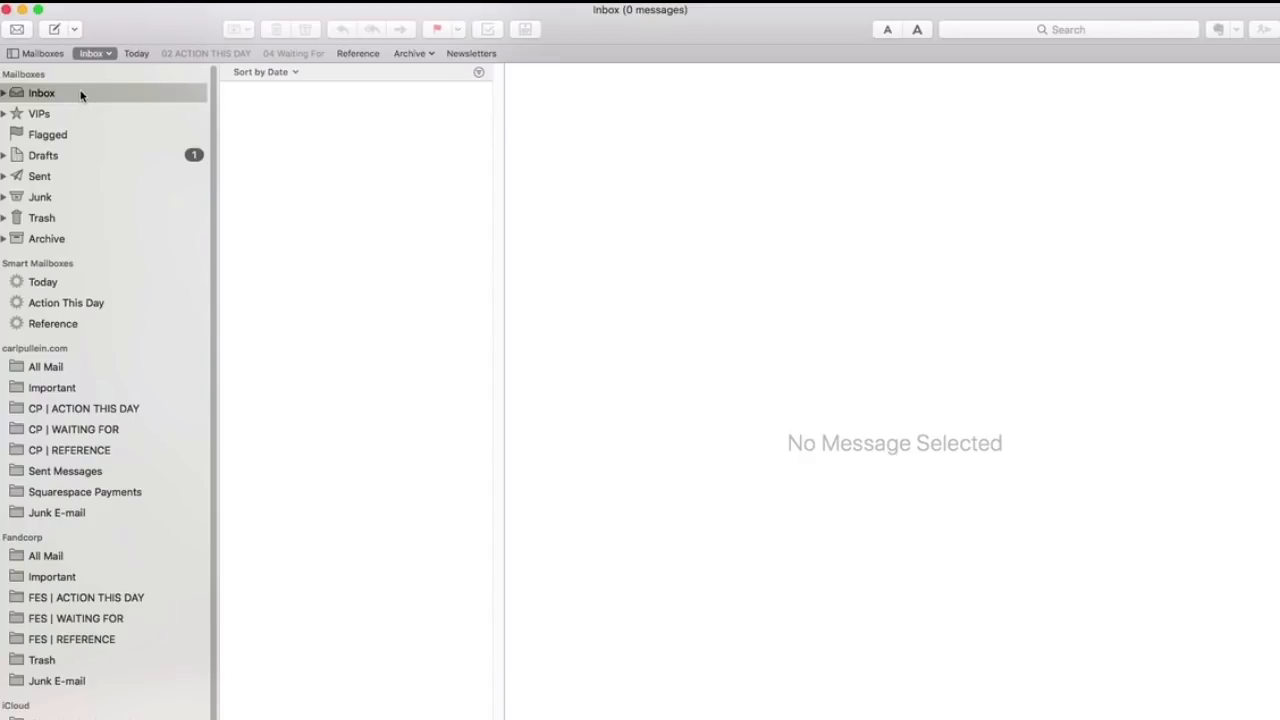
Step: Show the VIPs mailbox, then expand and collapse the Archive mailbox's account folders
{"action": "left_click", "coordinate": [40, 112]}
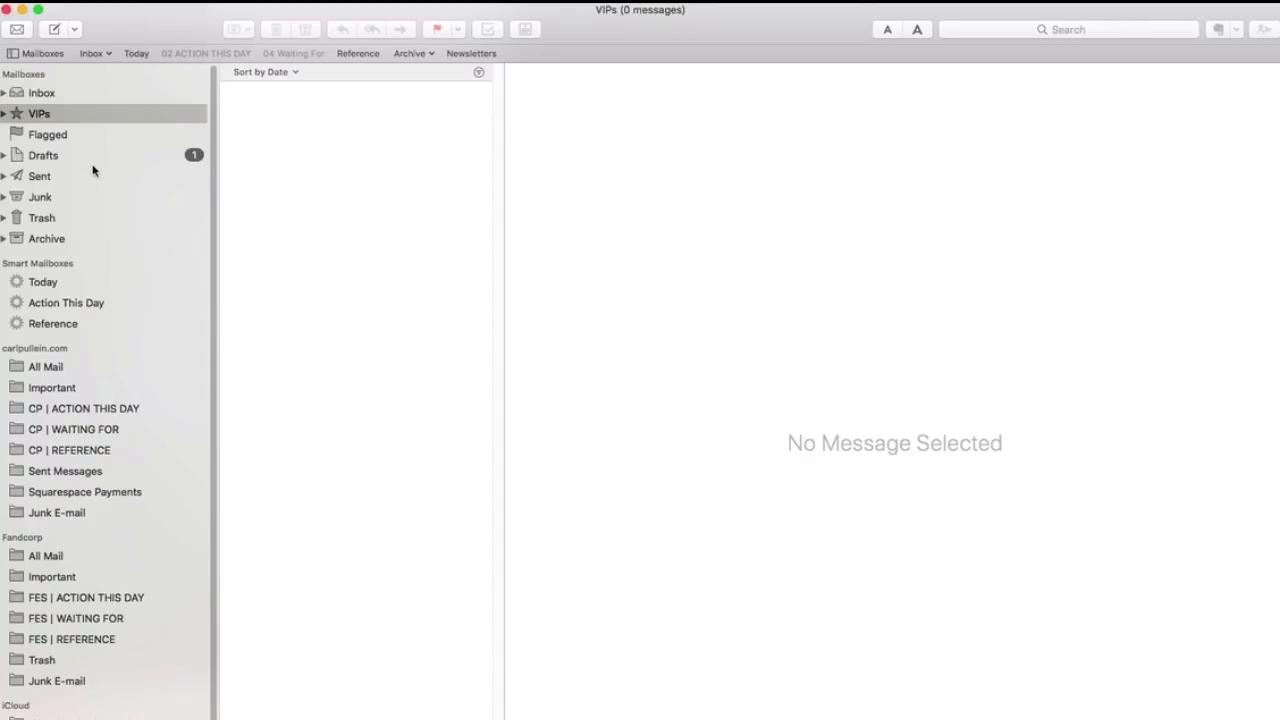
{"action": "left_click", "coordinate": [6, 238]}
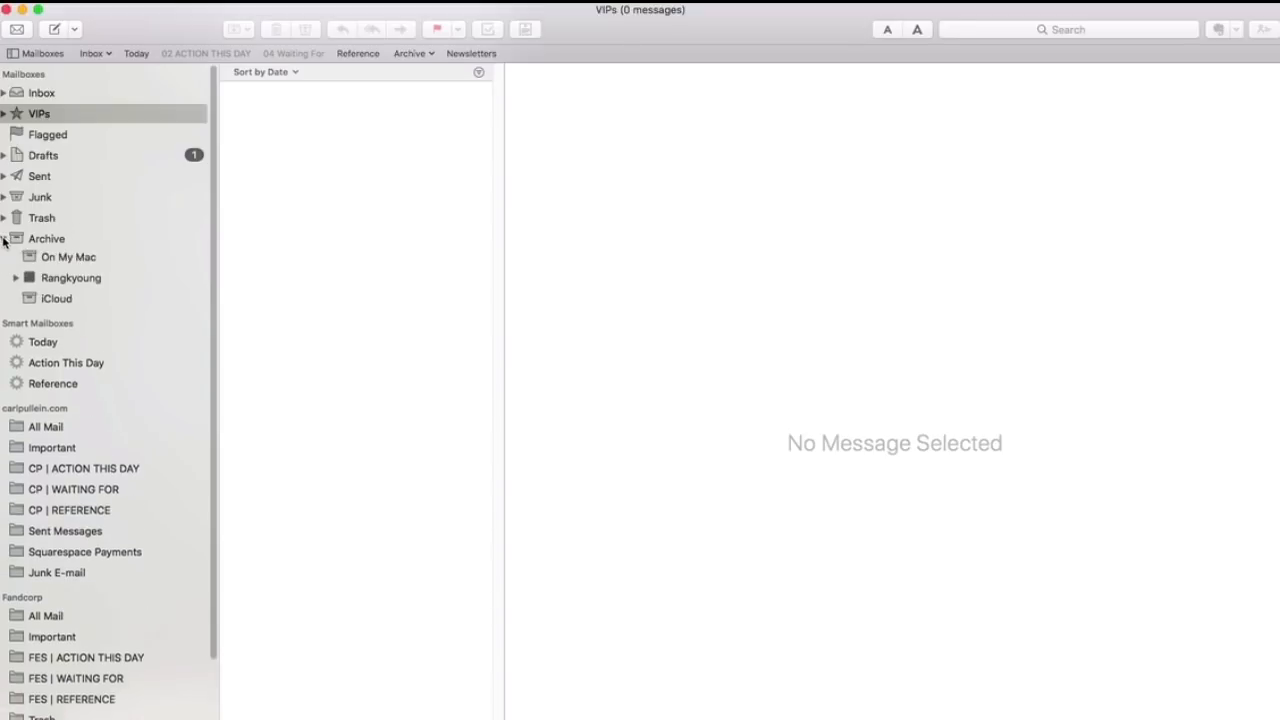
{"action": "left_click", "coordinate": [4, 238]}
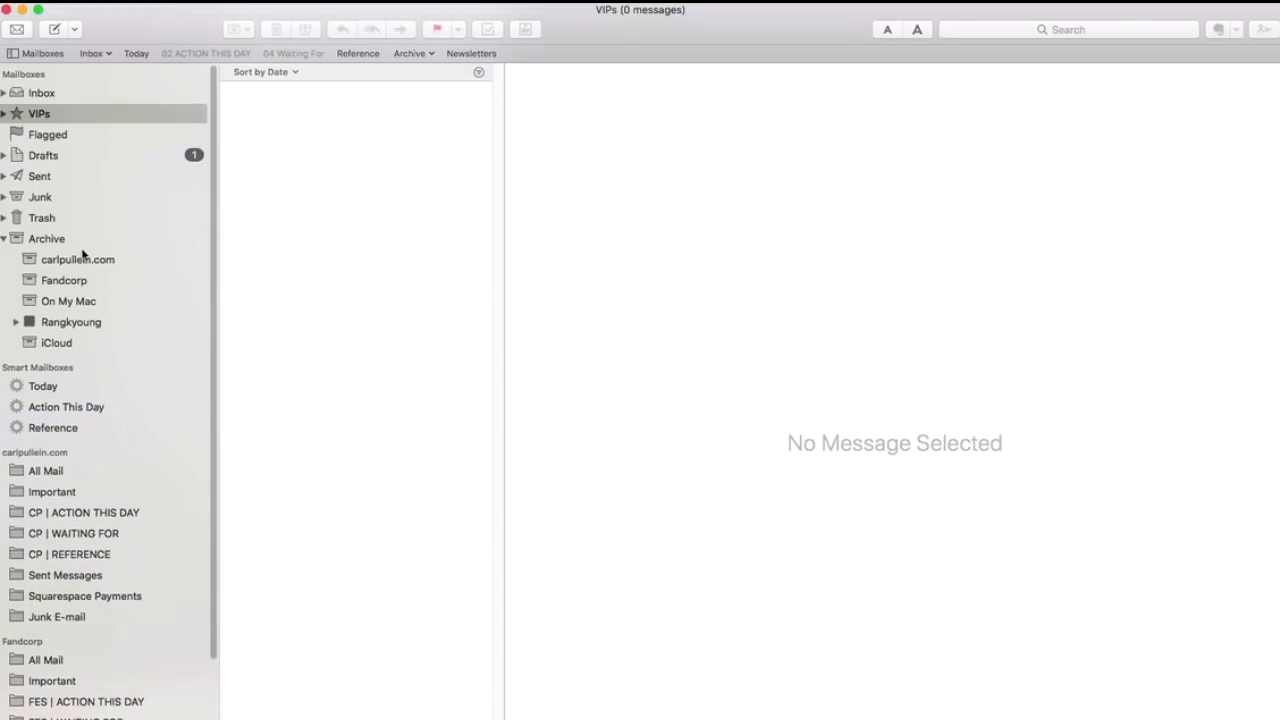
{"action": "mouse_move", "coordinate": [96, 322]}
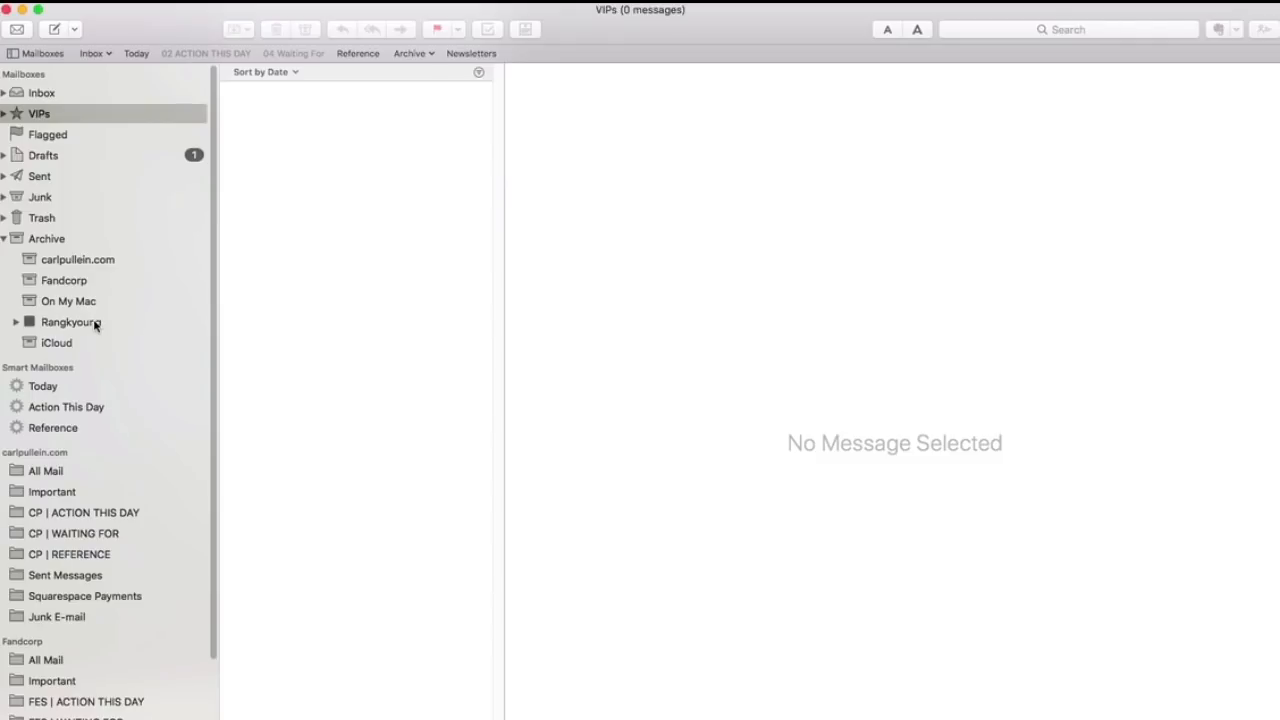
{"action": "left_click", "coordinate": [4, 238]}
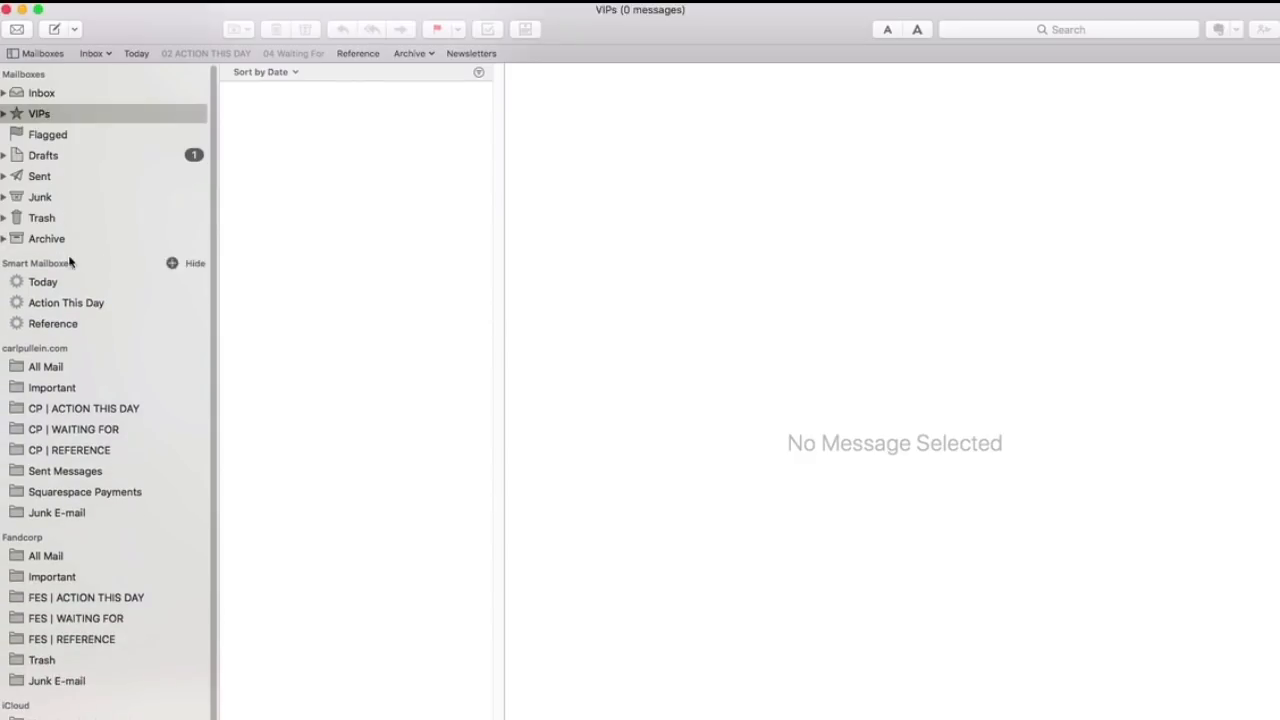
{"action": "mouse_move", "coordinate": [96, 252]}
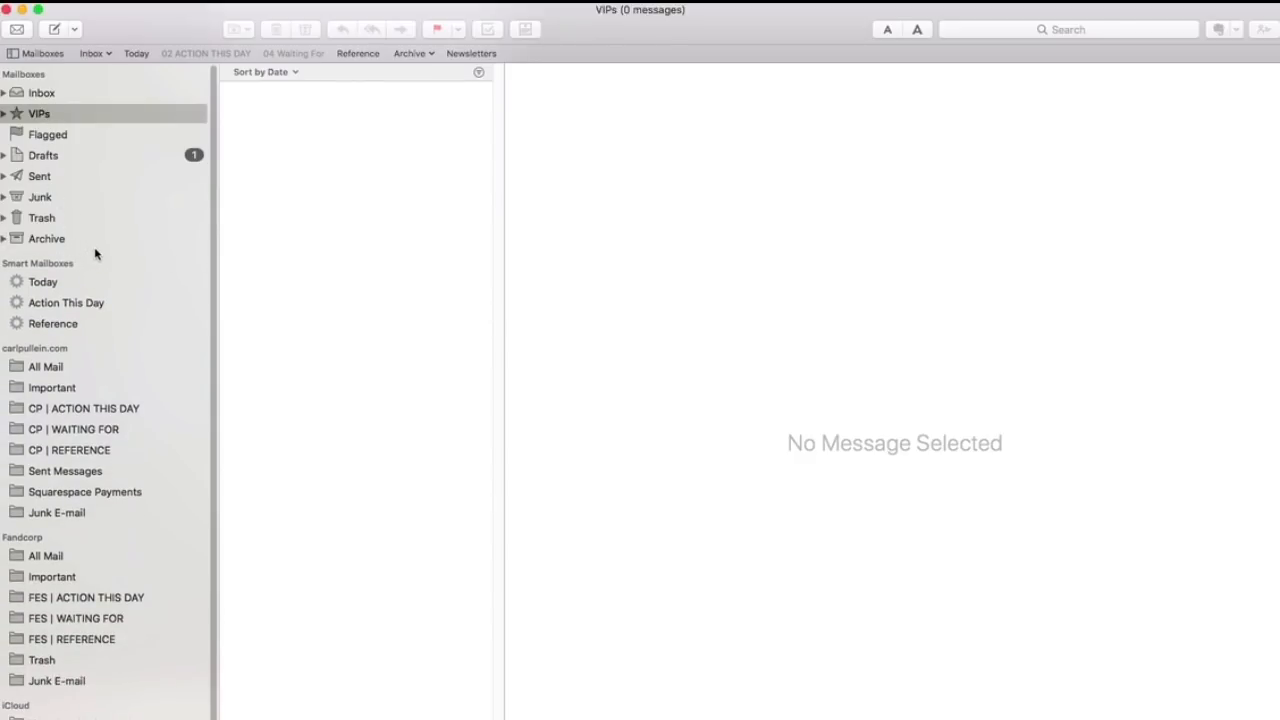
{"action": "mouse_move", "coordinate": [126, 170]}
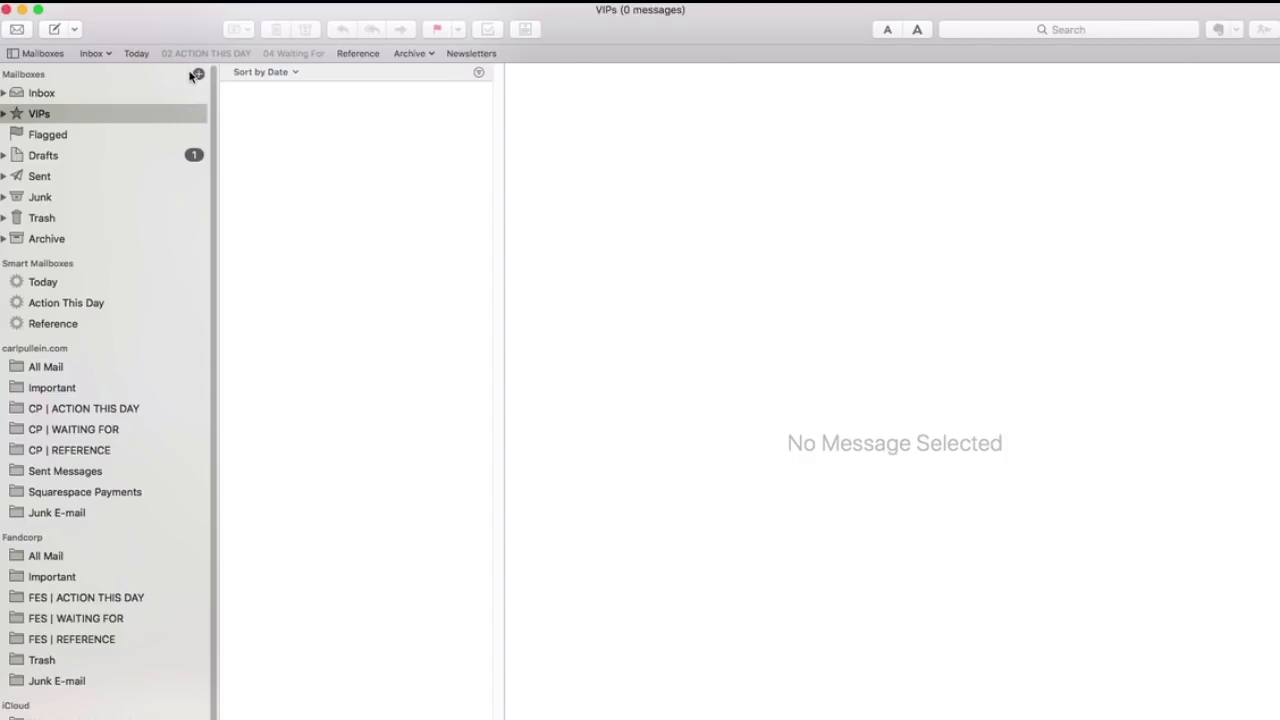
{"action": "mouse_move", "coordinate": [24, 284]}
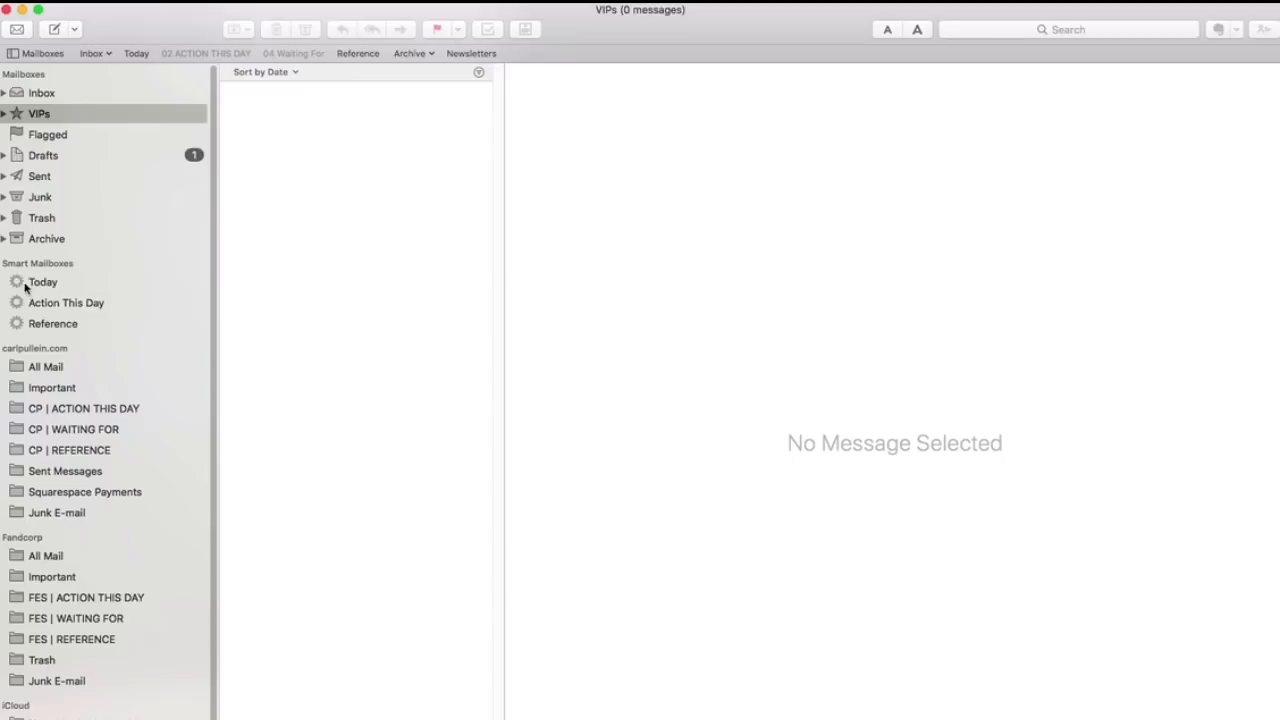
{"action": "mouse_move", "coordinate": [80, 340]}
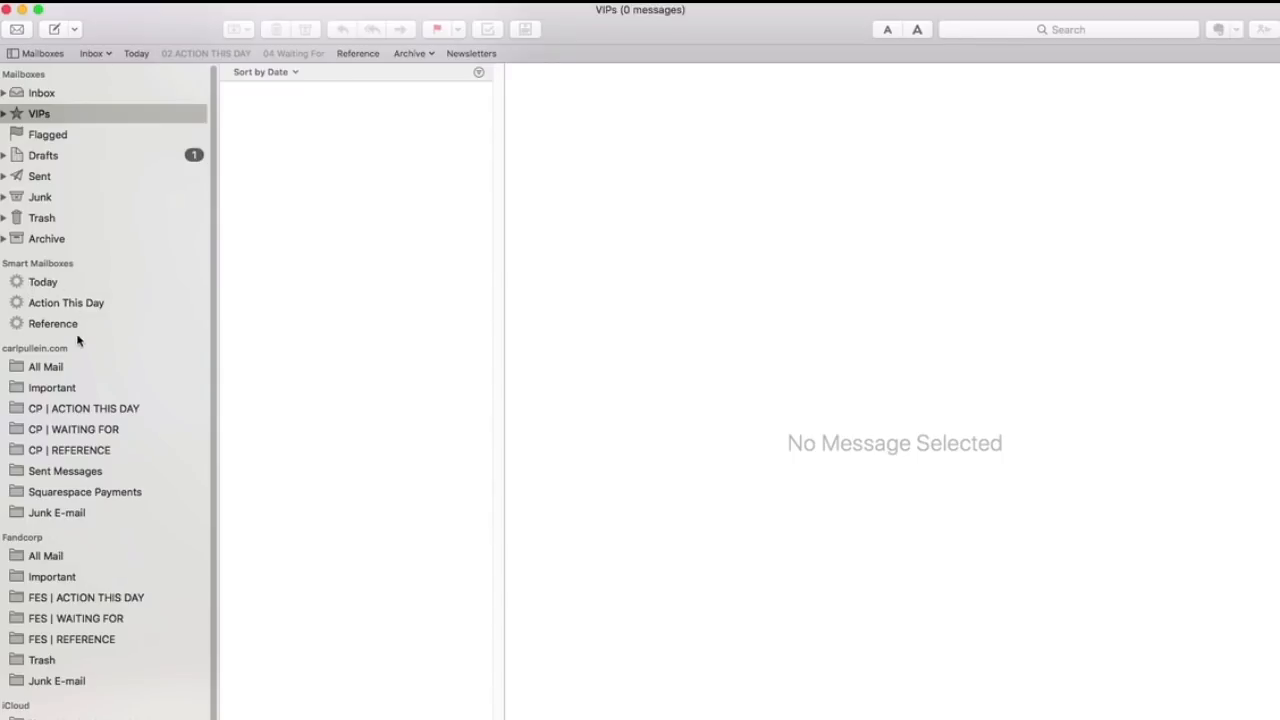
{"action": "mouse_move", "coordinate": [64, 300]}
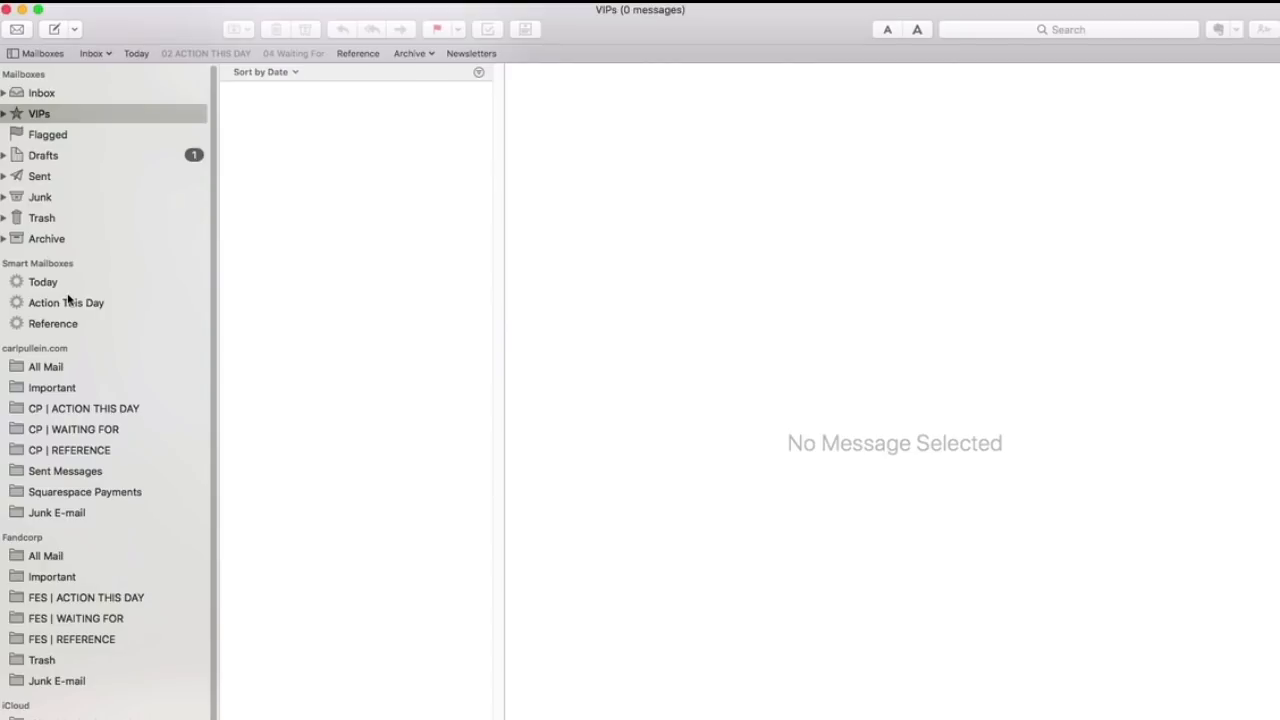
Step: Visit the Today smart mailbox, then show Action This Day with its three messages
{"action": "left_click", "coordinate": [44, 280]}
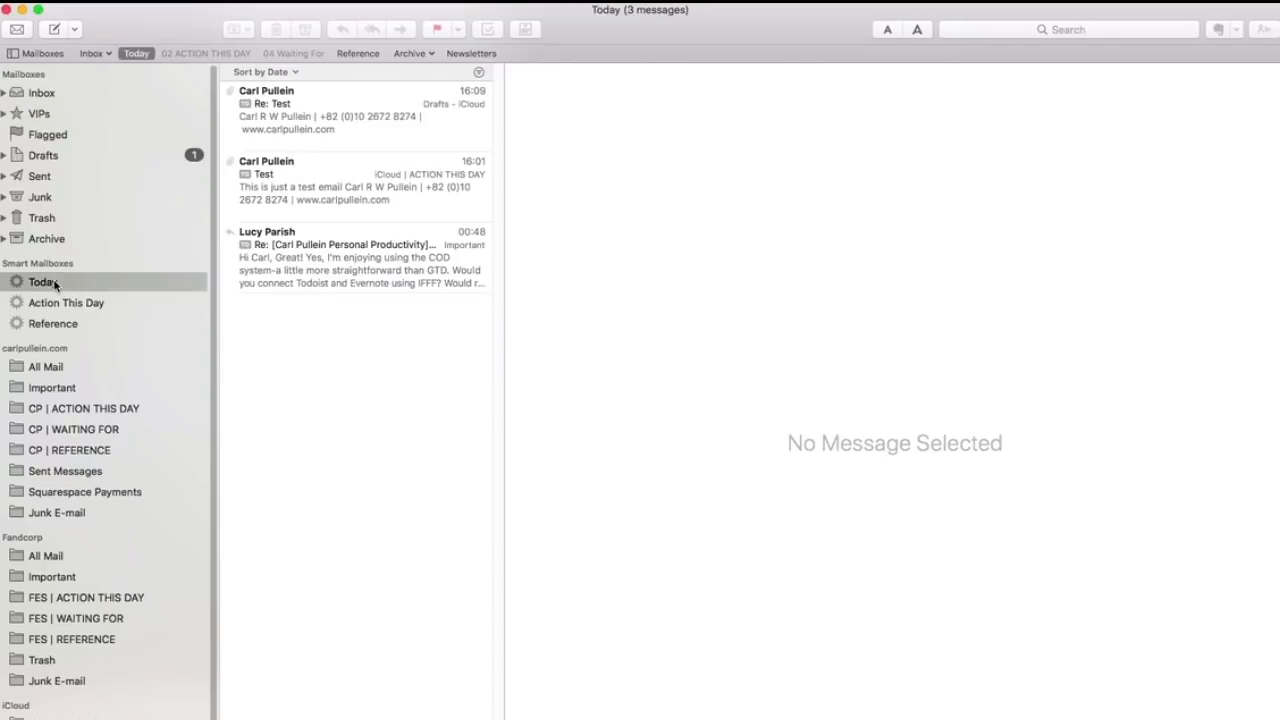
{"action": "mouse_move", "coordinate": [128, 318]}
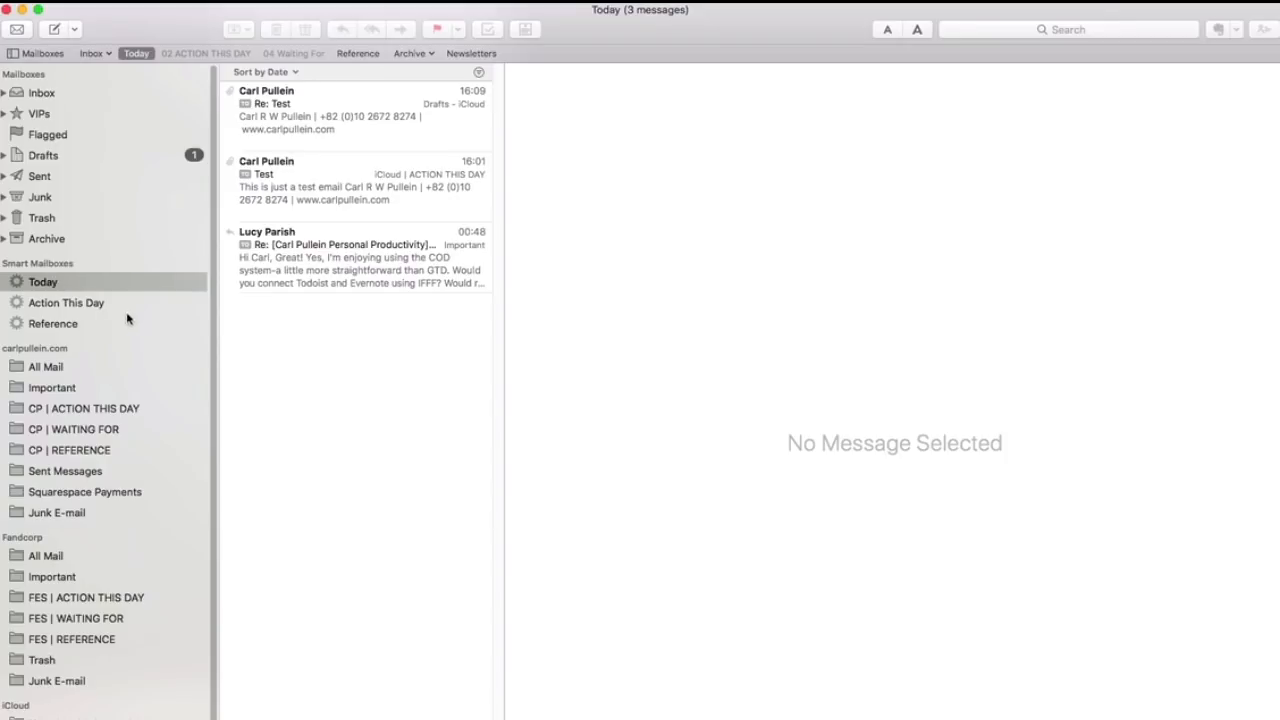
{"action": "mouse_move", "coordinate": [308, 368]}
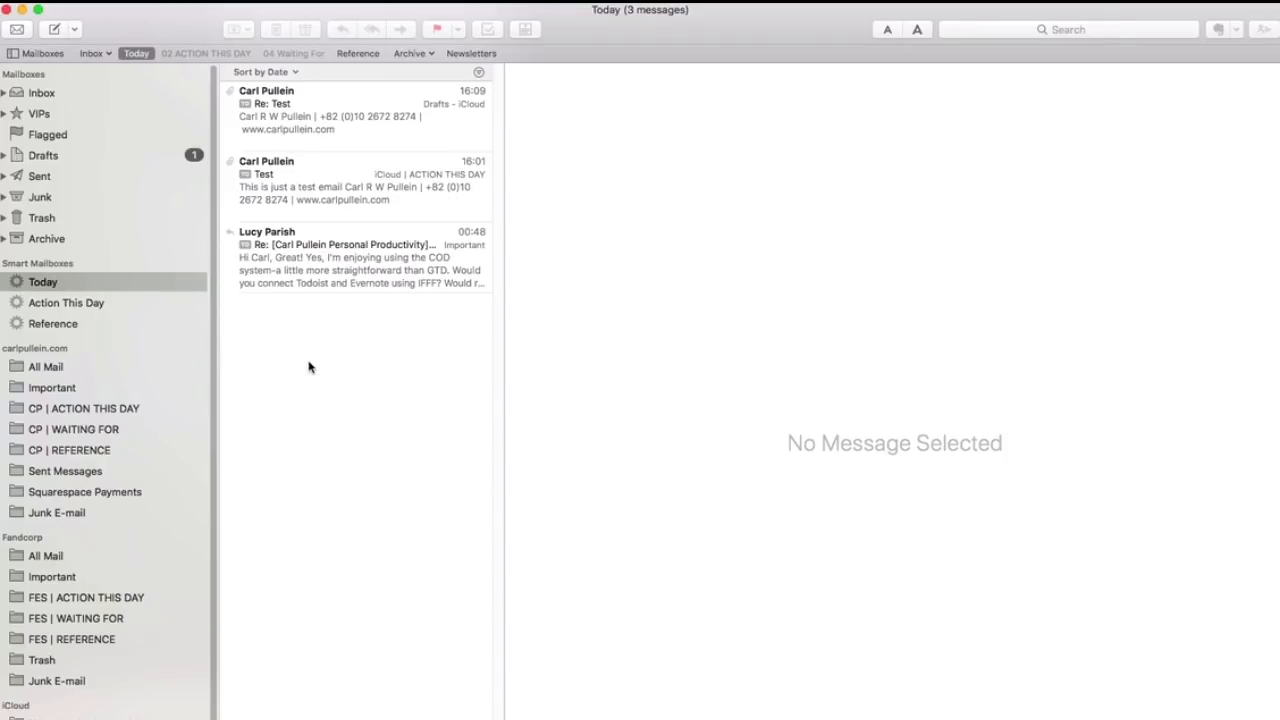
{"action": "mouse_move", "coordinate": [308, 124]}
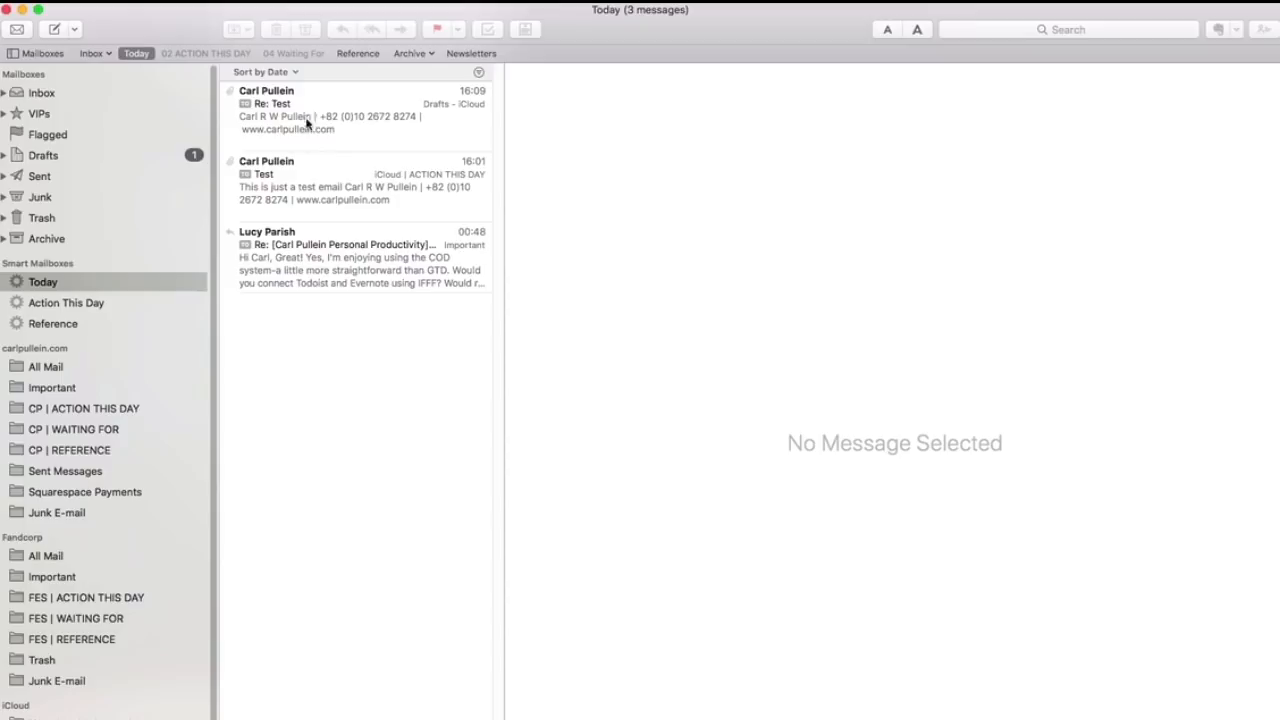
{"action": "mouse_move", "coordinate": [352, 228]}
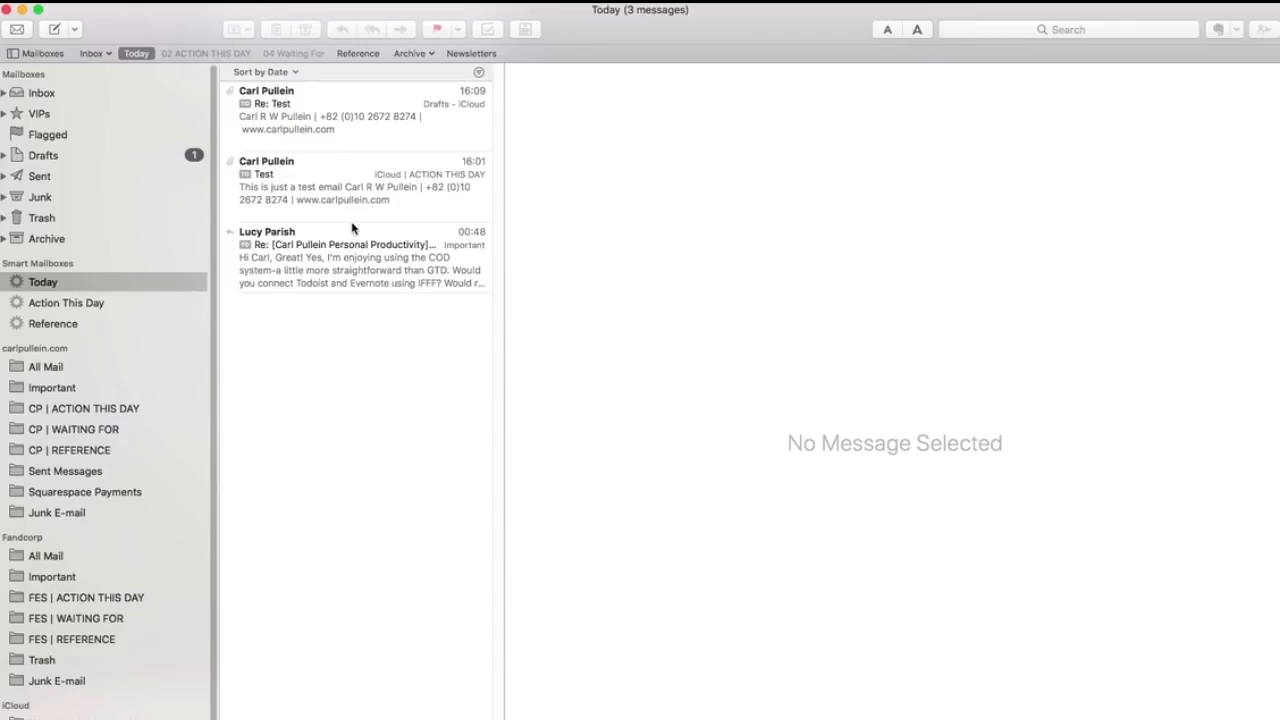
{"action": "mouse_move", "coordinate": [344, 164]}
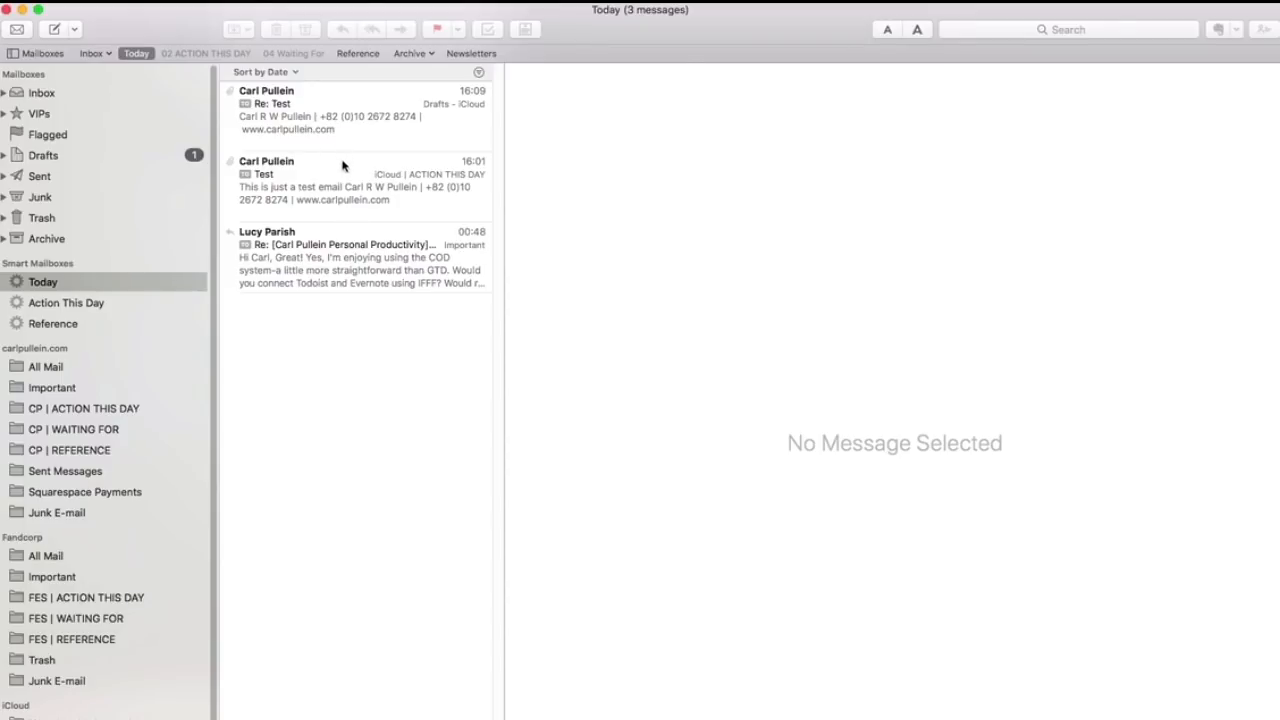
{"action": "mouse_move", "coordinate": [346, 188]}
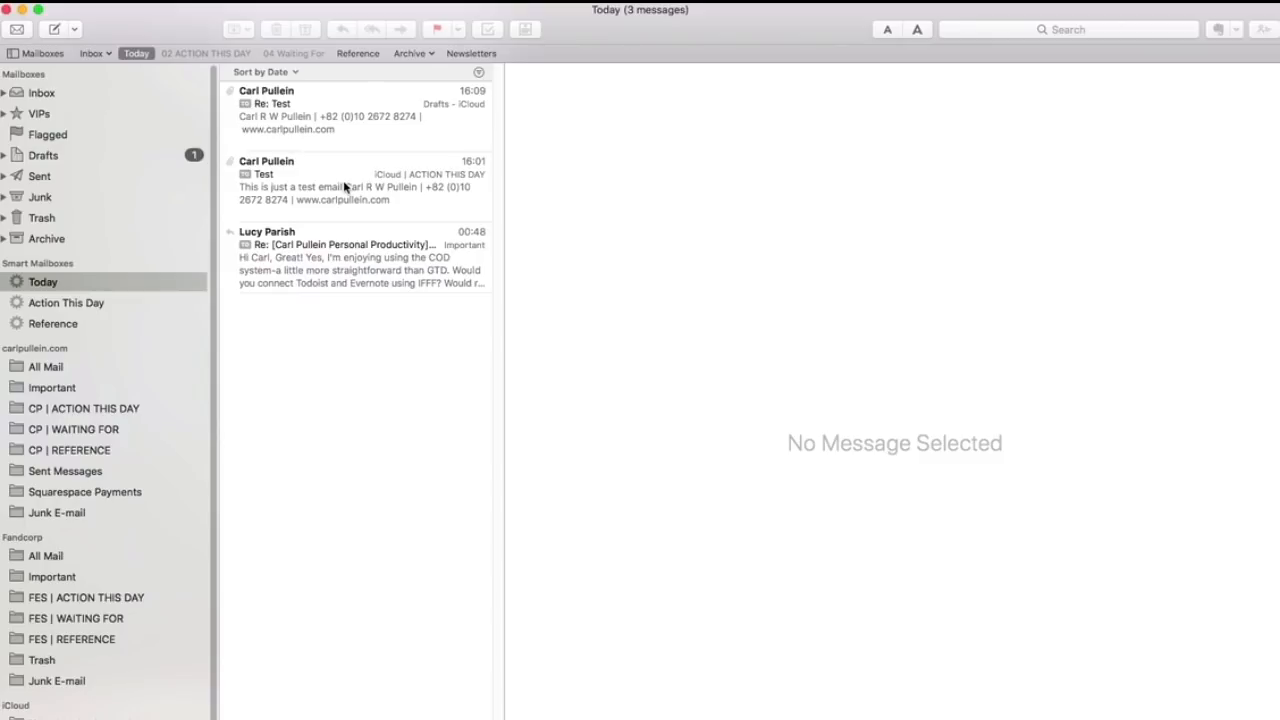
{"action": "mouse_move", "coordinate": [344, 202]}
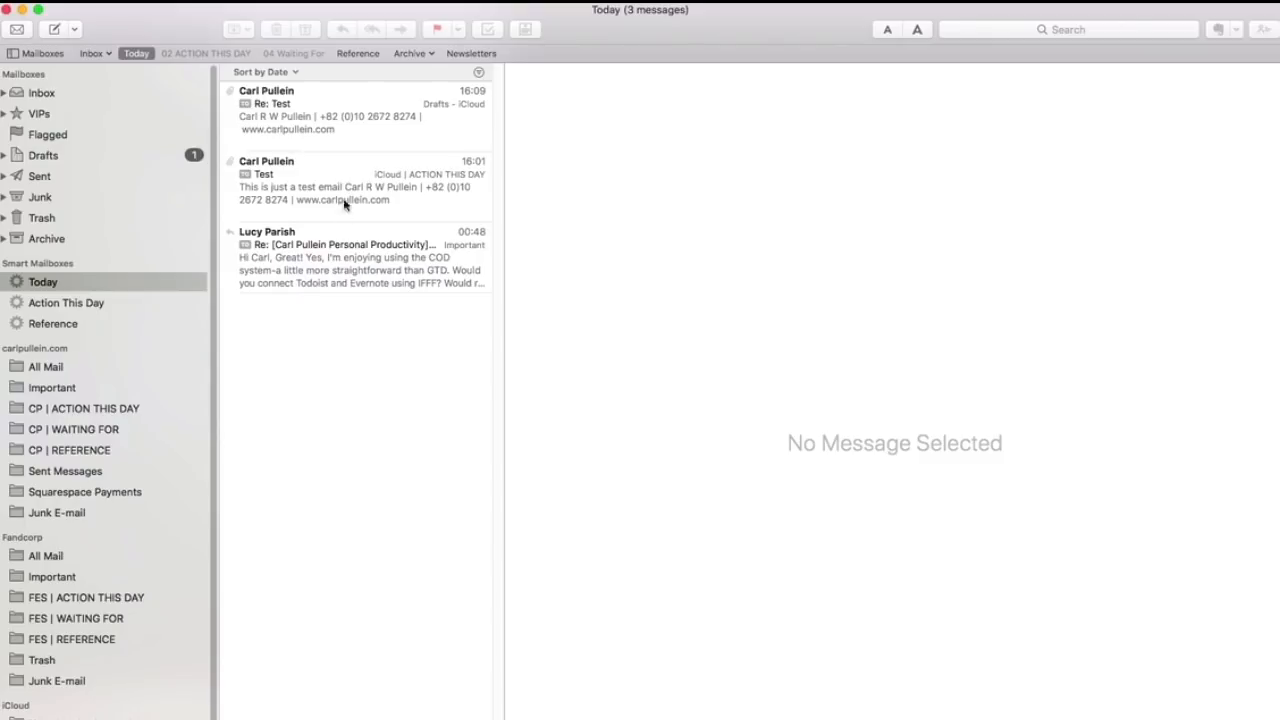
{"action": "mouse_move", "coordinate": [288, 64]}
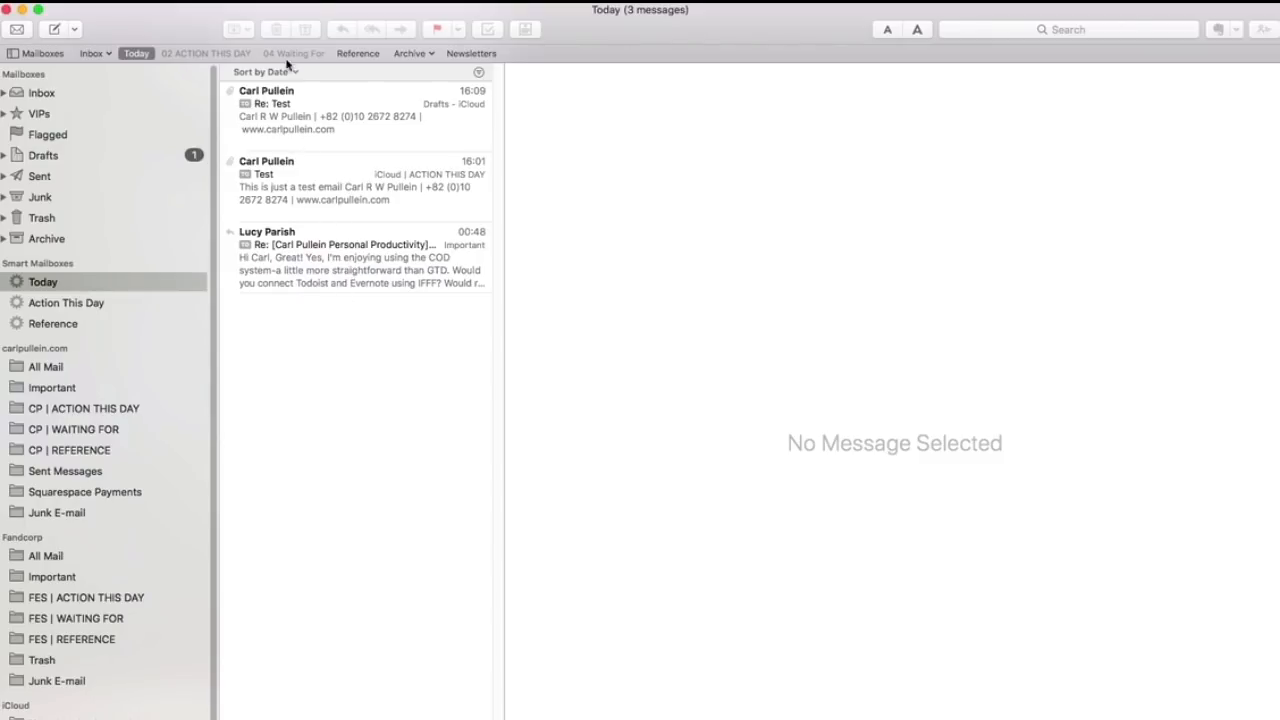
{"action": "mouse_move", "coordinate": [340, 272]}
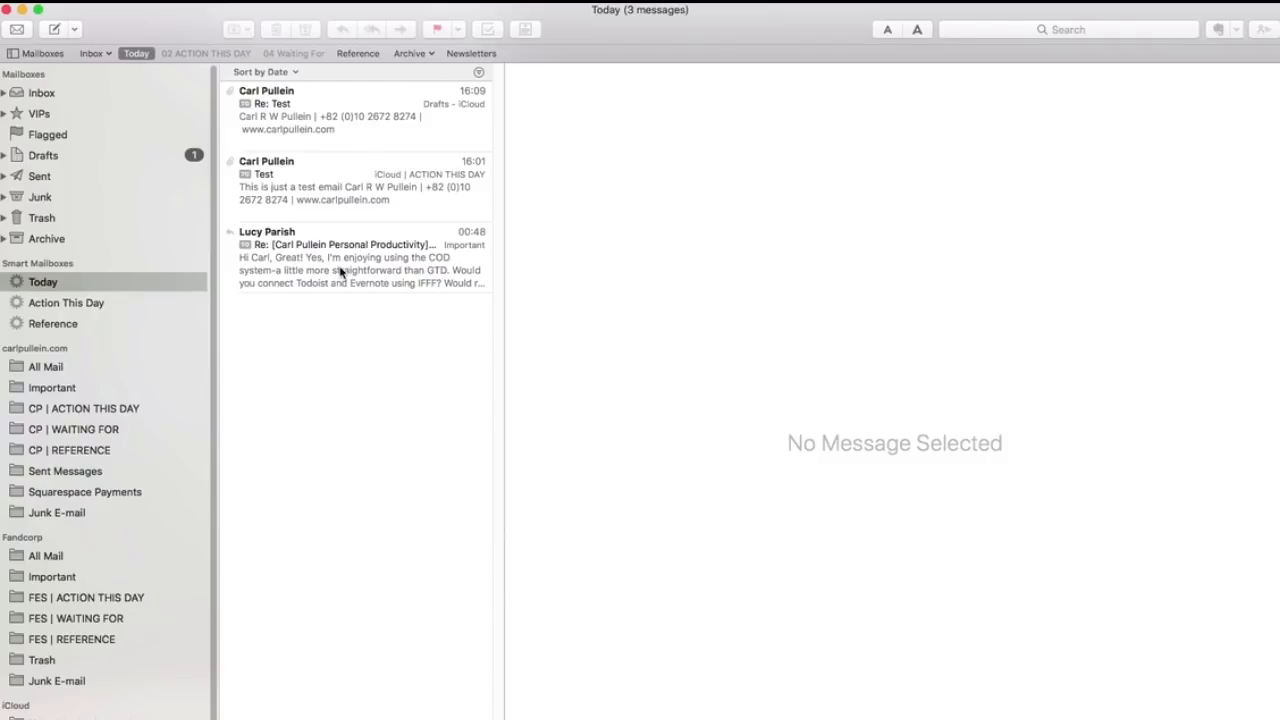
{"action": "mouse_move", "coordinate": [312, 112]}
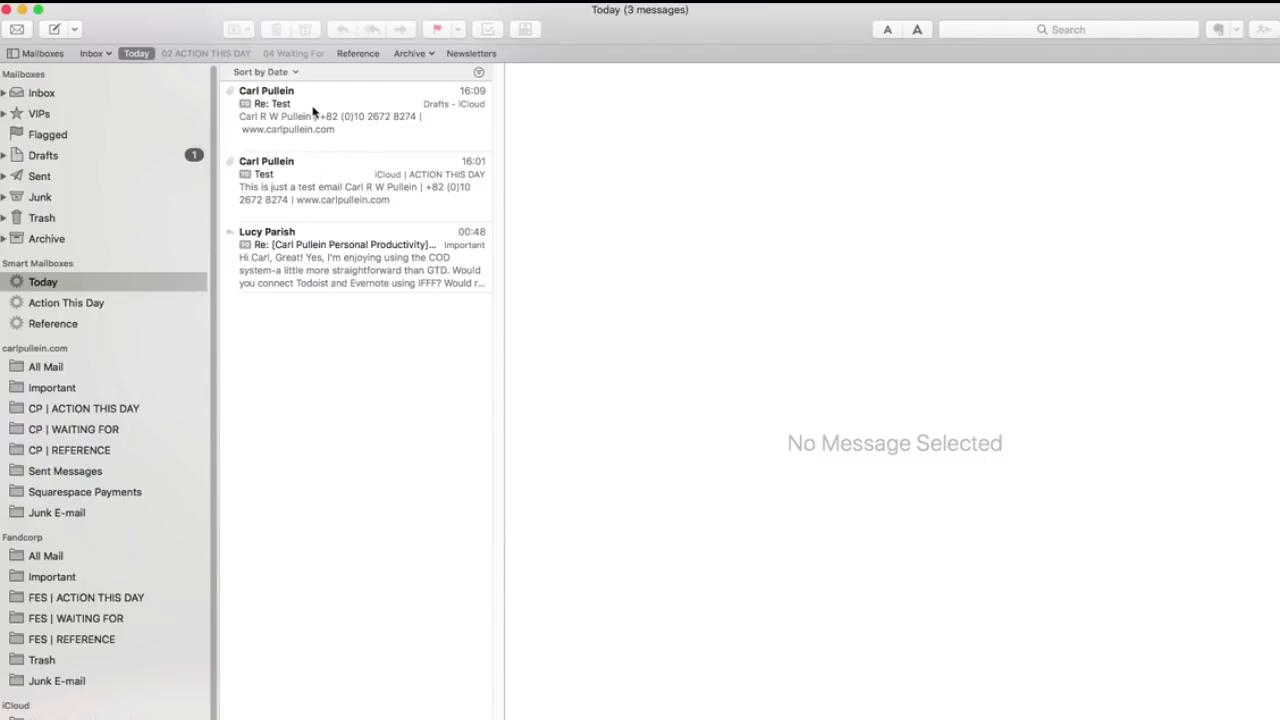
{"action": "mouse_move", "coordinate": [446, 80]}
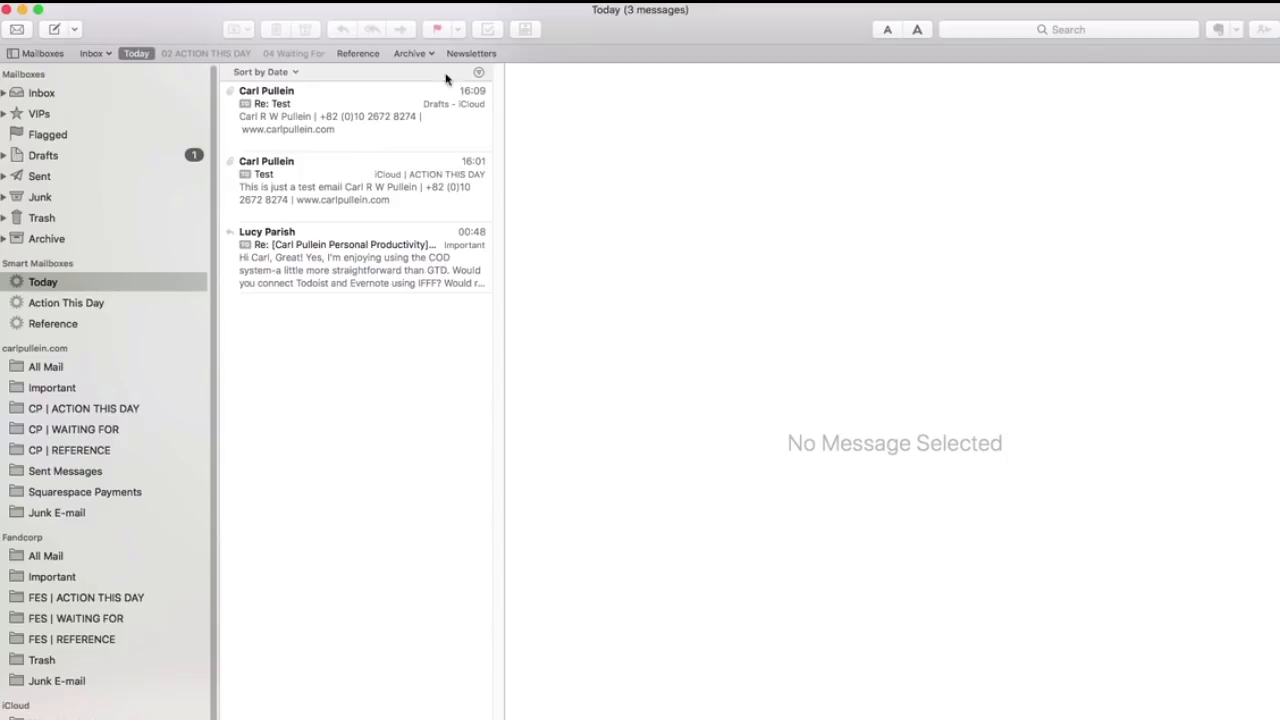
{"action": "mouse_move", "coordinate": [358, 188]}
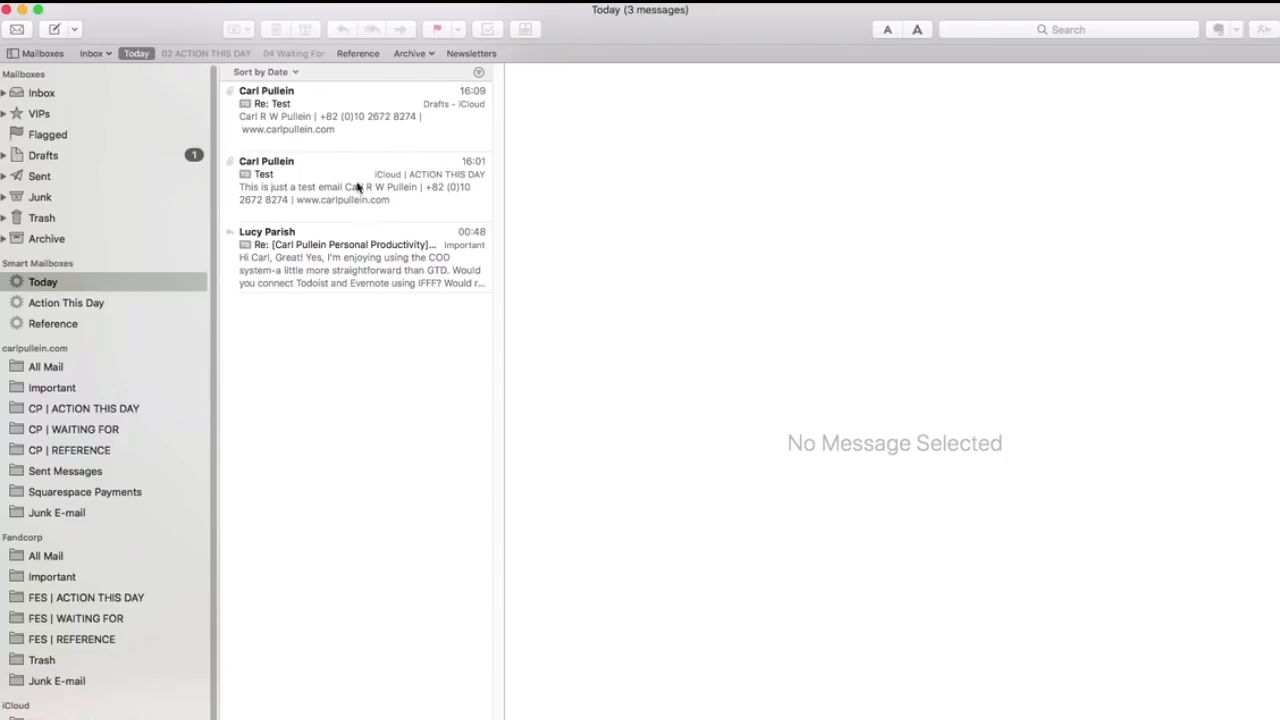
{"action": "left_click", "coordinate": [66, 302]}
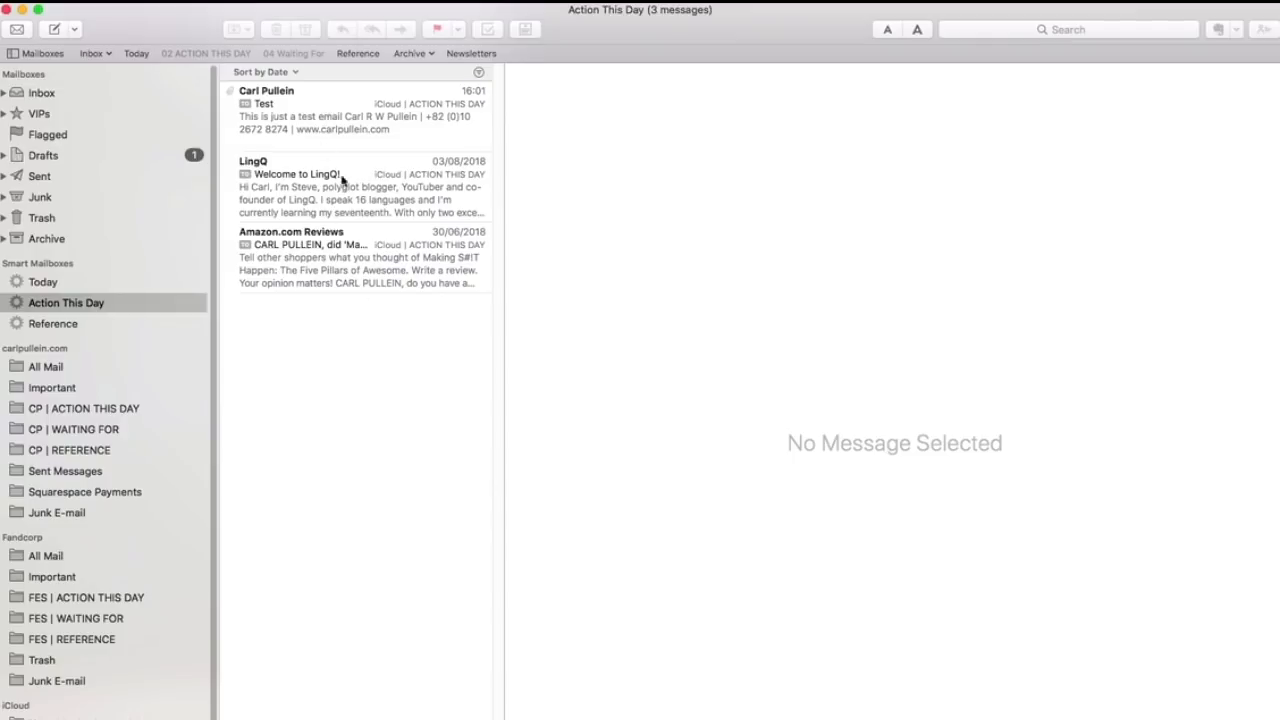
{"action": "mouse_move", "coordinate": [144, 334]}
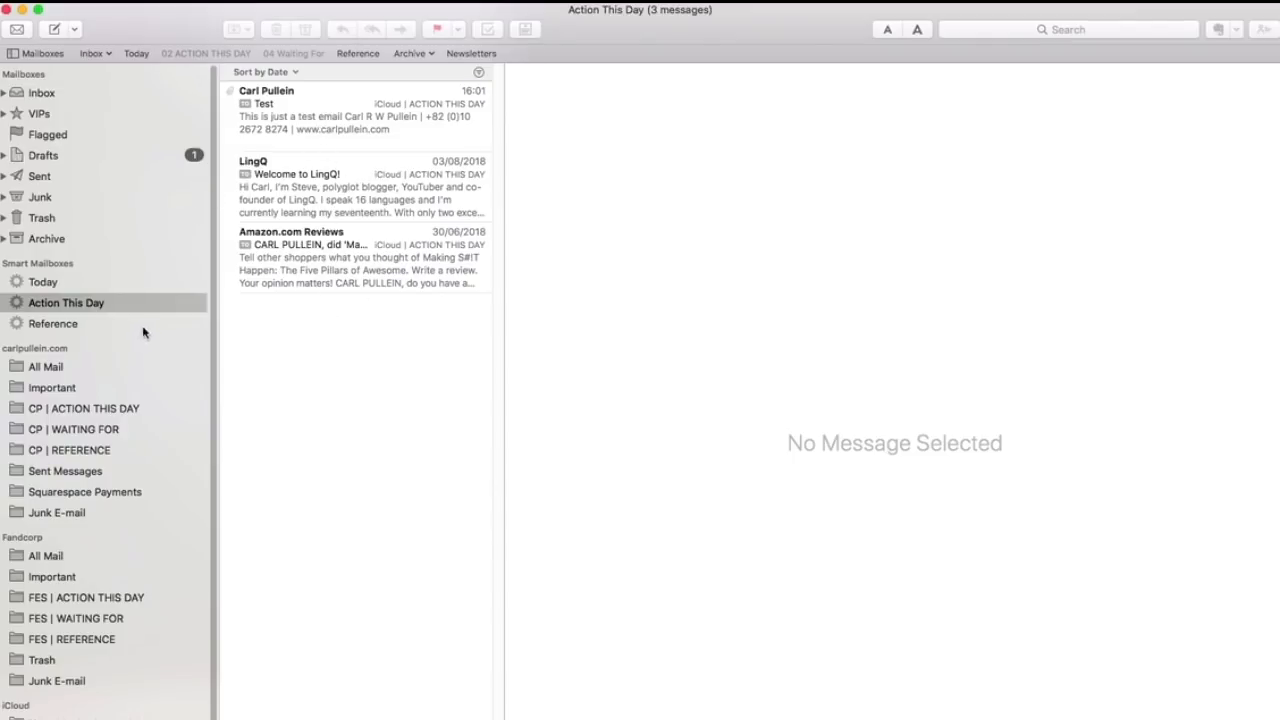
{"action": "mouse_move", "coordinate": [8, 308]}
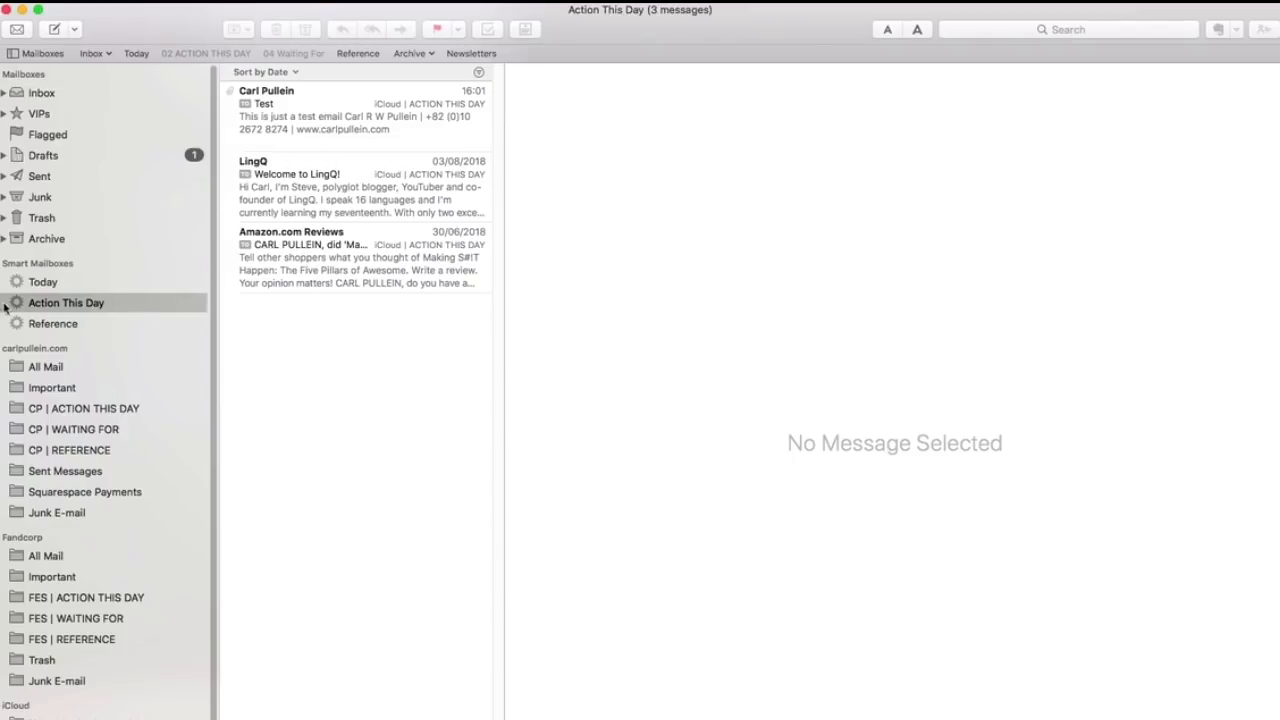
{"action": "double_click", "coordinate": [66, 302]}
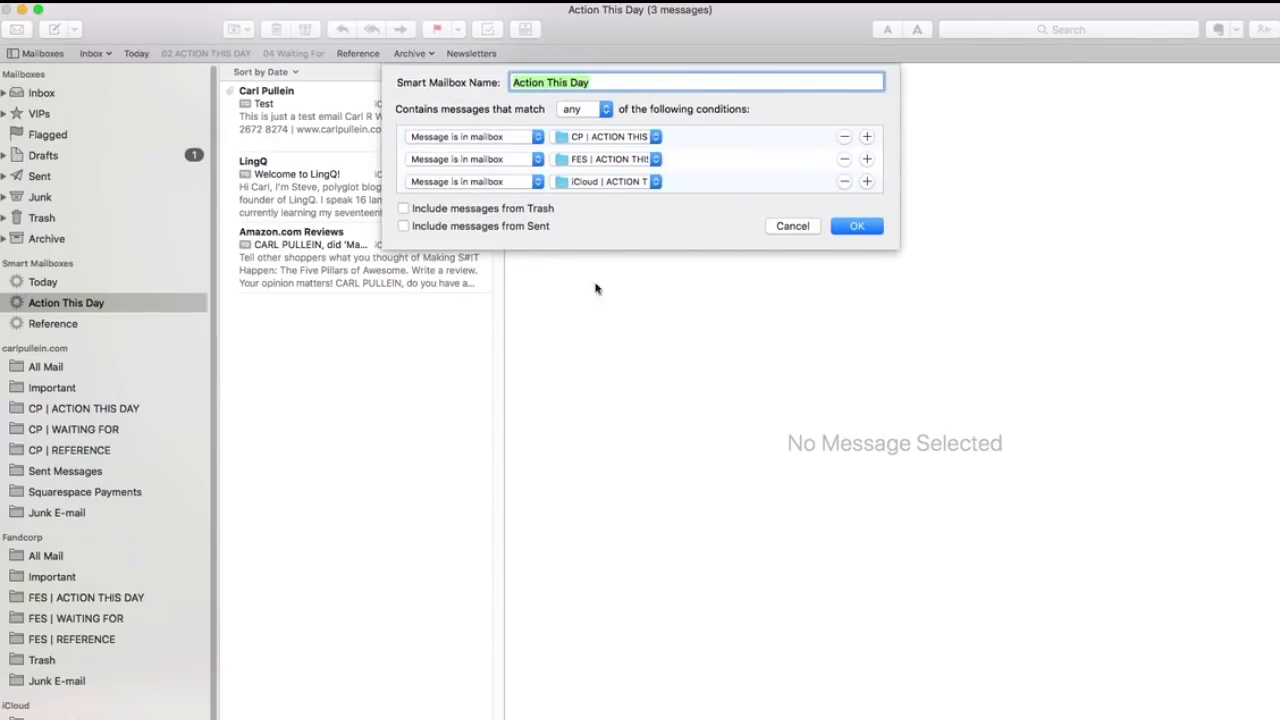
{"action": "mouse_move", "coordinate": [534, 148]}
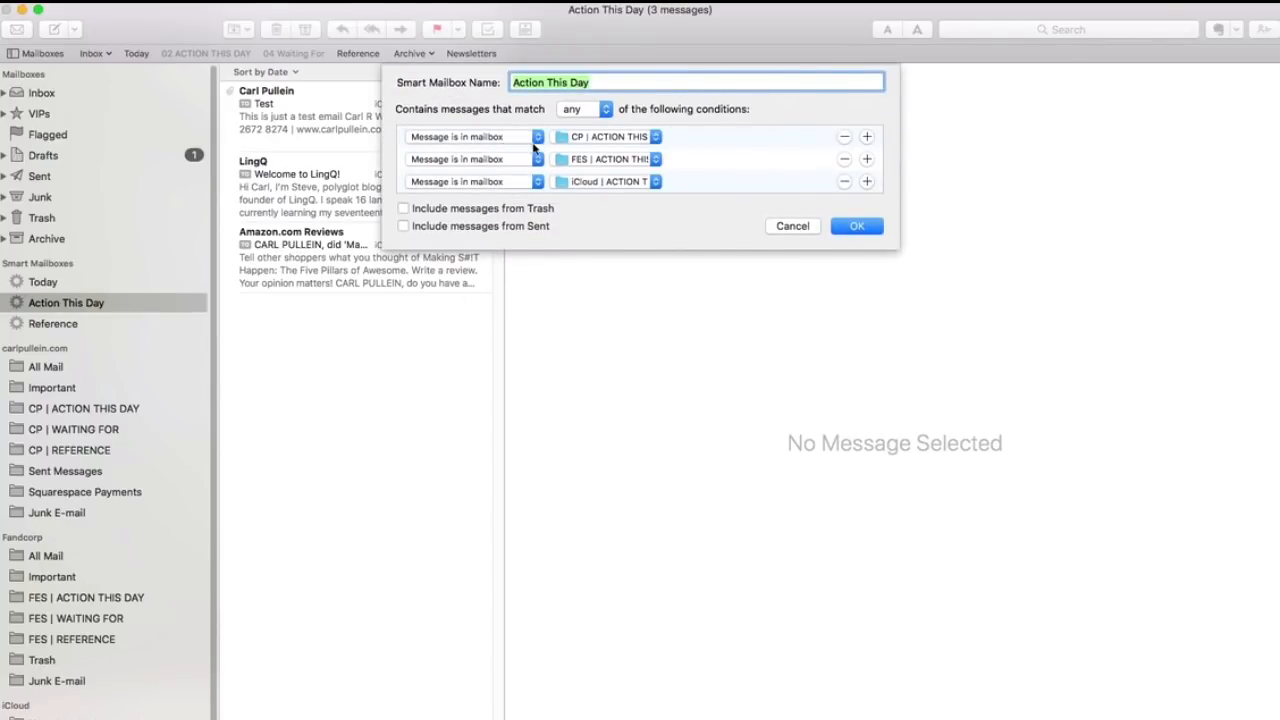
{"action": "mouse_move", "coordinate": [624, 144]}
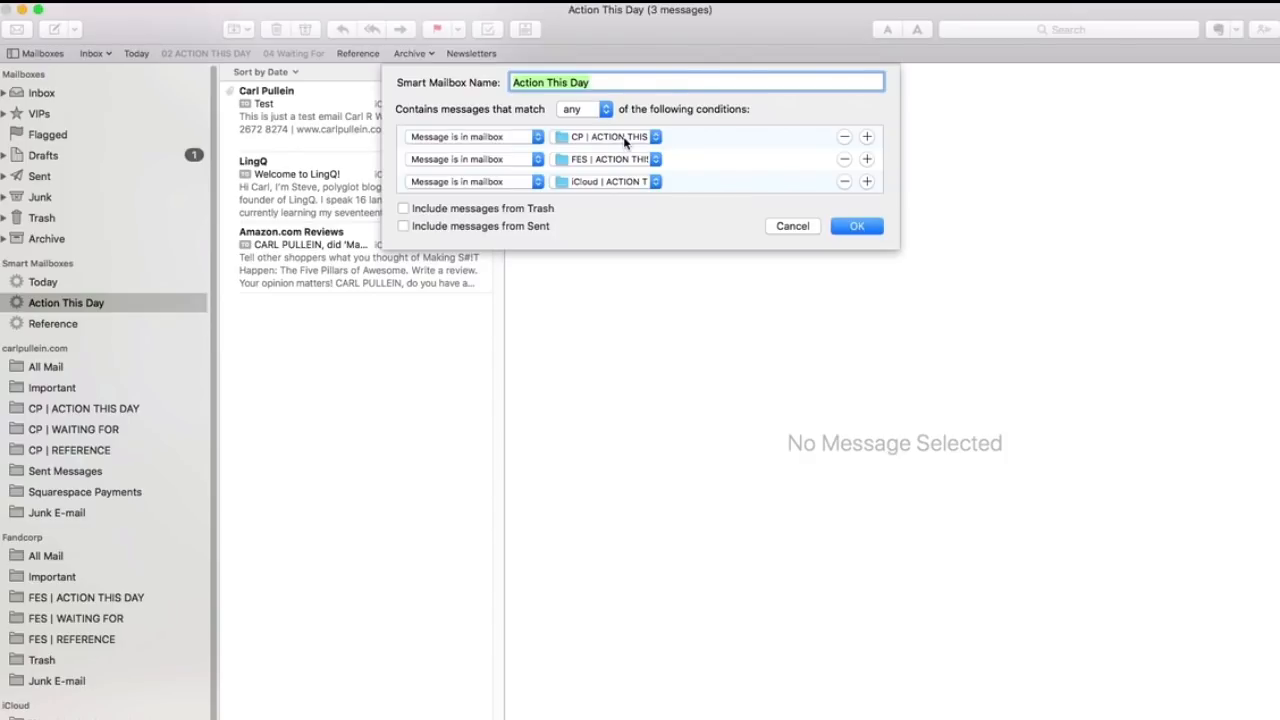
{"action": "mouse_move", "coordinate": [624, 184]}
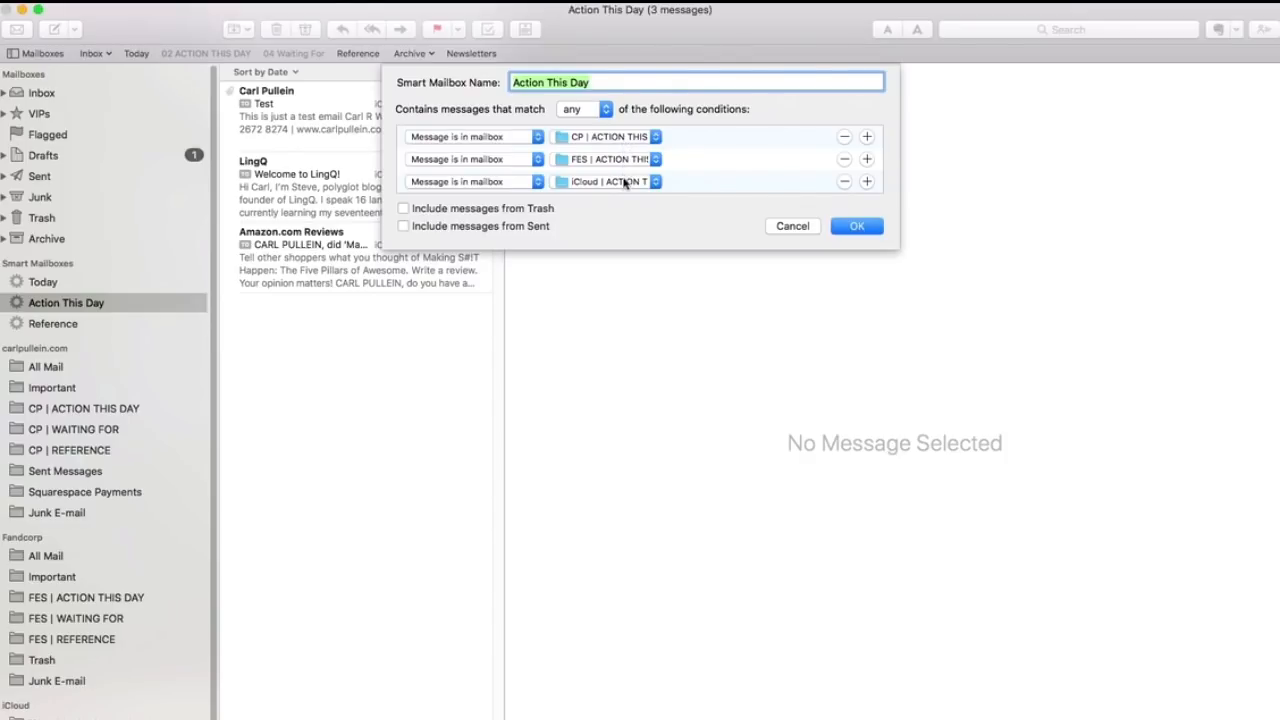
{"action": "mouse_move", "coordinate": [602, 152]}
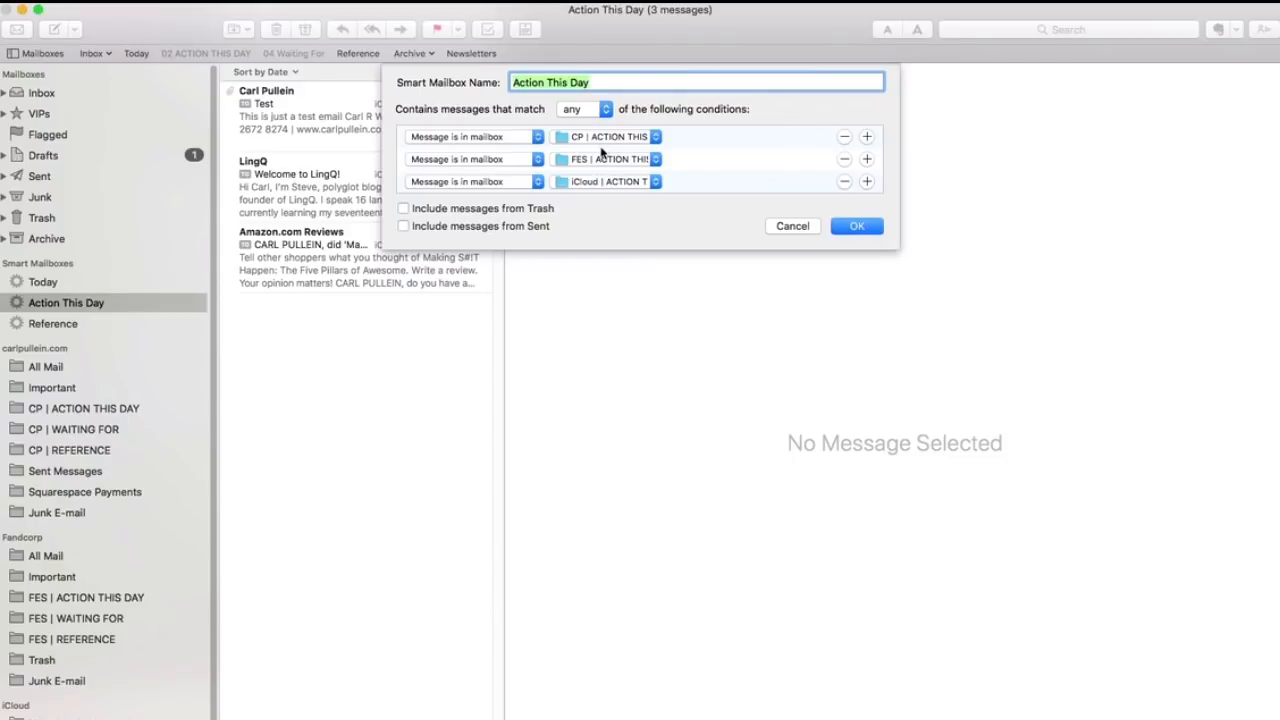
{"action": "left_click", "coordinate": [856, 224]}
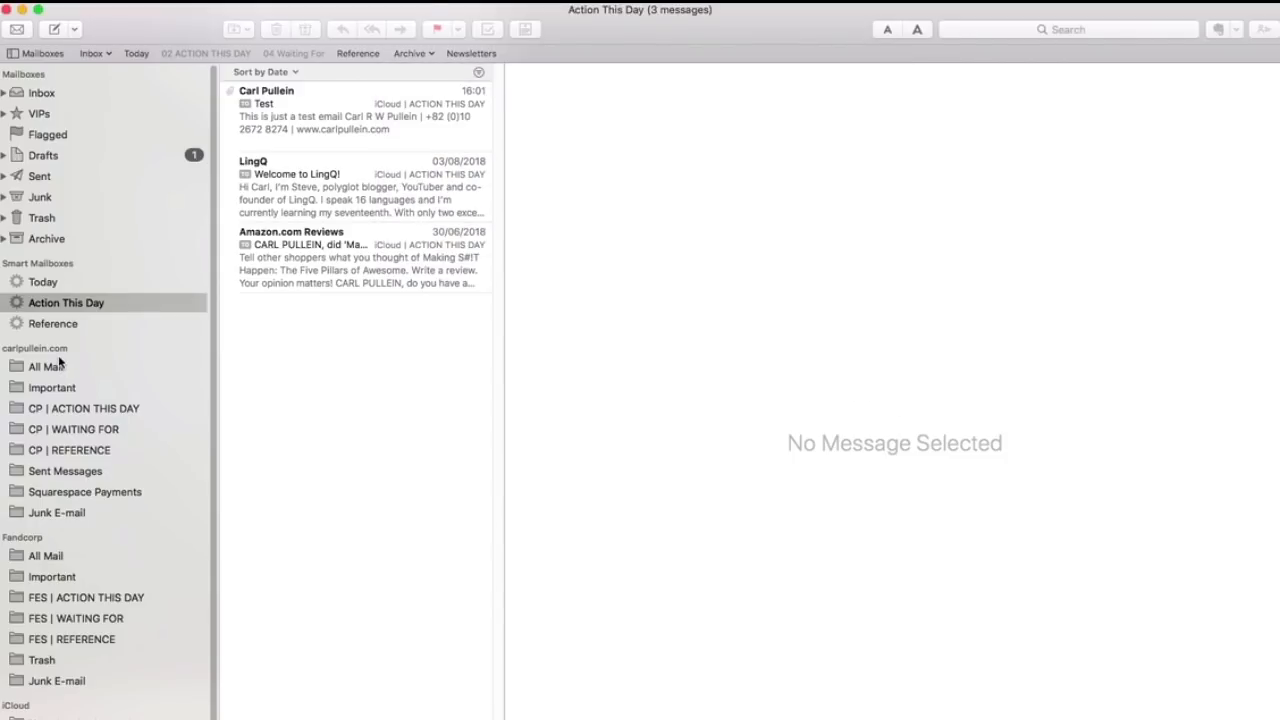
{"action": "mouse_move", "coordinate": [92, 414]}
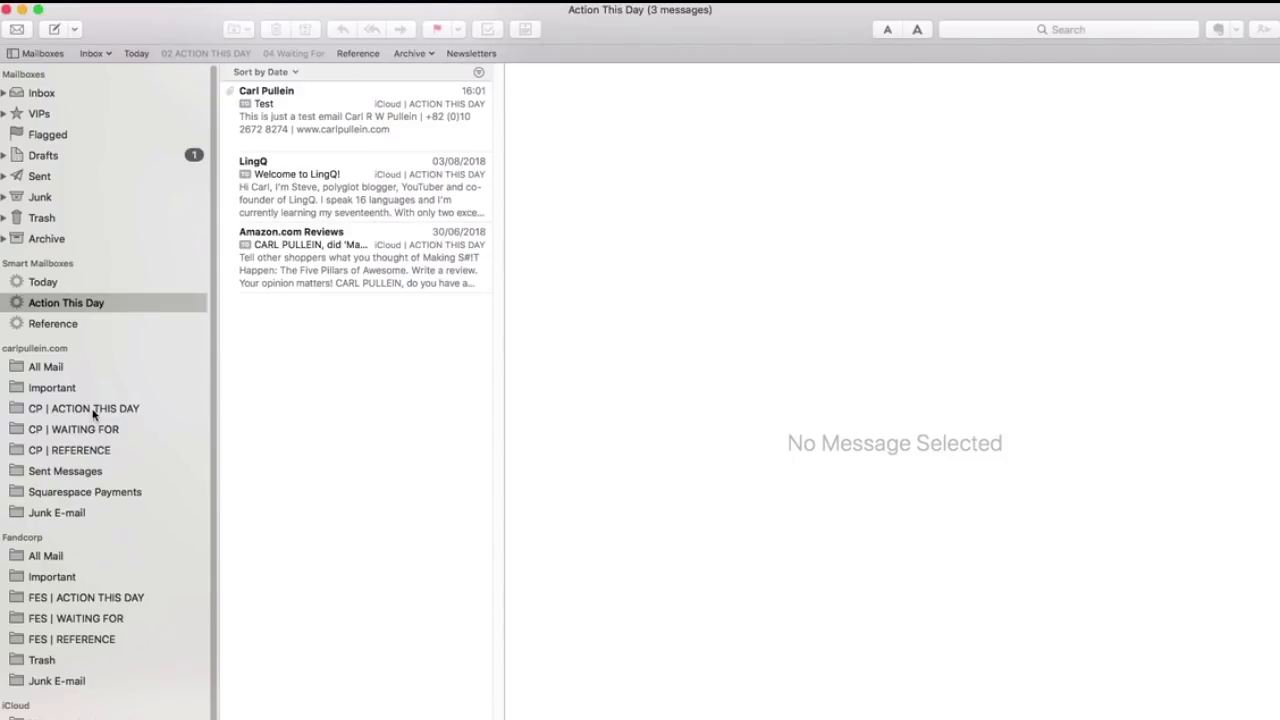
{"action": "left_click", "coordinate": [84, 408]}
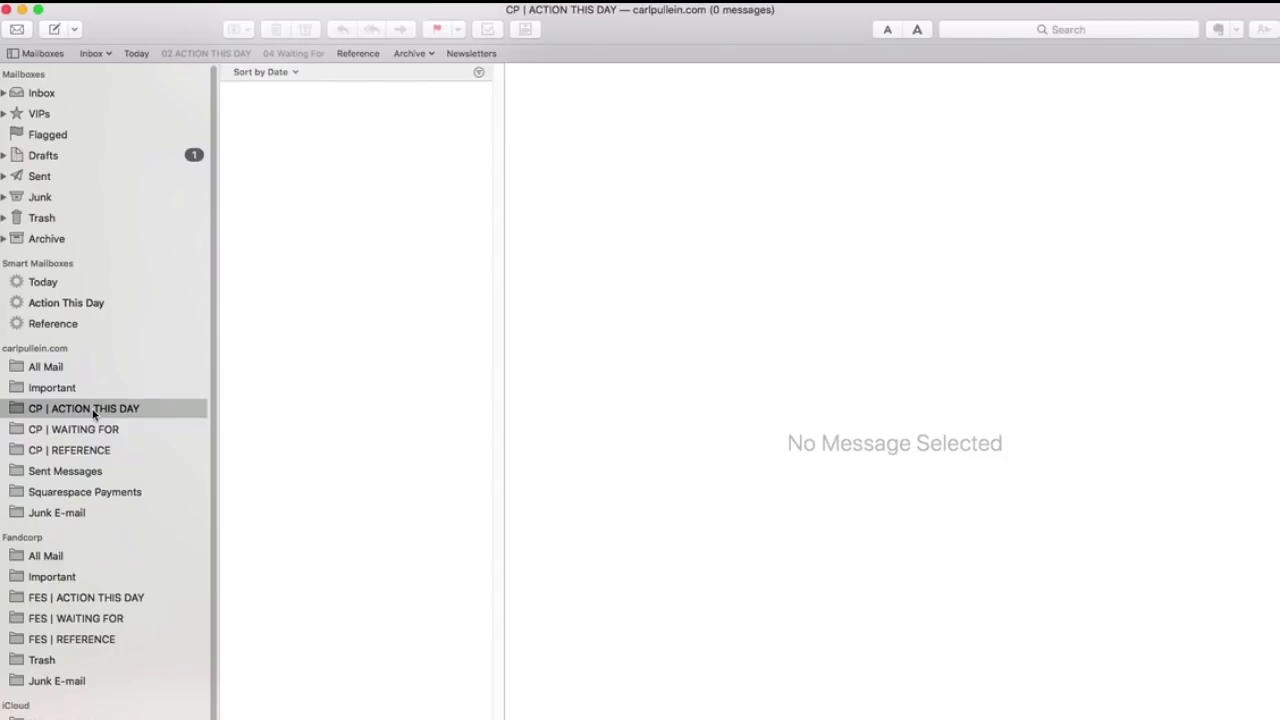
{"action": "left_click", "coordinate": [86, 596]}
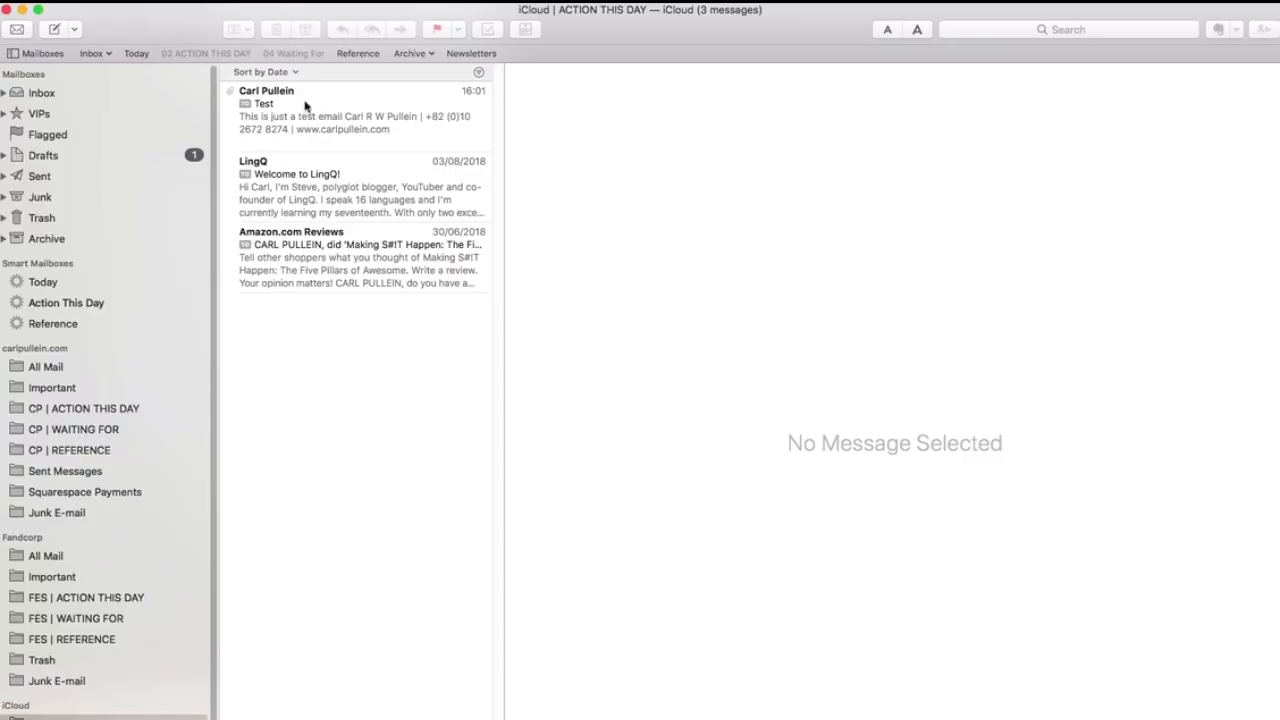
{"action": "mouse_move", "coordinate": [212, 452]}
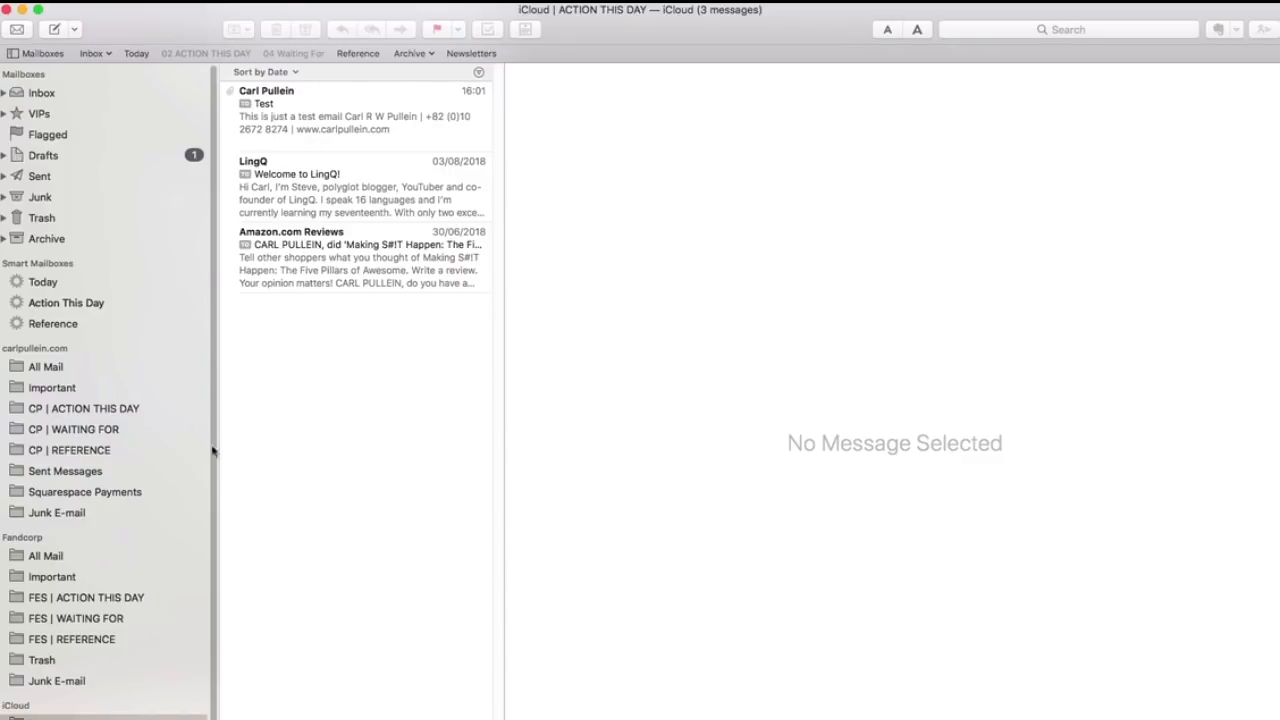
{"action": "left_click", "coordinate": [66, 302]}
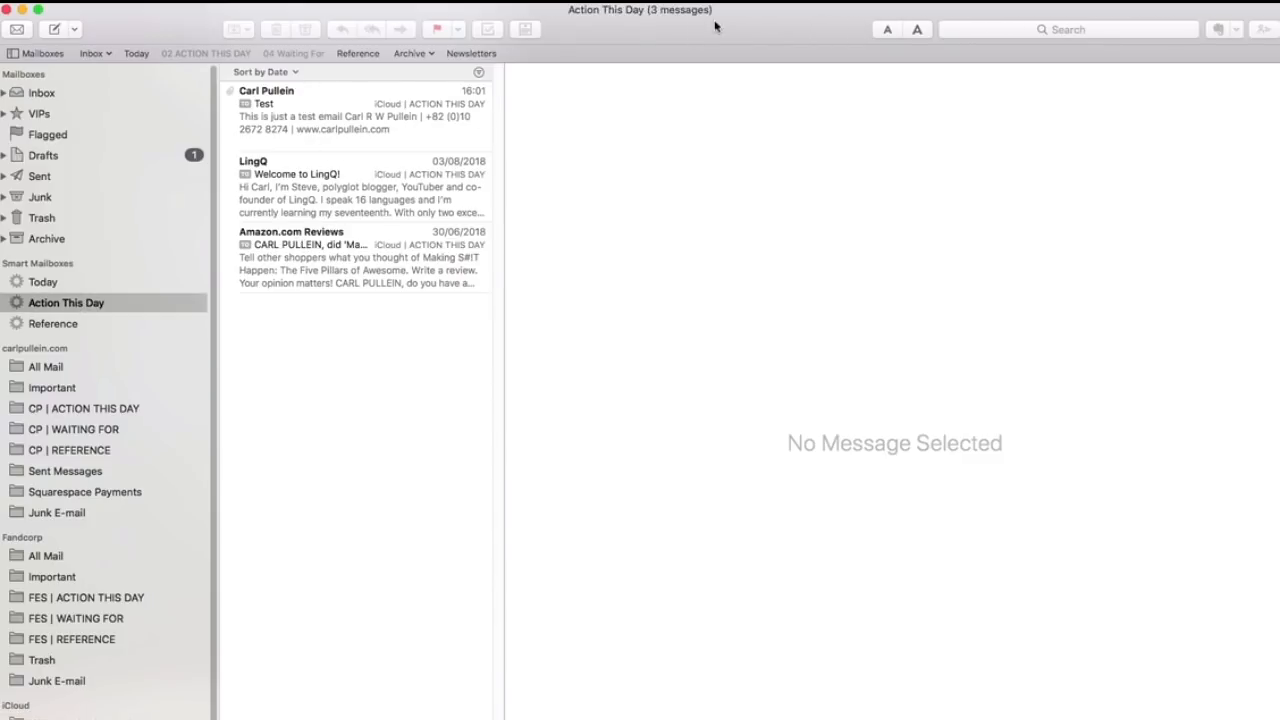
{"action": "mouse_move", "coordinate": [356, 206]}
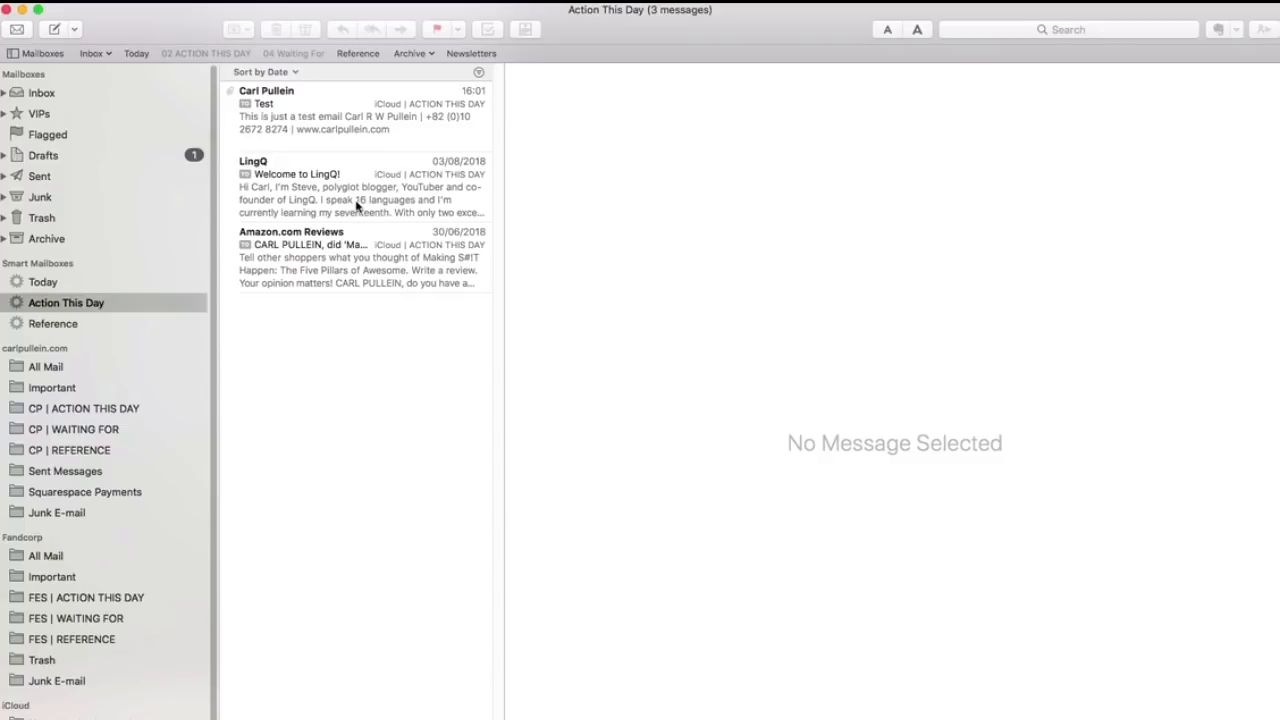
{"action": "mouse_move", "coordinate": [356, 232]}
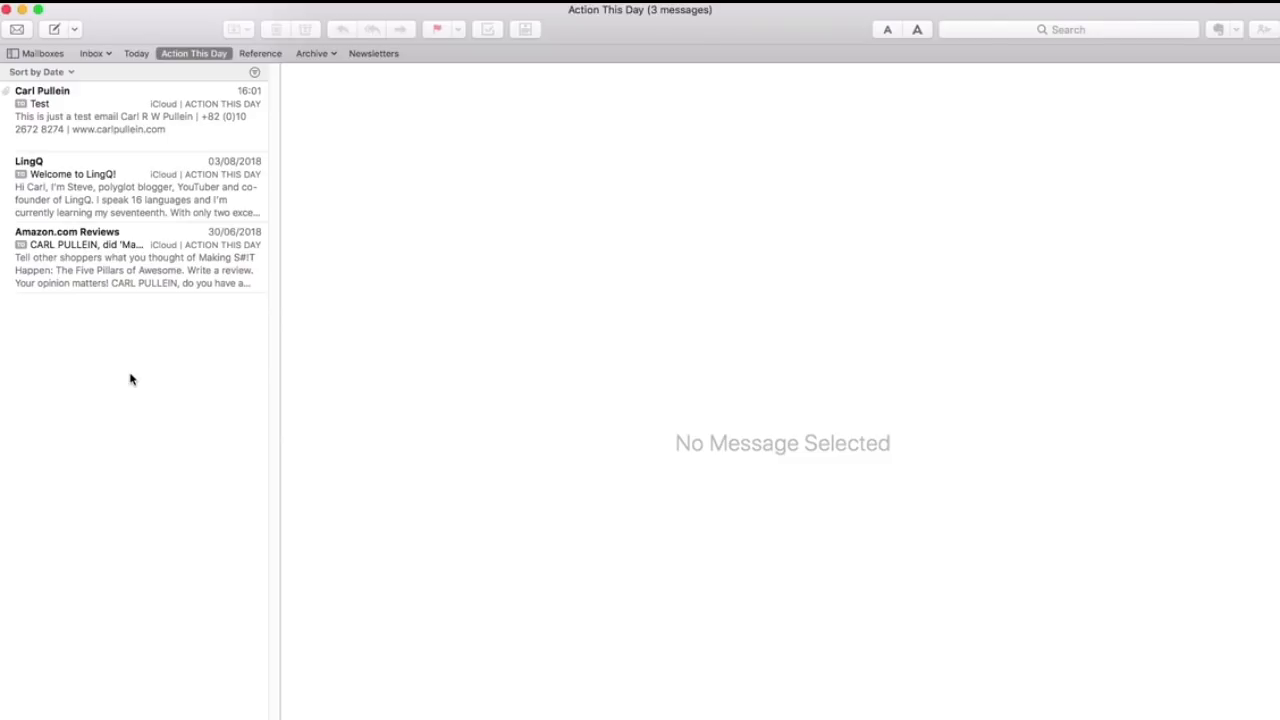
{"action": "mouse_move", "coordinate": [136, 60]}
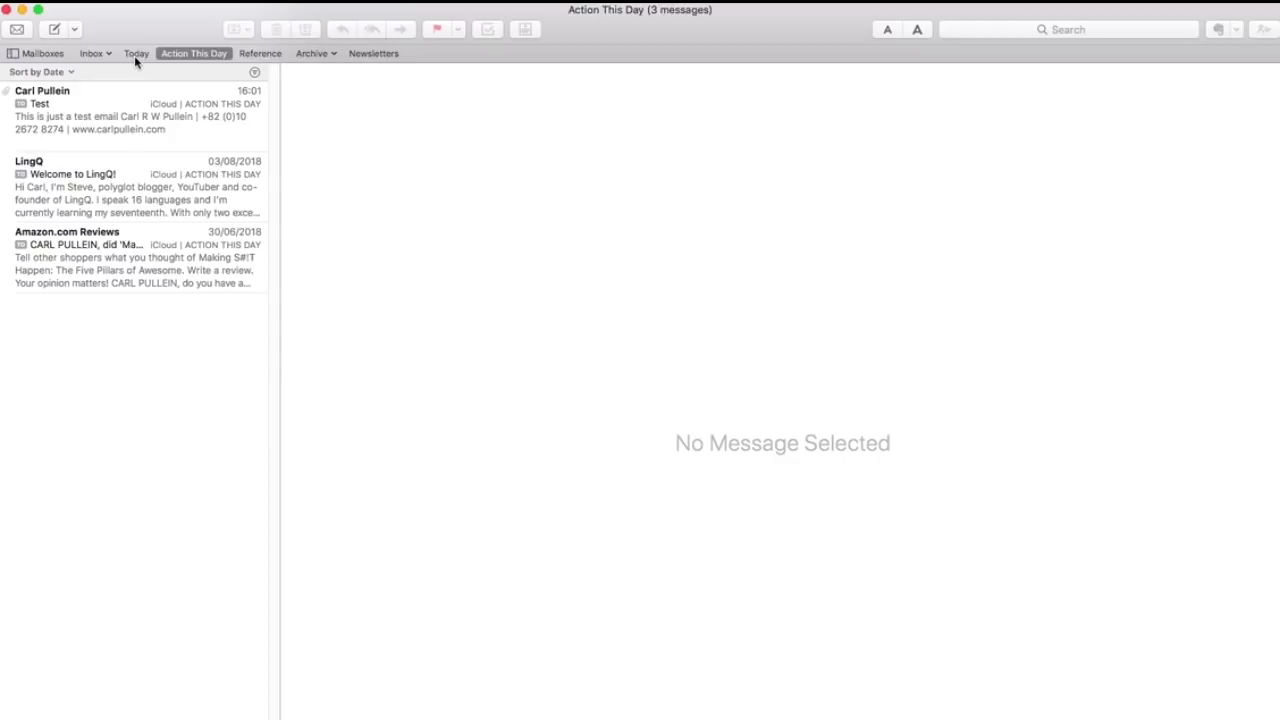
Step: Step through Inbox, Today and Action This Day in the Favorites bar, ending on Reference
{"action": "left_click", "coordinate": [92, 52]}
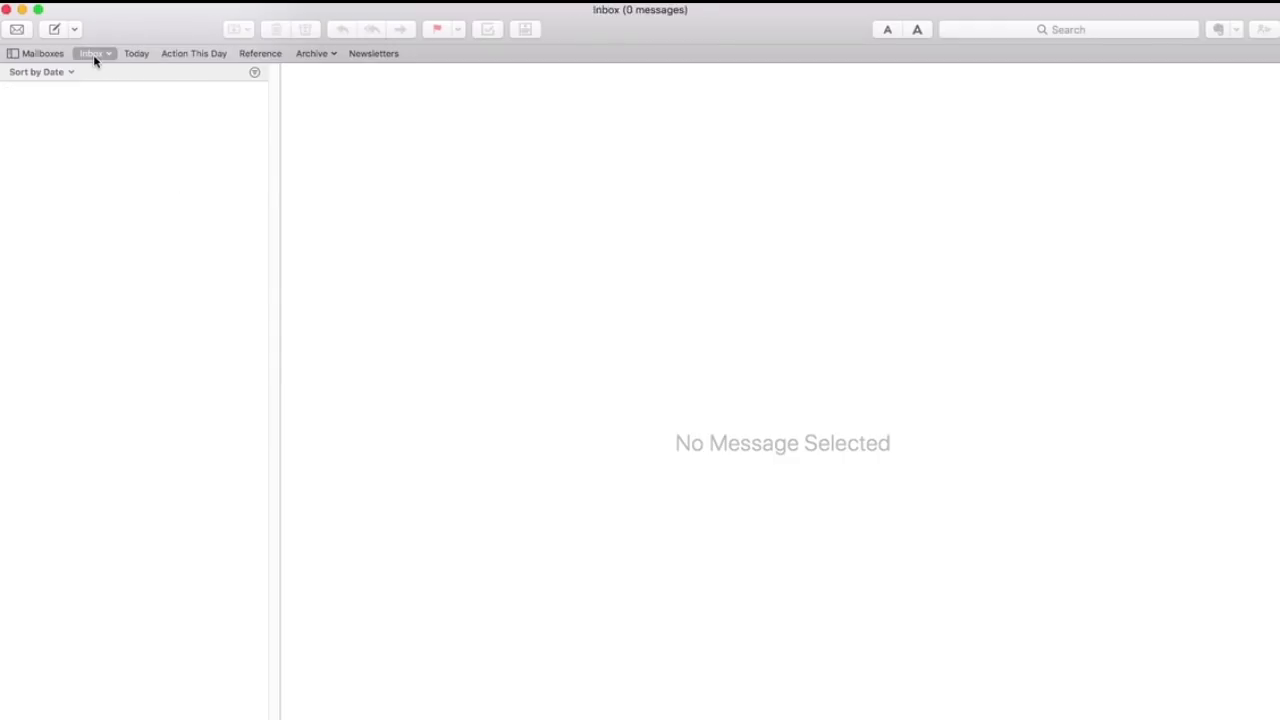
{"action": "left_click", "coordinate": [136, 52]}
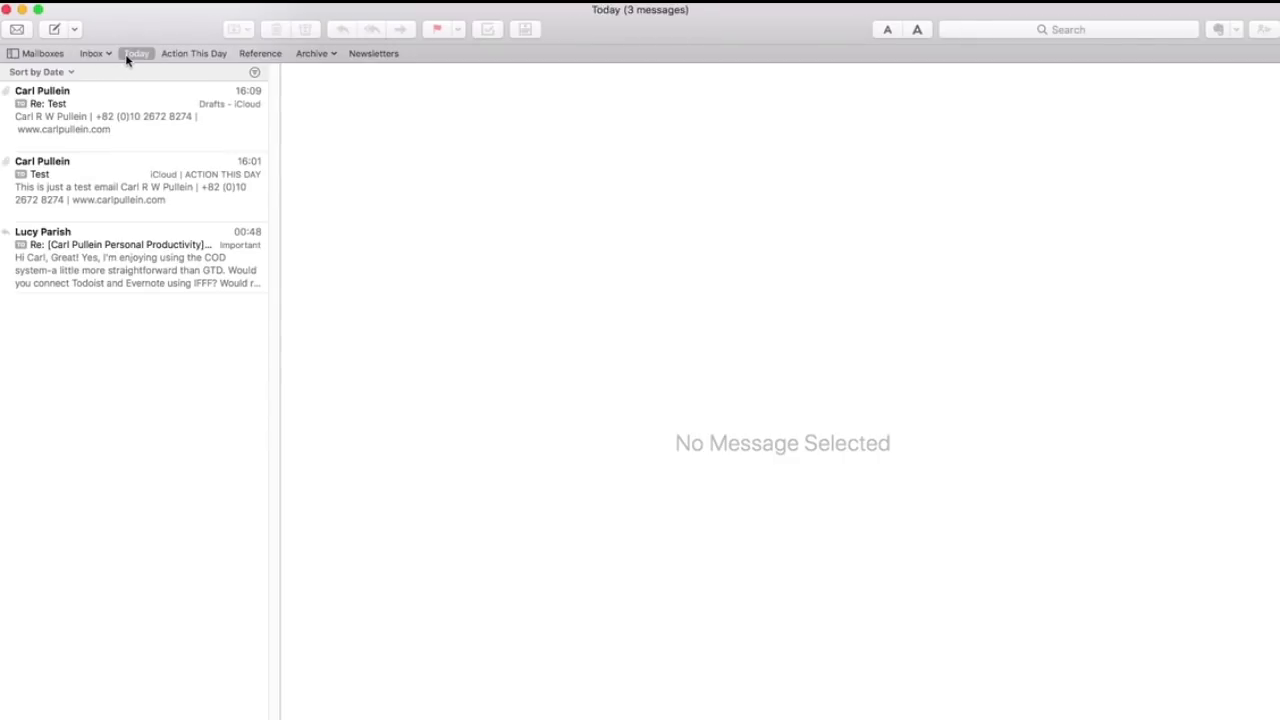
{"action": "left_click", "coordinate": [194, 52]}
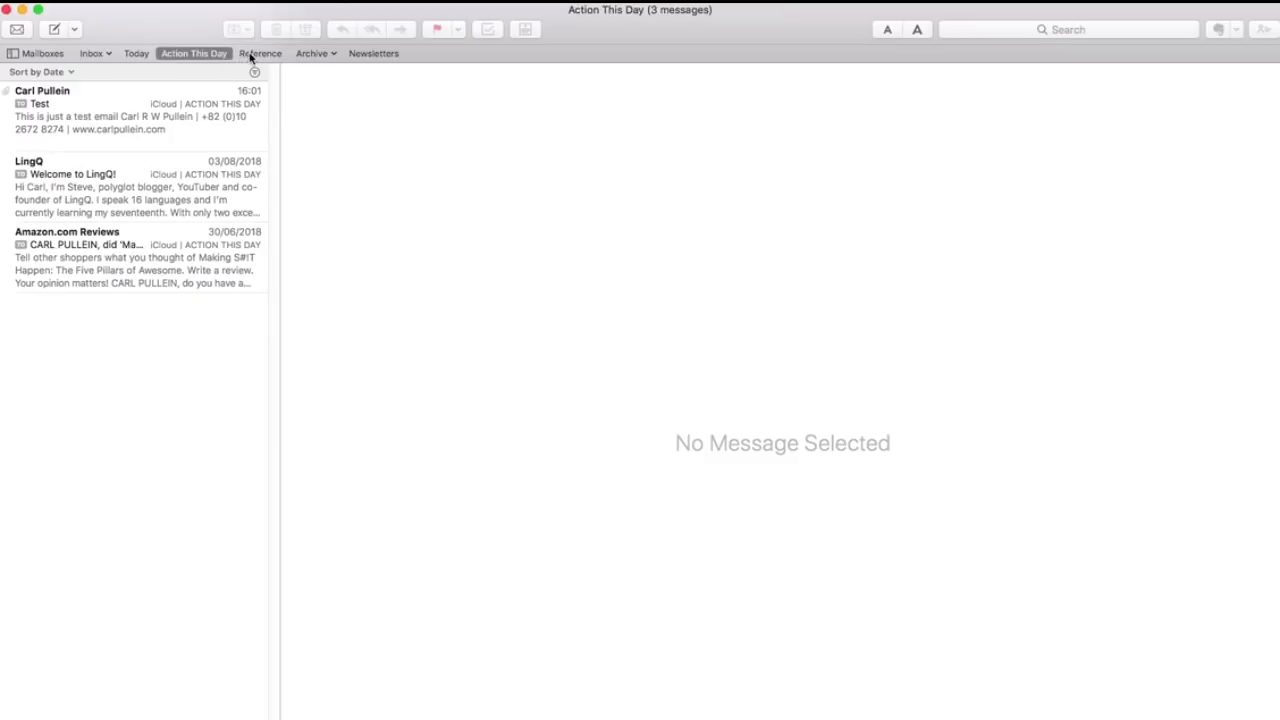
{"action": "left_click", "coordinate": [260, 52]}
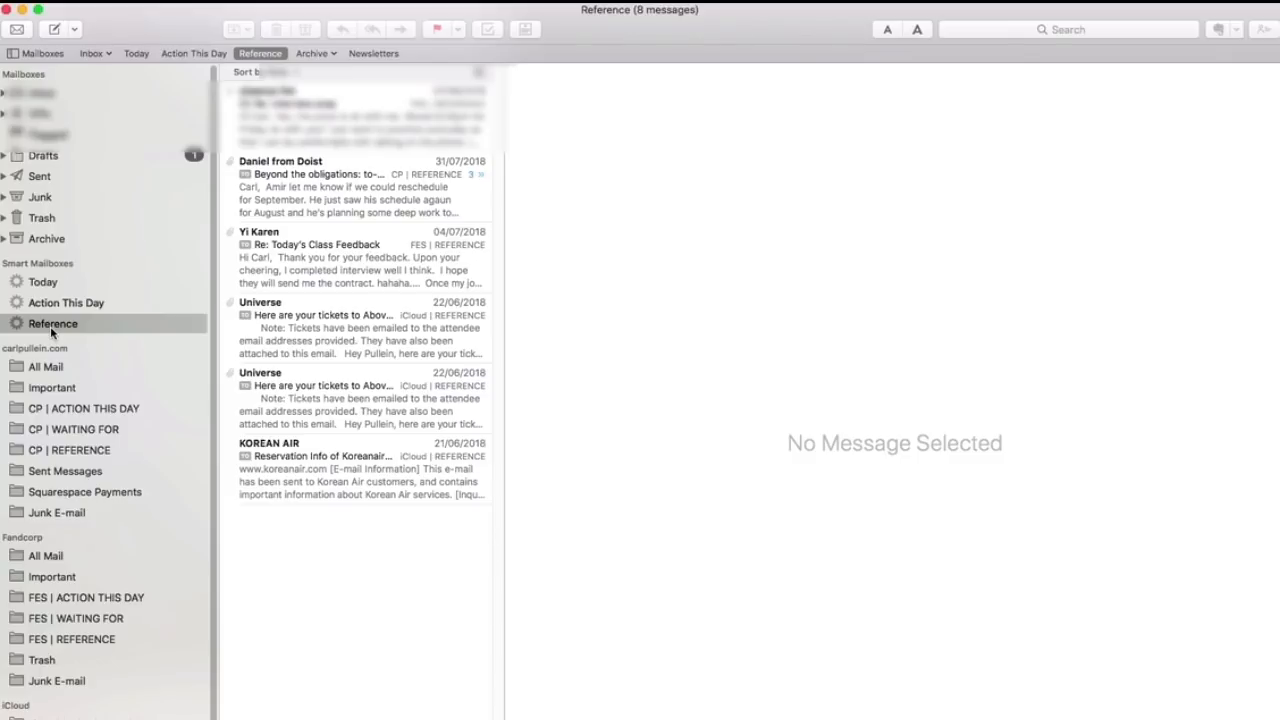
{"action": "mouse_move", "coordinate": [92, 464]}
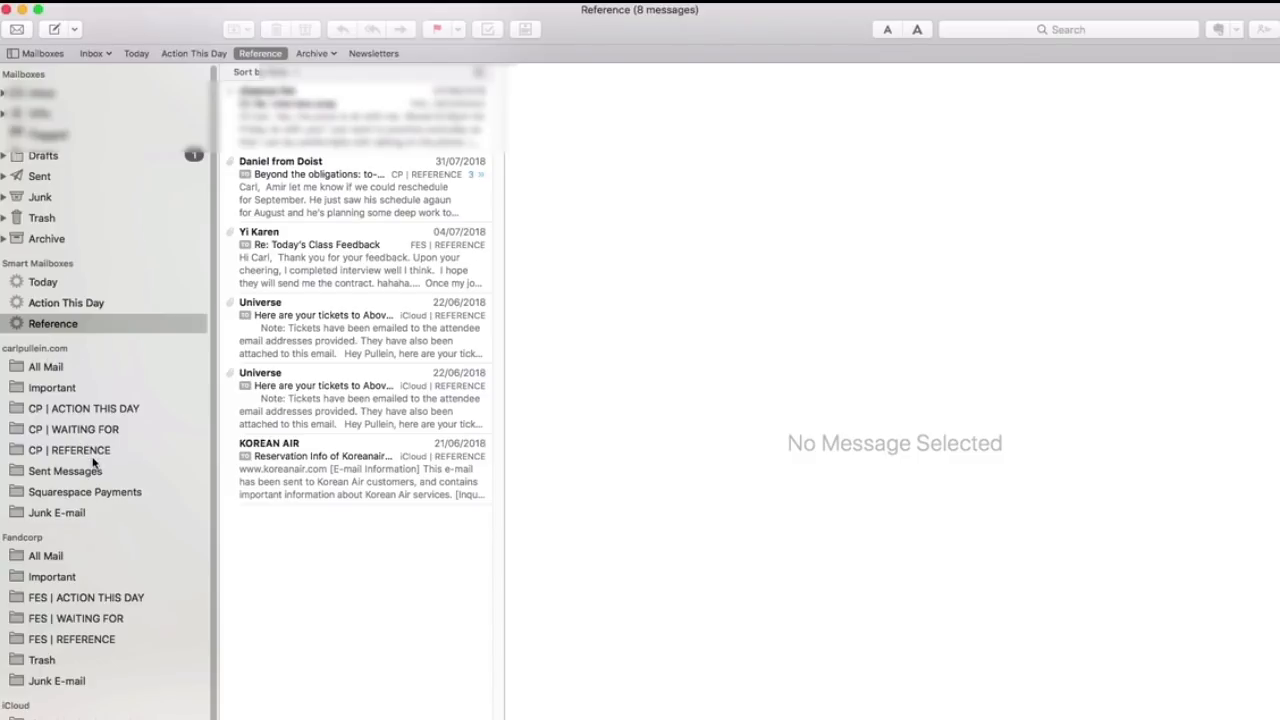
{"action": "mouse_move", "coordinate": [92, 464]}
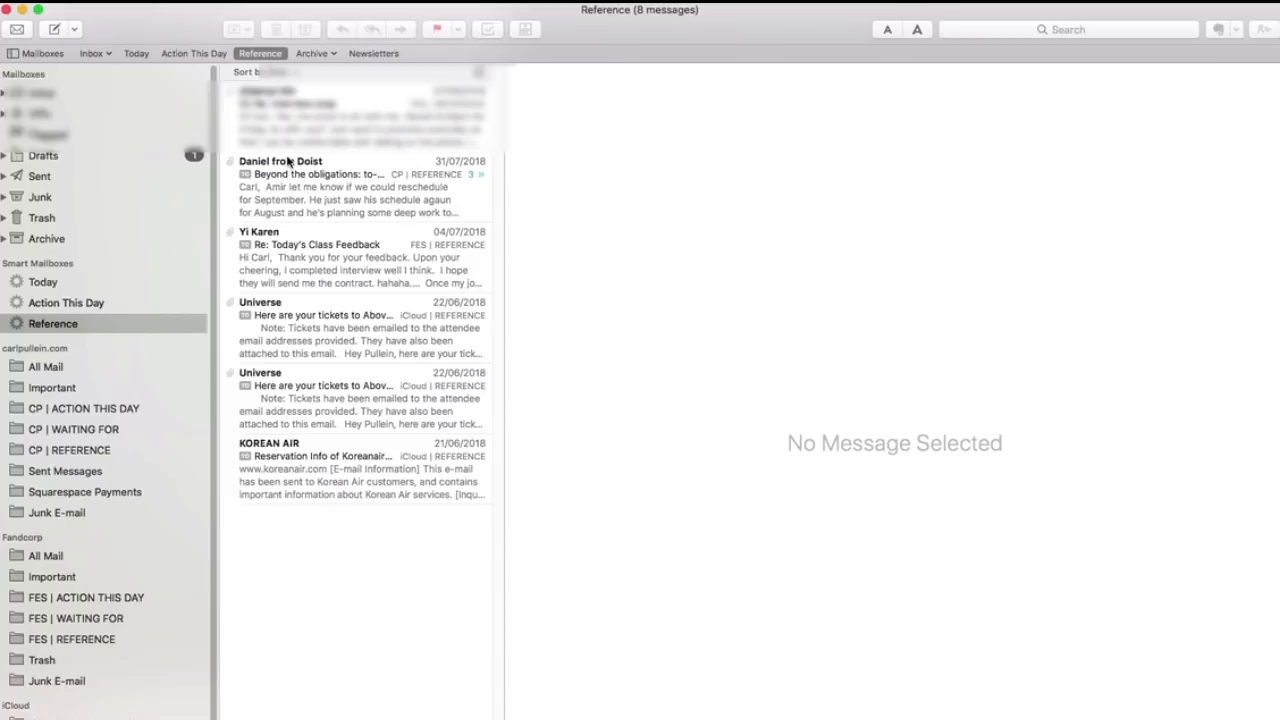
{"action": "mouse_move", "coordinate": [292, 344]}
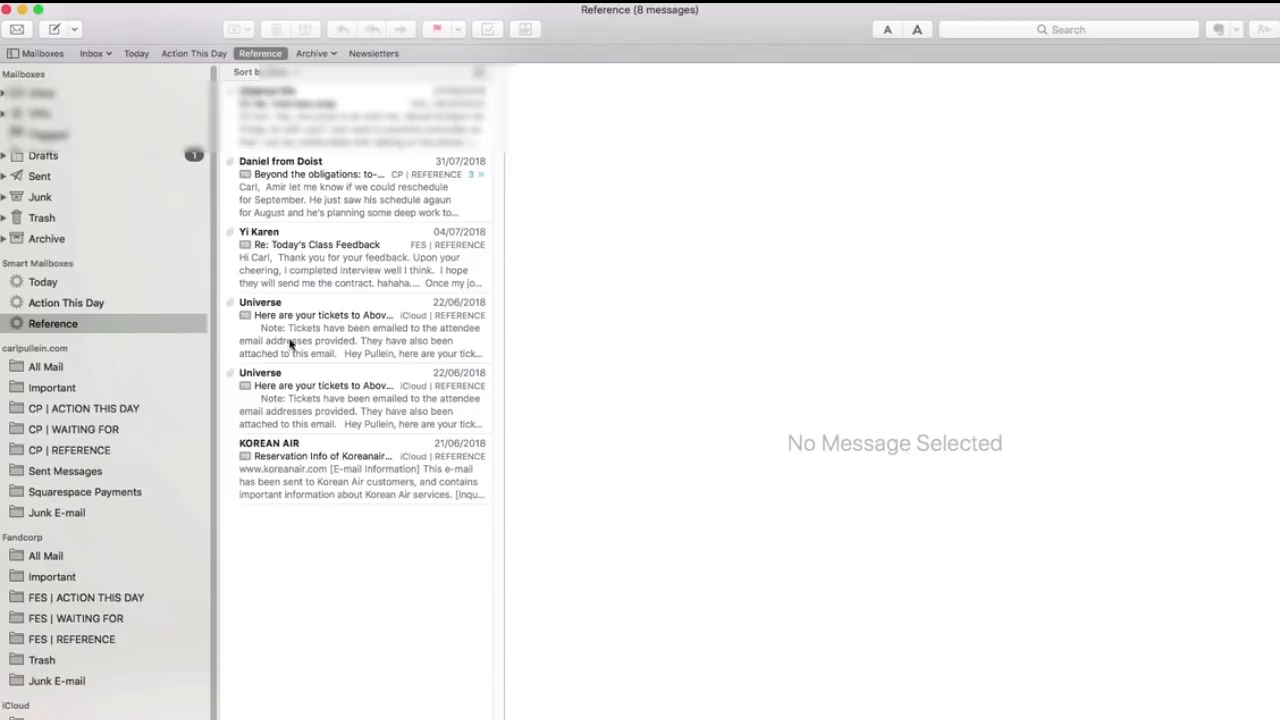
{"action": "mouse_move", "coordinate": [348, 368]}
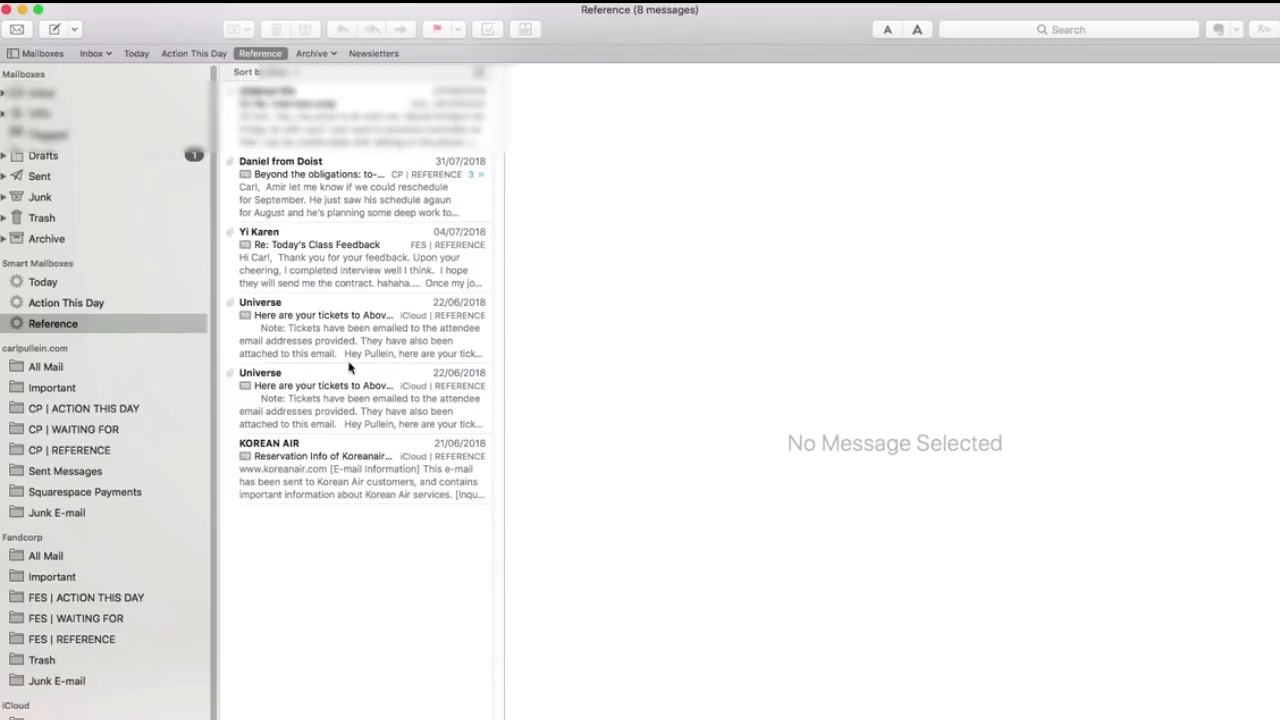
{"action": "mouse_move", "coordinate": [320, 438]}
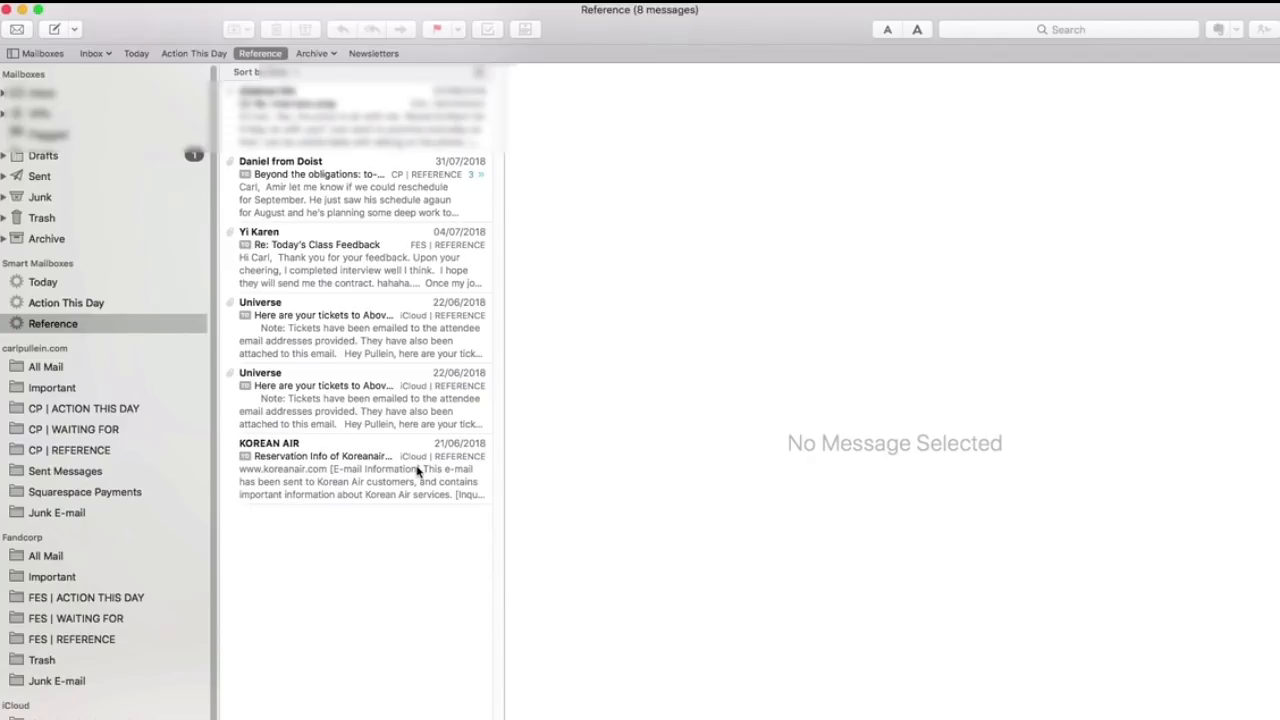
{"action": "mouse_move", "coordinate": [362, 482]}
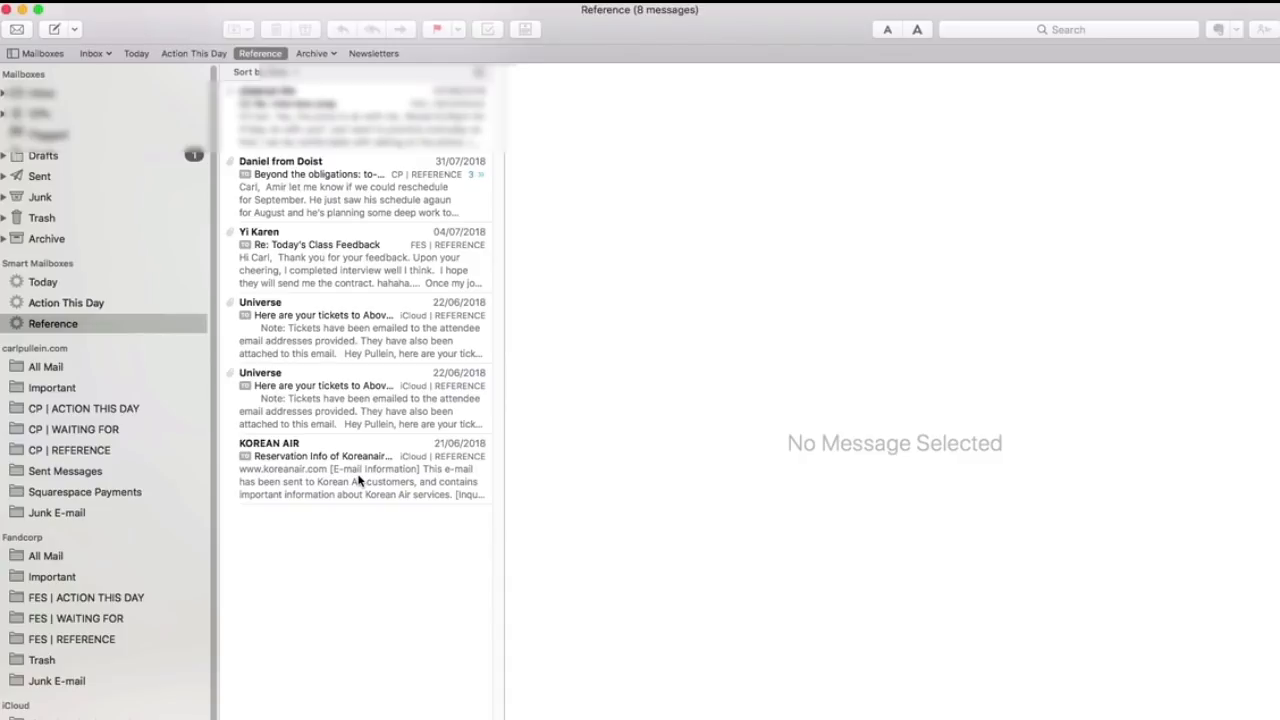
{"action": "mouse_move", "coordinate": [376, 124]}
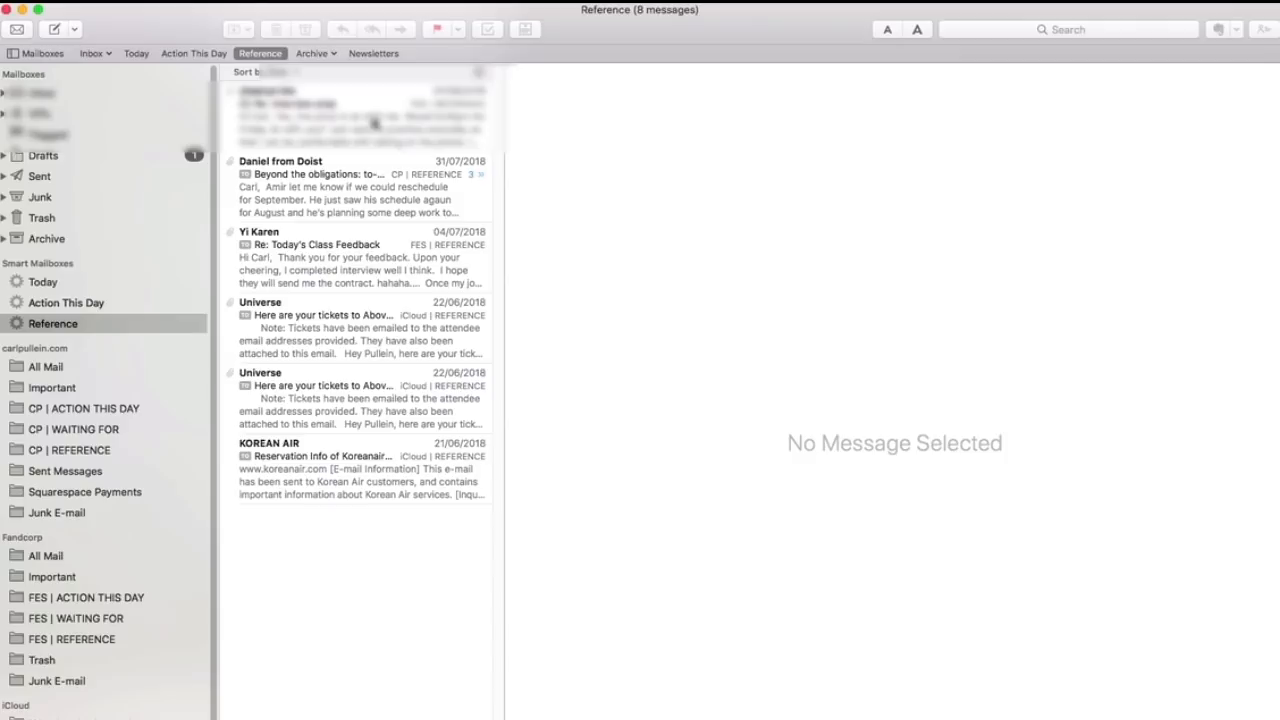
{"action": "mouse_move", "coordinate": [344, 232]}
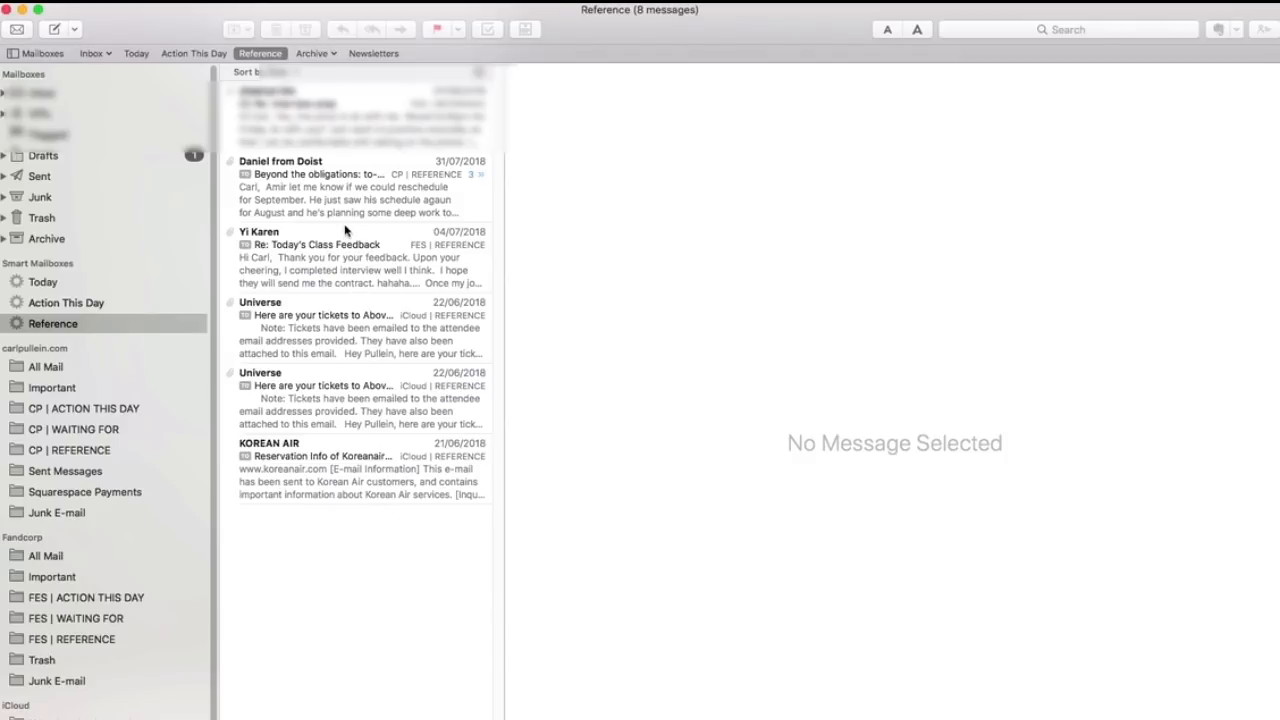
{"action": "mouse_move", "coordinate": [340, 264]}
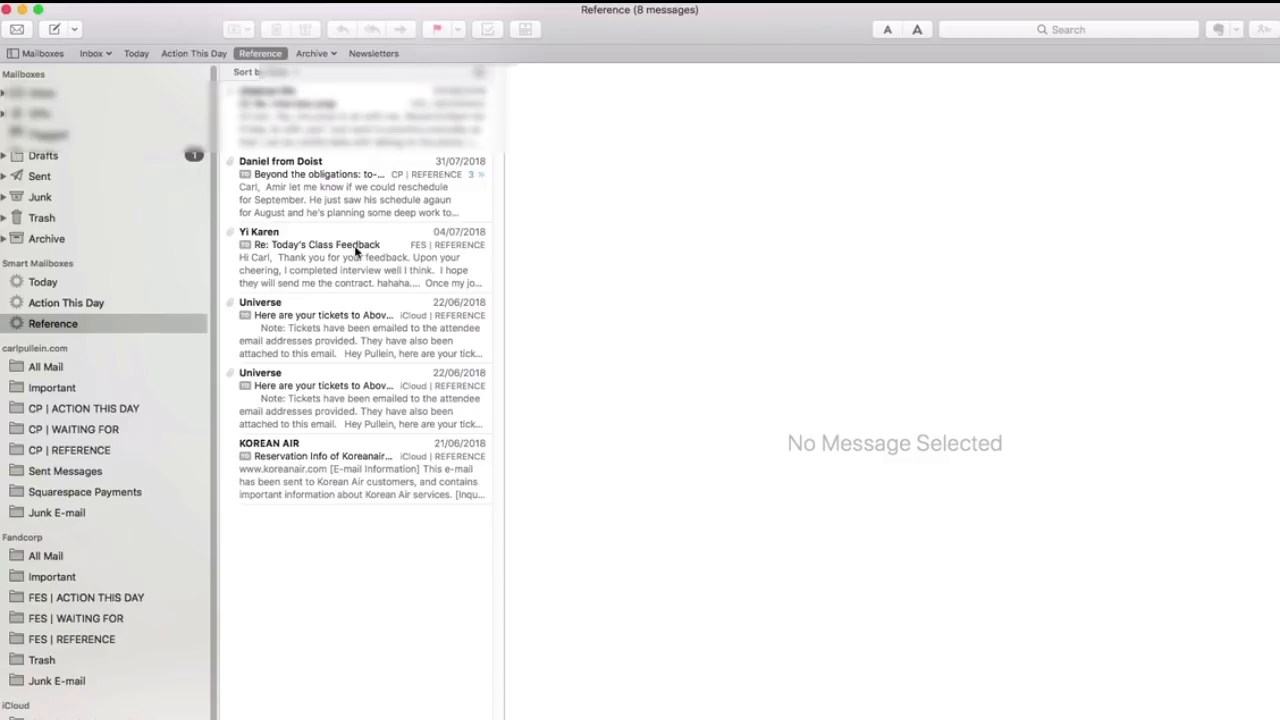
{"action": "mouse_move", "coordinate": [352, 208]}
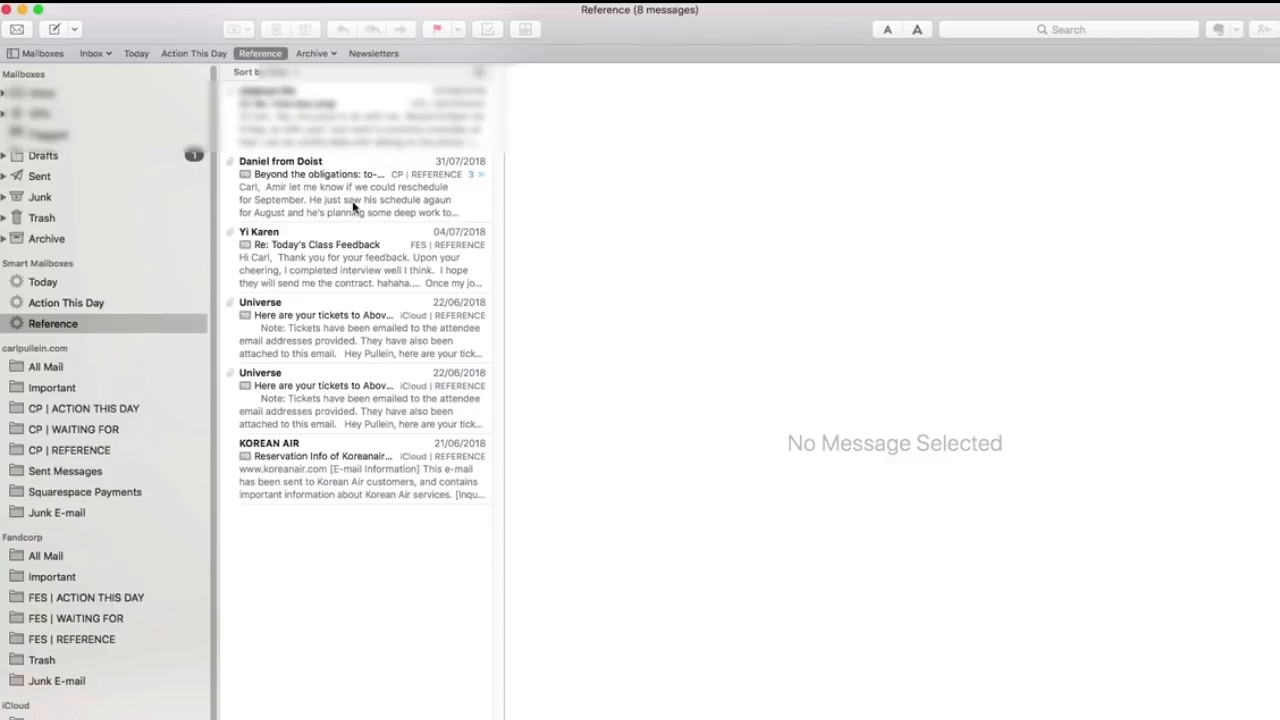
{"action": "mouse_move", "coordinate": [330, 206]}
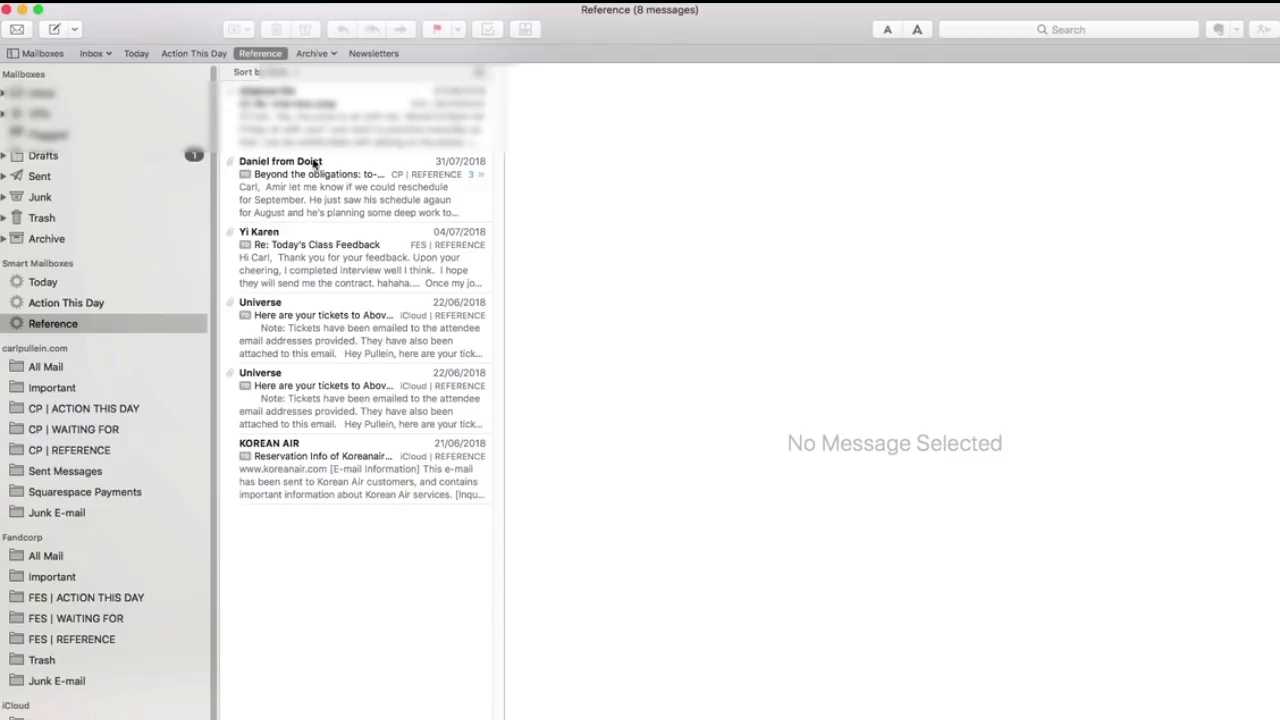
{"action": "mouse_move", "coordinate": [352, 126]}
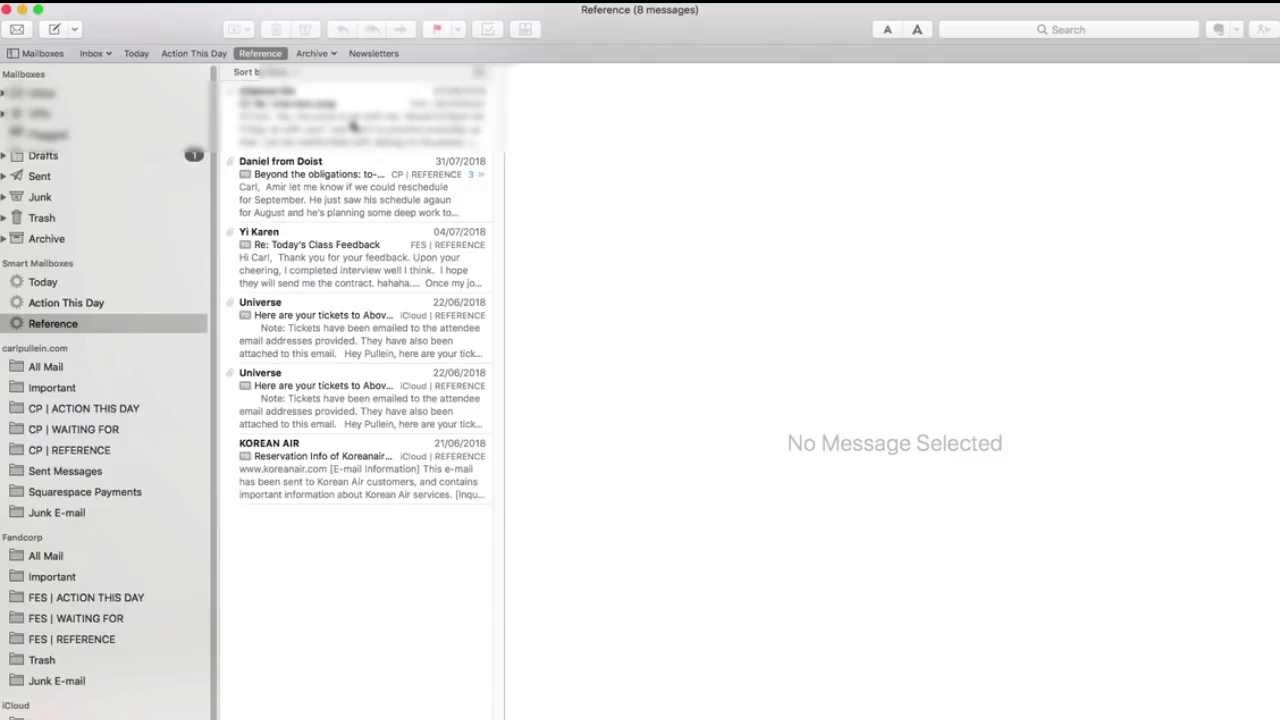
{"action": "mouse_move", "coordinate": [282, 122]}
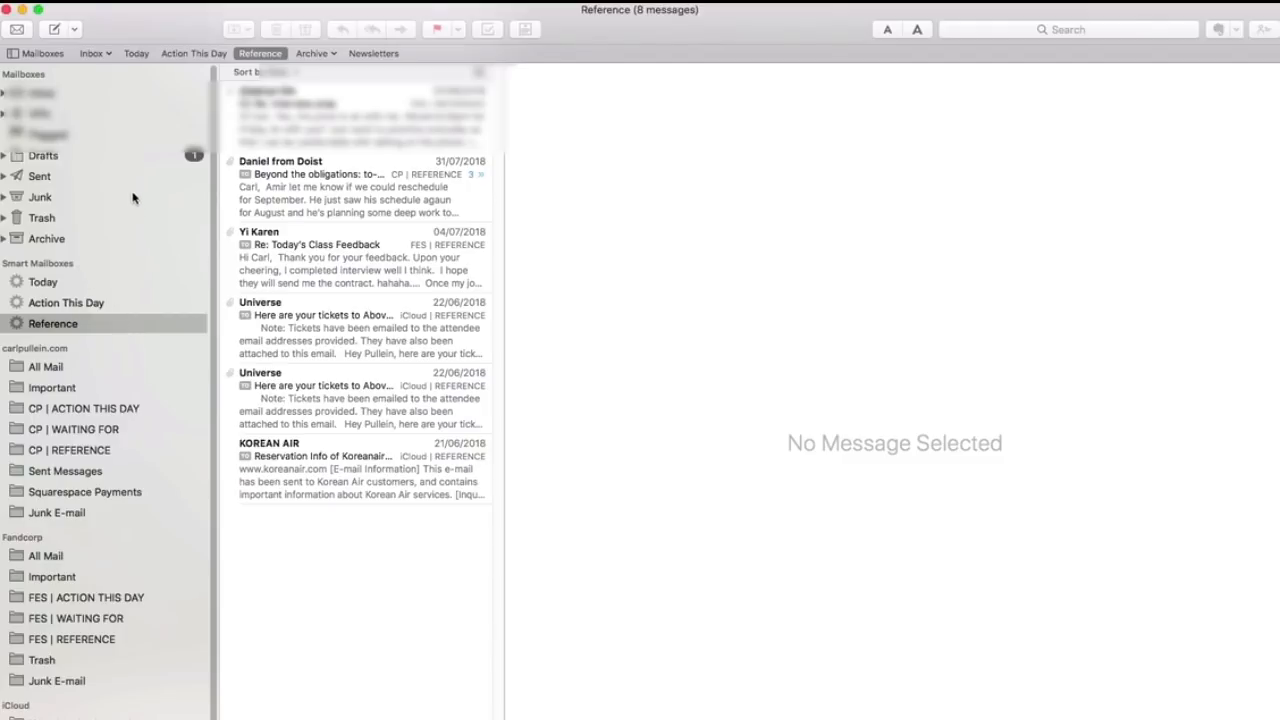
{"action": "mouse_move", "coordinate": [136, 198]}
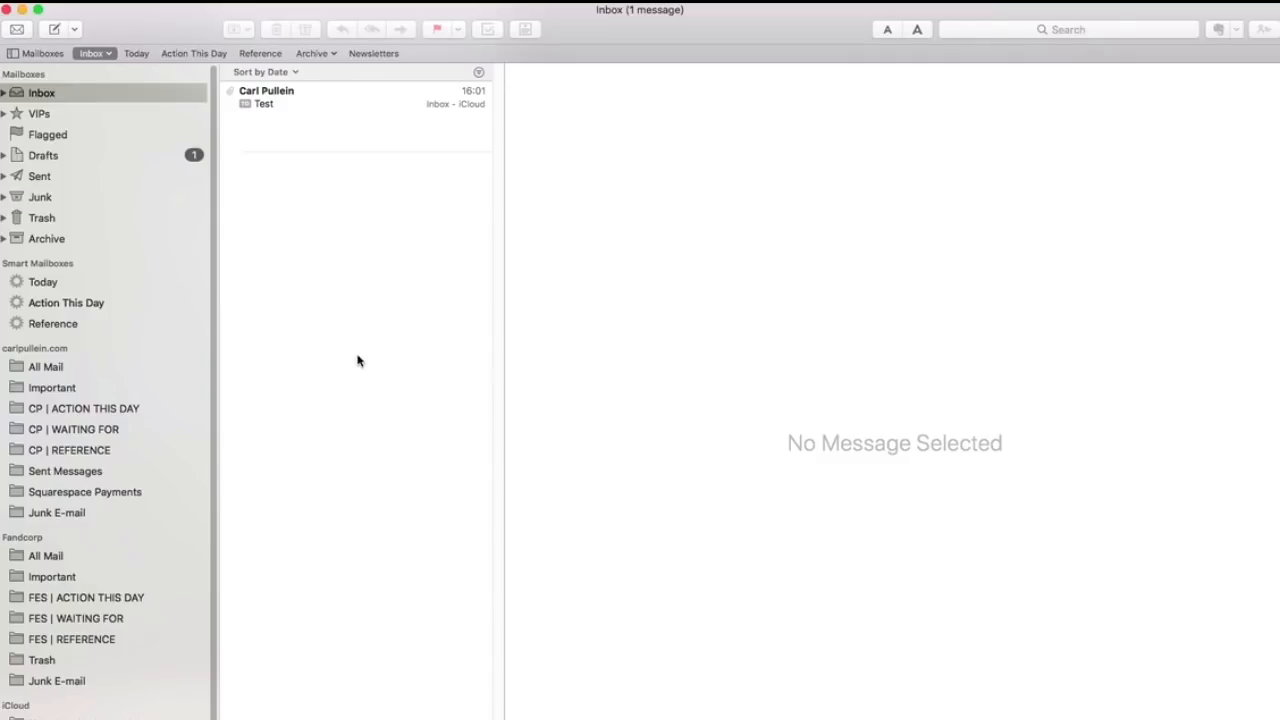
Step: Display Carl Pullein's Test message reading 'This is just a test email'
{"action": "left_click", "coordinate": [356, 96]}
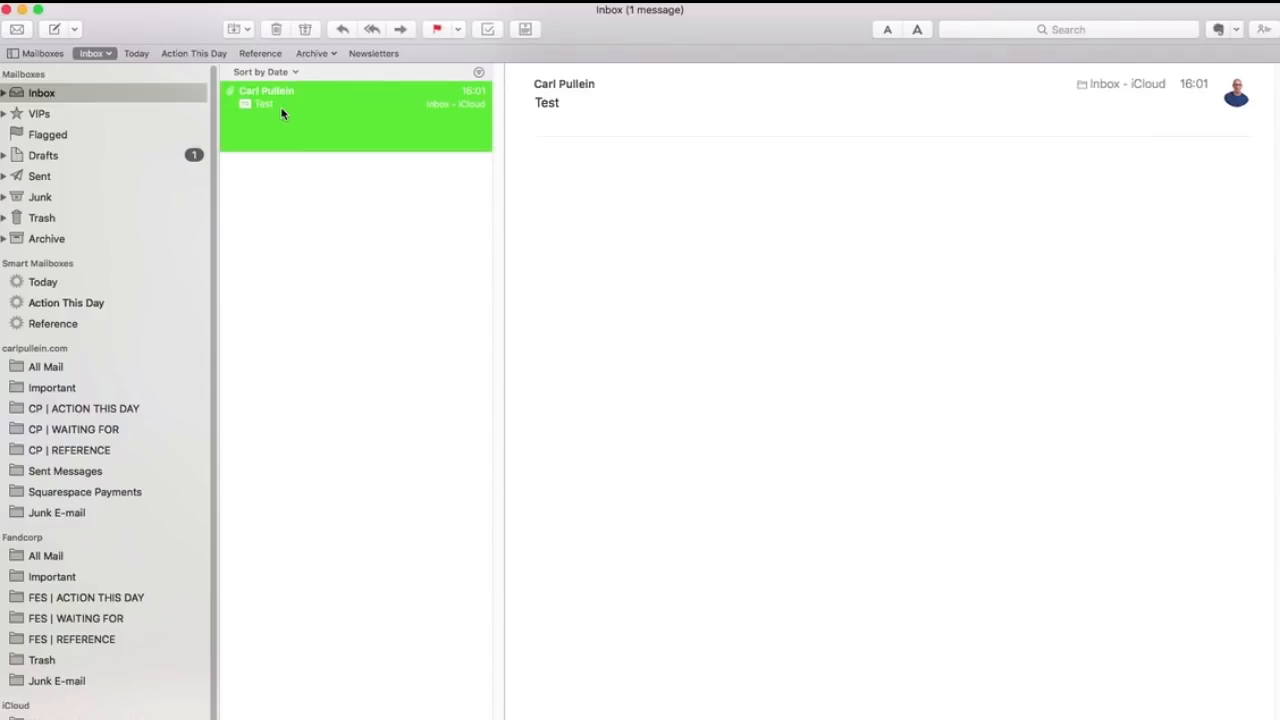
{"action": "left_click", "coordinate": [356, 104]}
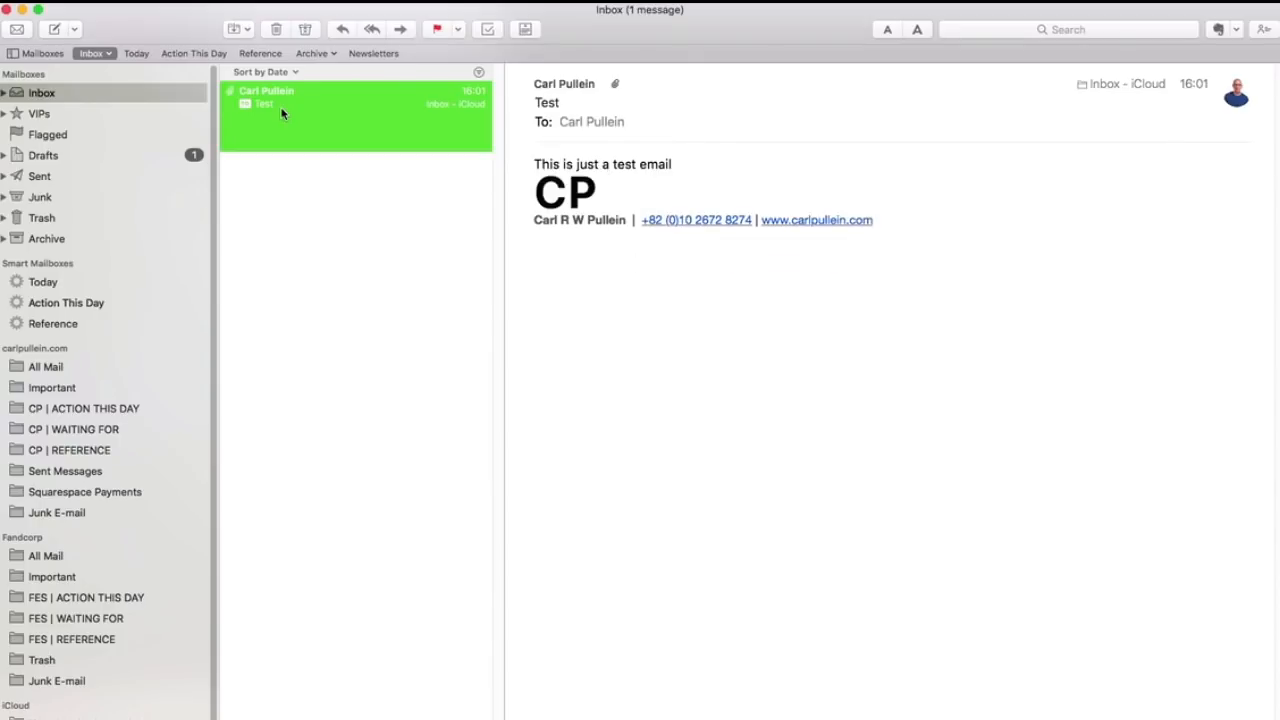
{"action": "mouse_move", "coordinate": [396, 452]}
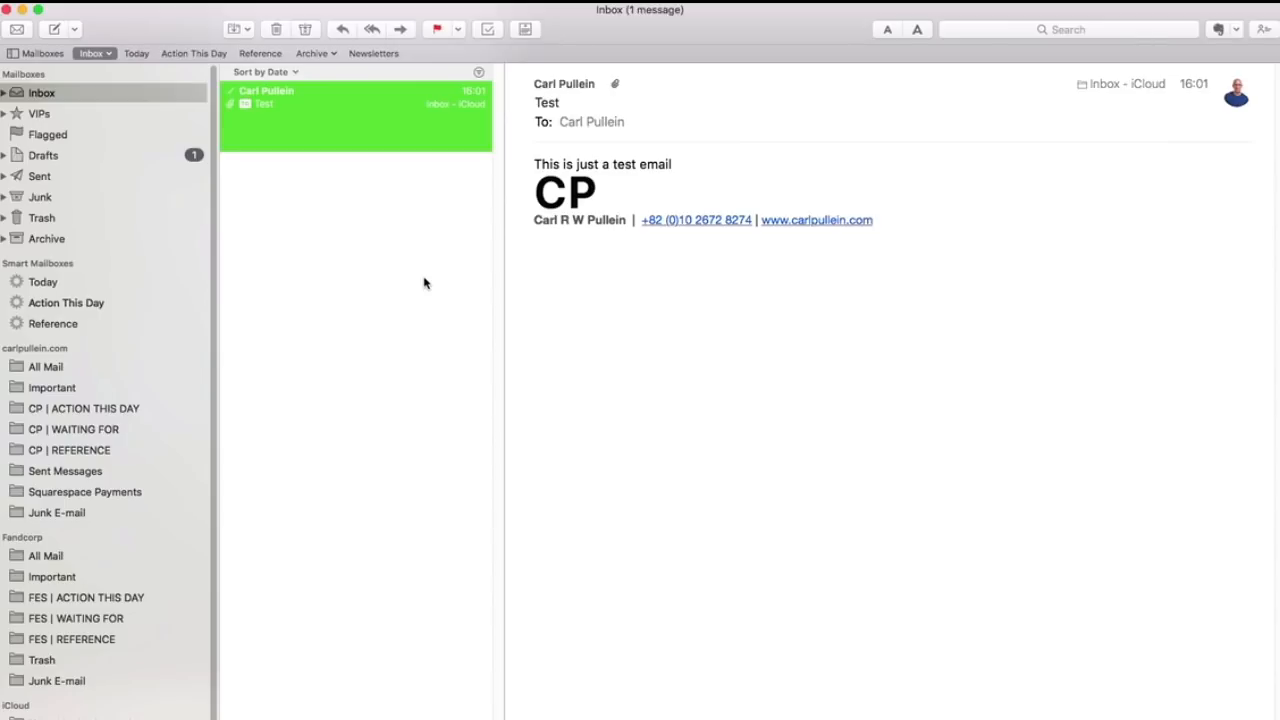
{"action": "mouse_move", "coordinate": [688, 180]}
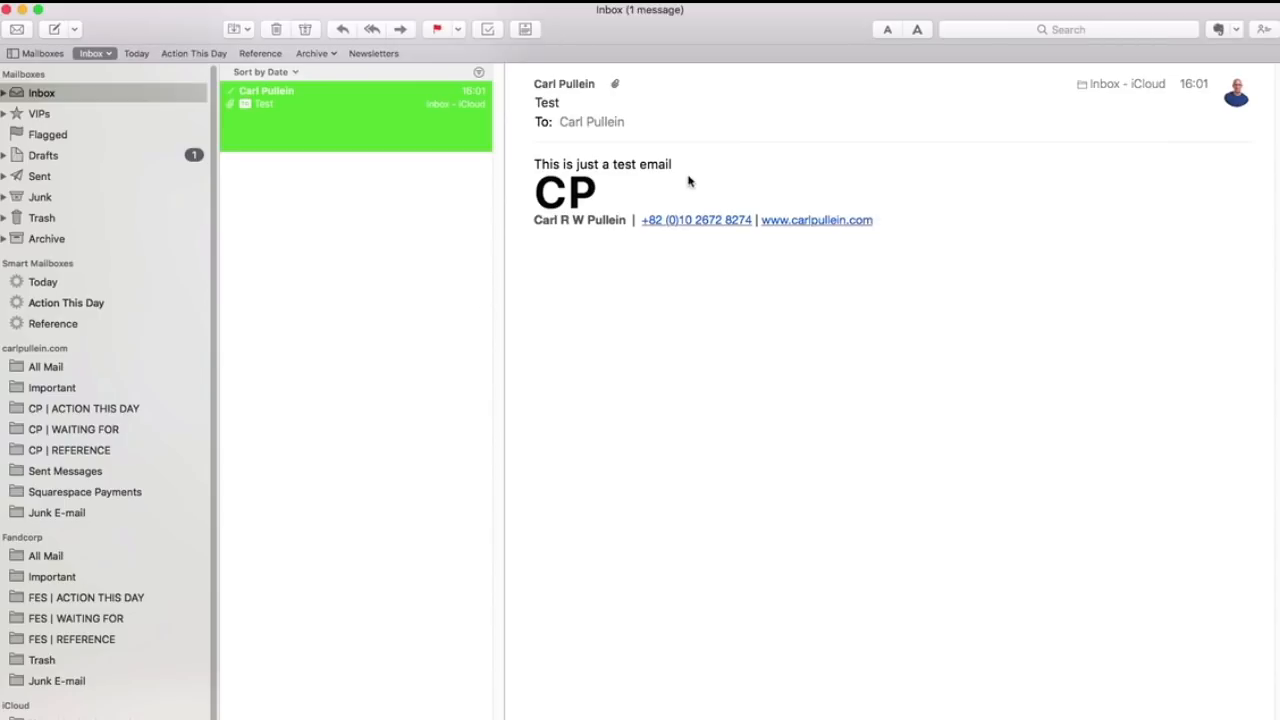
{"action": "mouse_move", "coordinate": [684, 170]}
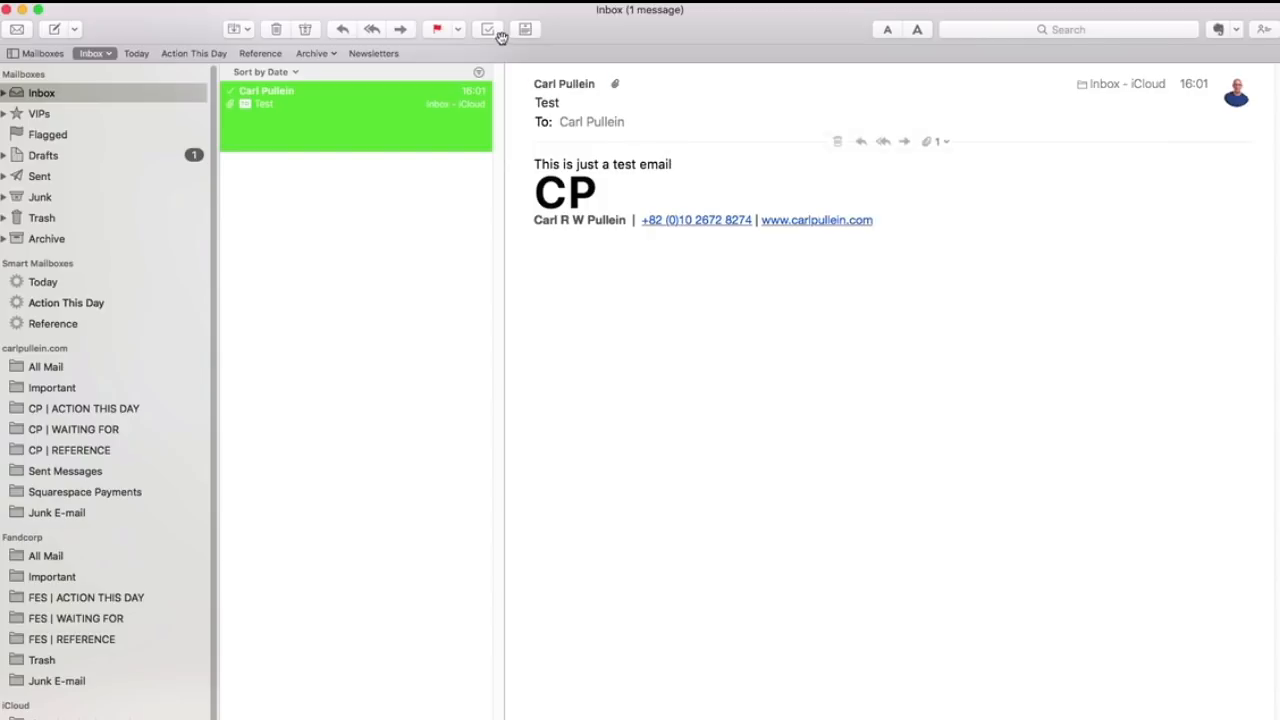
Step: Create a MailButler task named 'This is important' on the Test email
{"action": "left_click", "coordinate": [488, 30]}
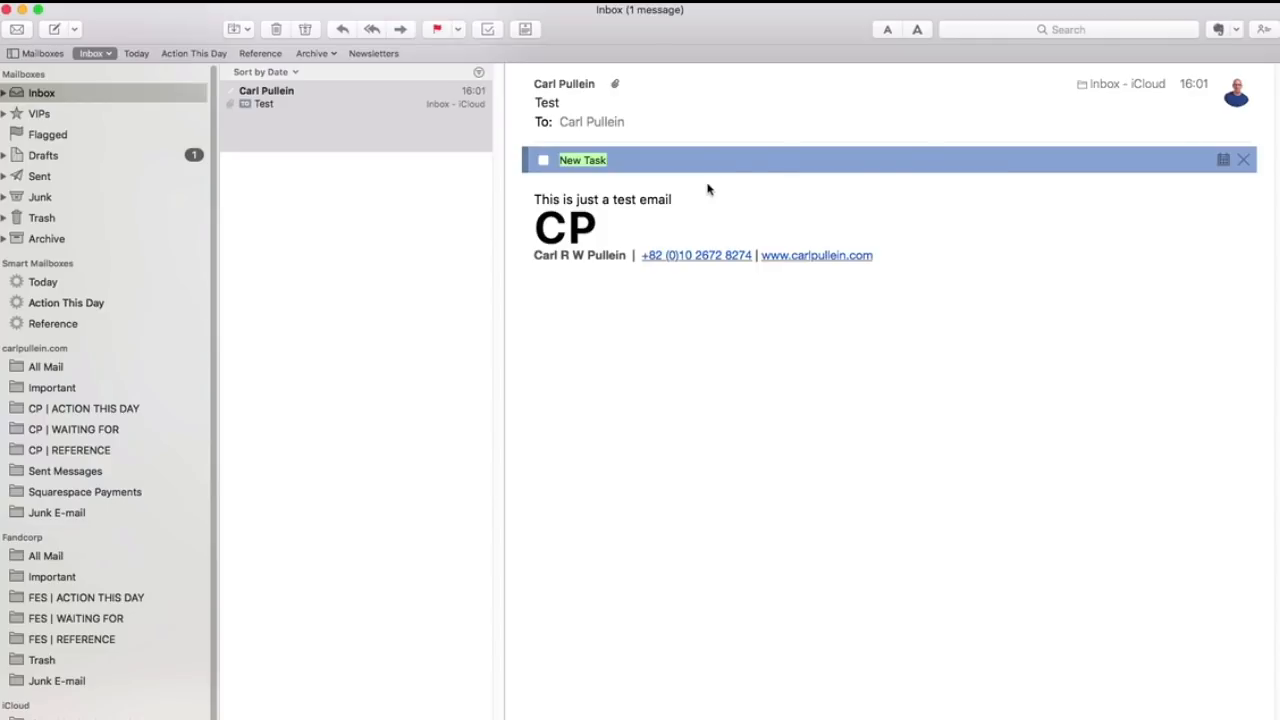
{"action": "type", "text": "TRHis"}
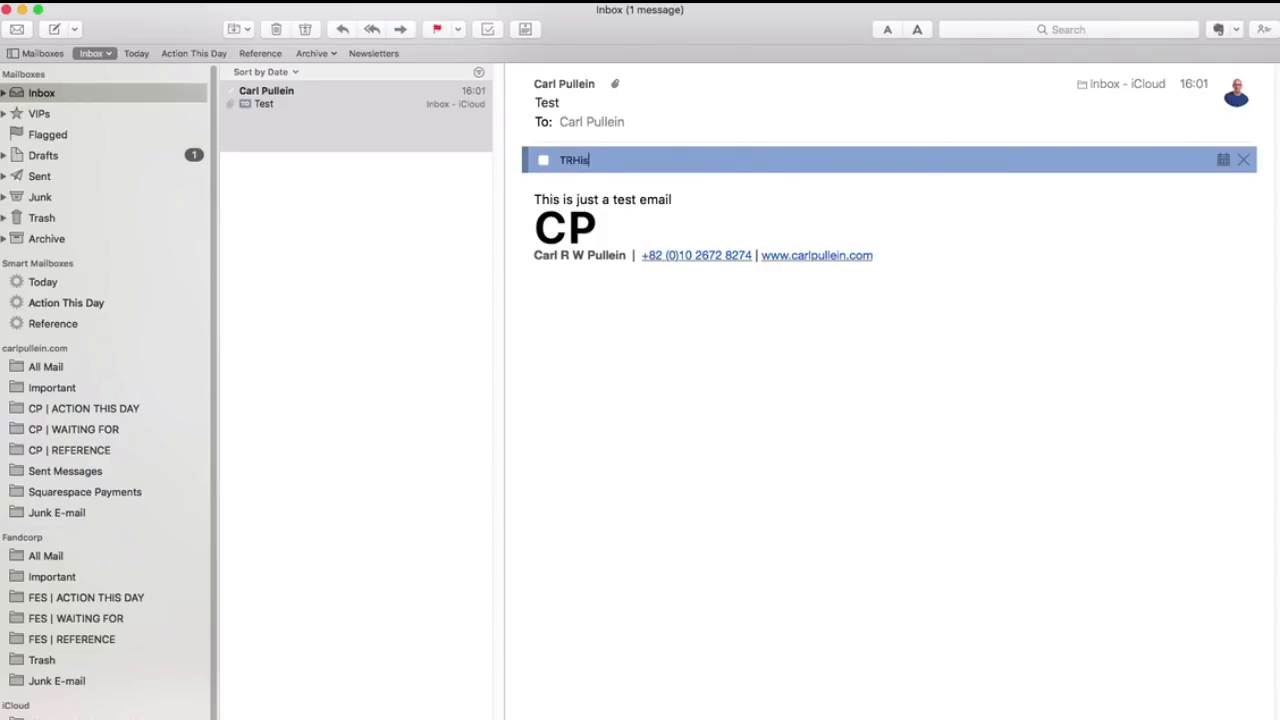
{"action": "type", "text": "This is import"}
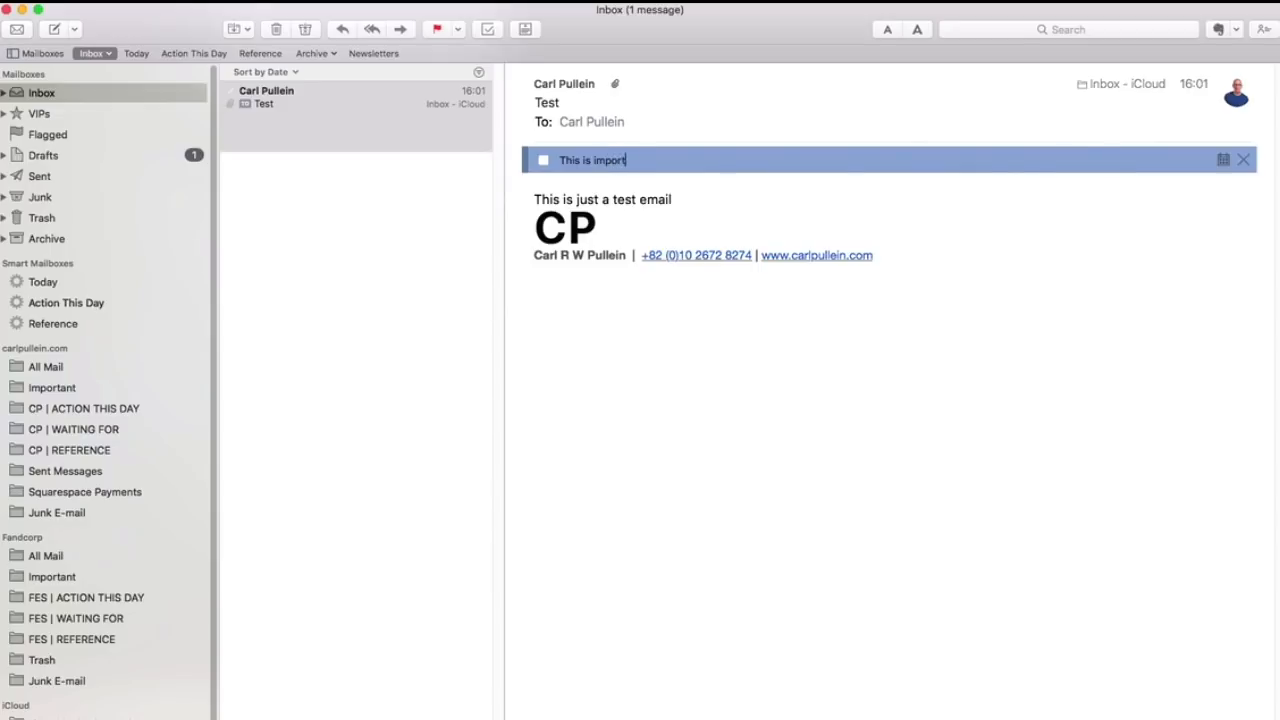
{"action": "type", "text": "ant"}
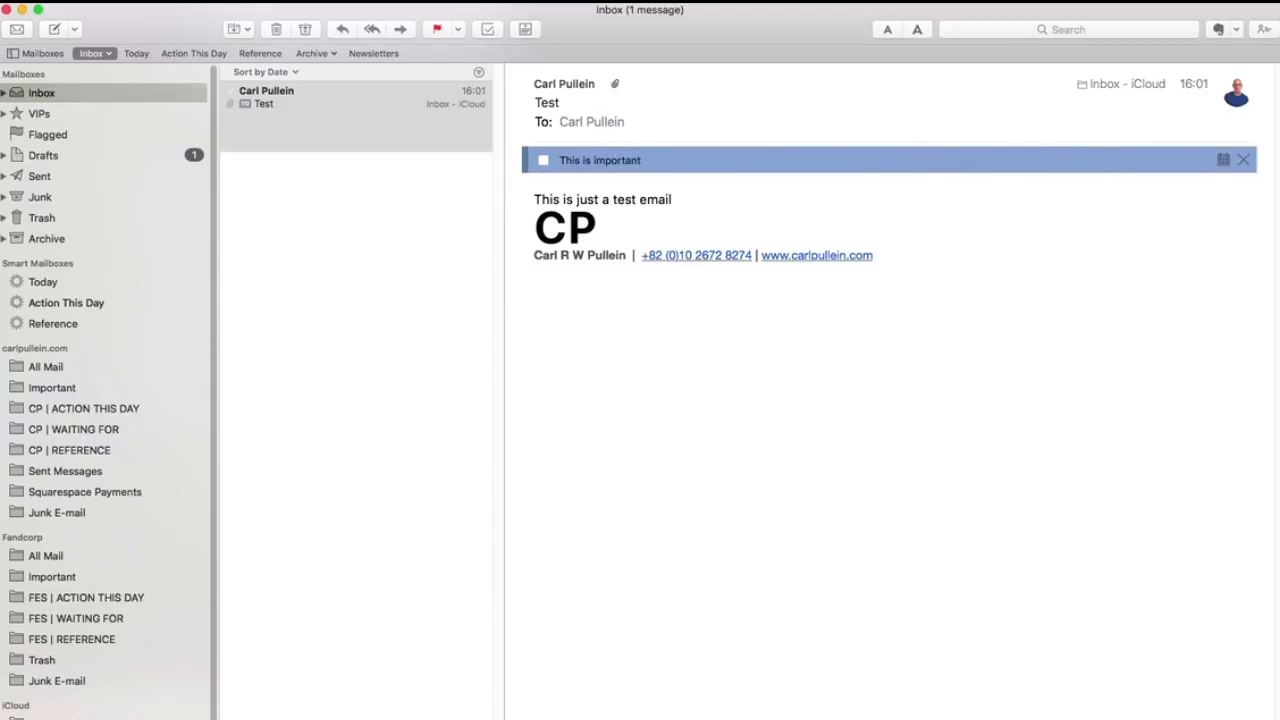
{"action": "mouse_move", "coordinate": [700, 320]}
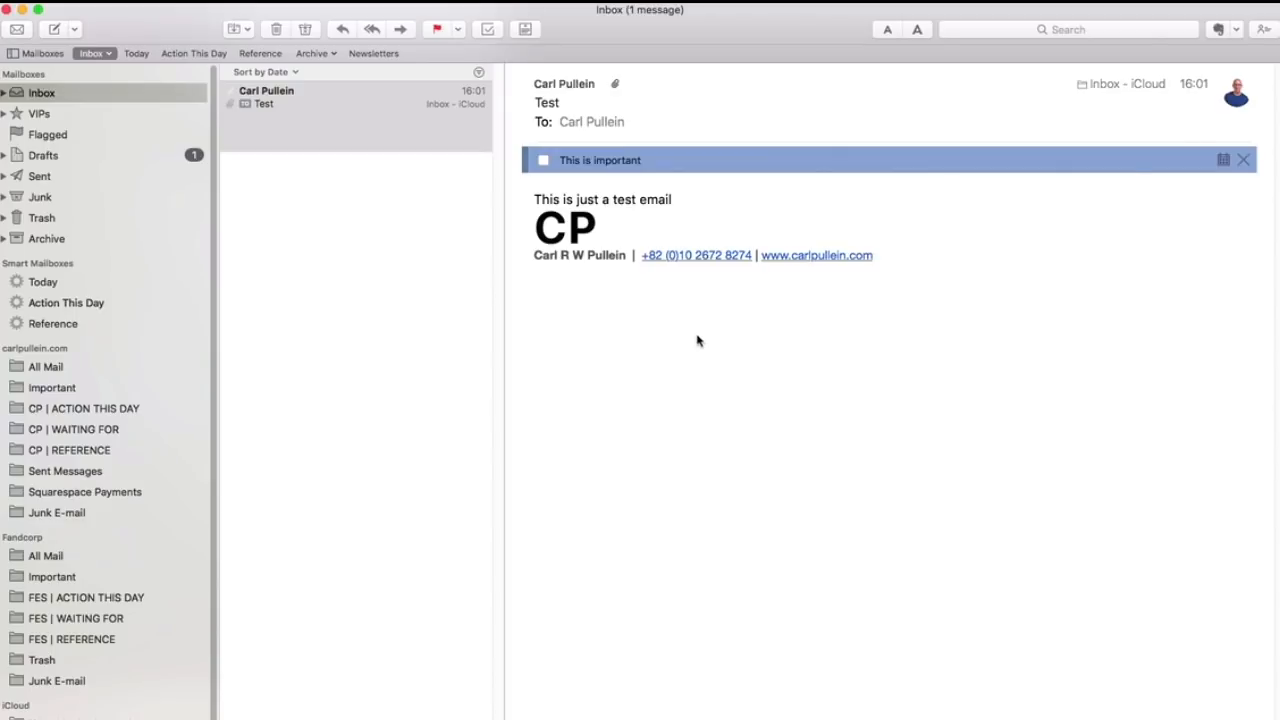
{"action": "mouse_move", "coordinate": [996, 144]}
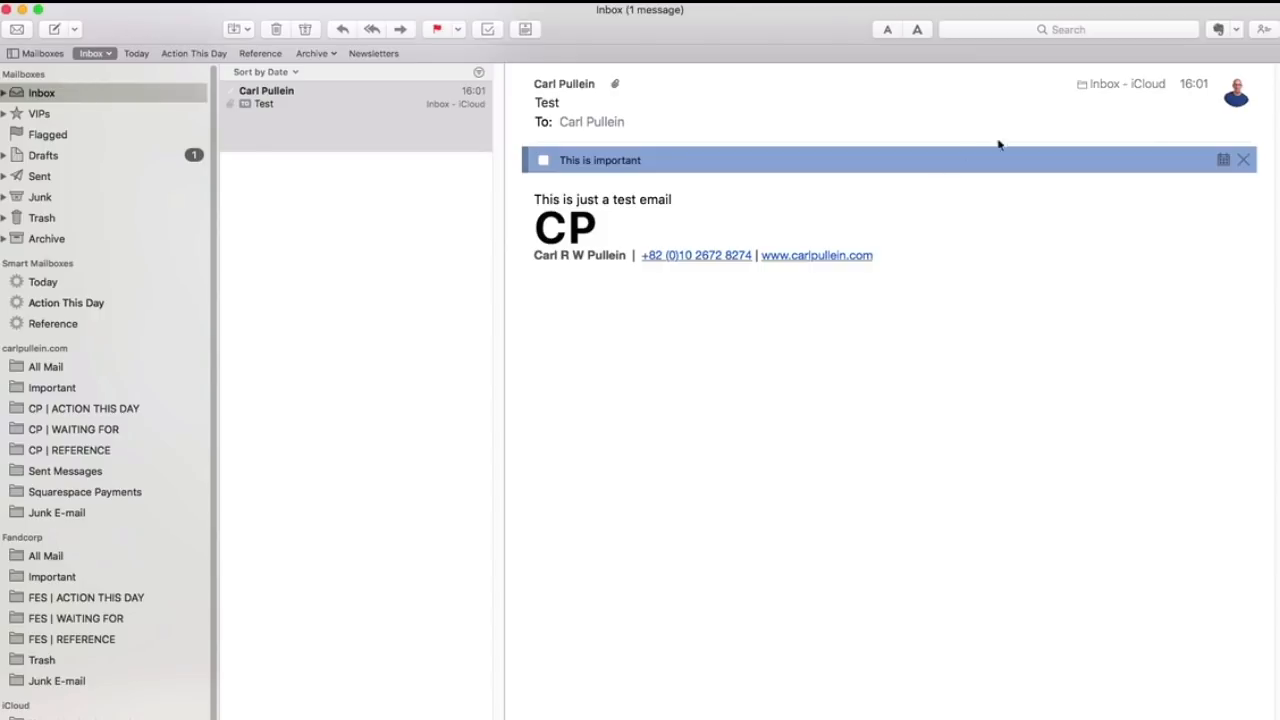
Step: Choose Create note from the MailButler Evernote menu for the Test email
{"action": "left_click", "coordinate": [1236, 30]}
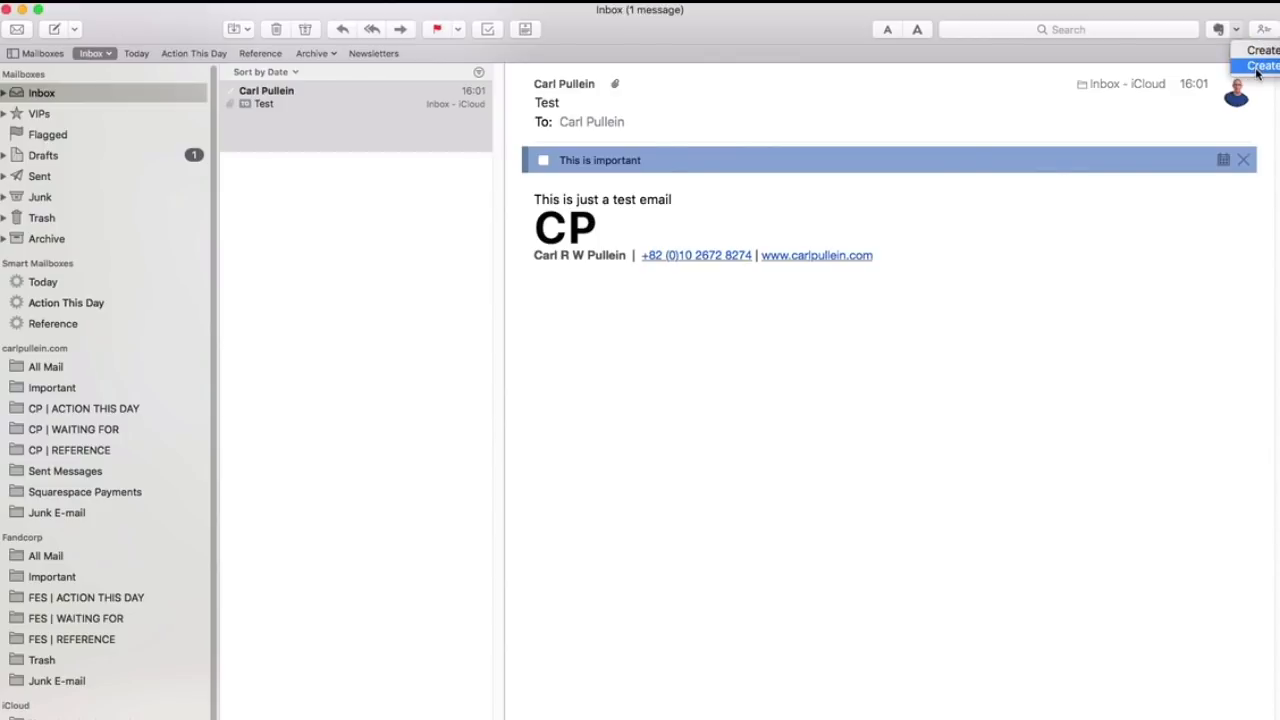
{"action": "left_click", "coordinate": [1262, 64]}
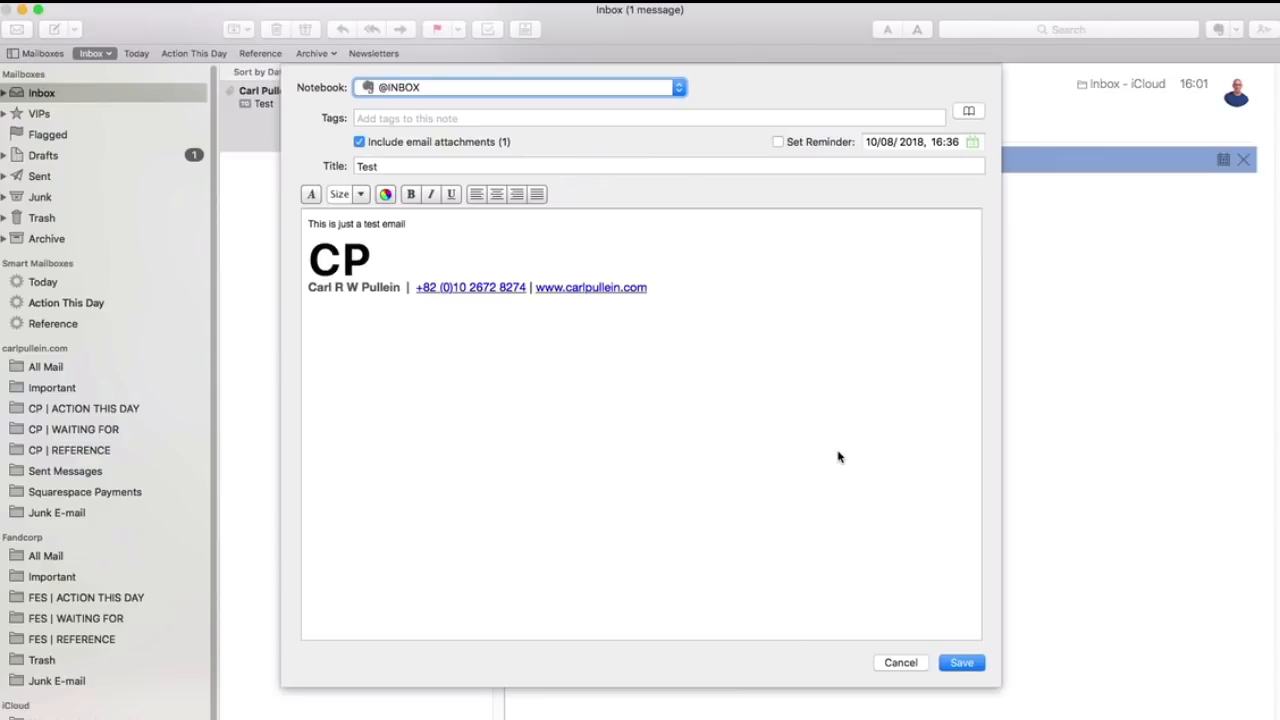
{"action": "mouse_move", "coordinate": [478, 72]}
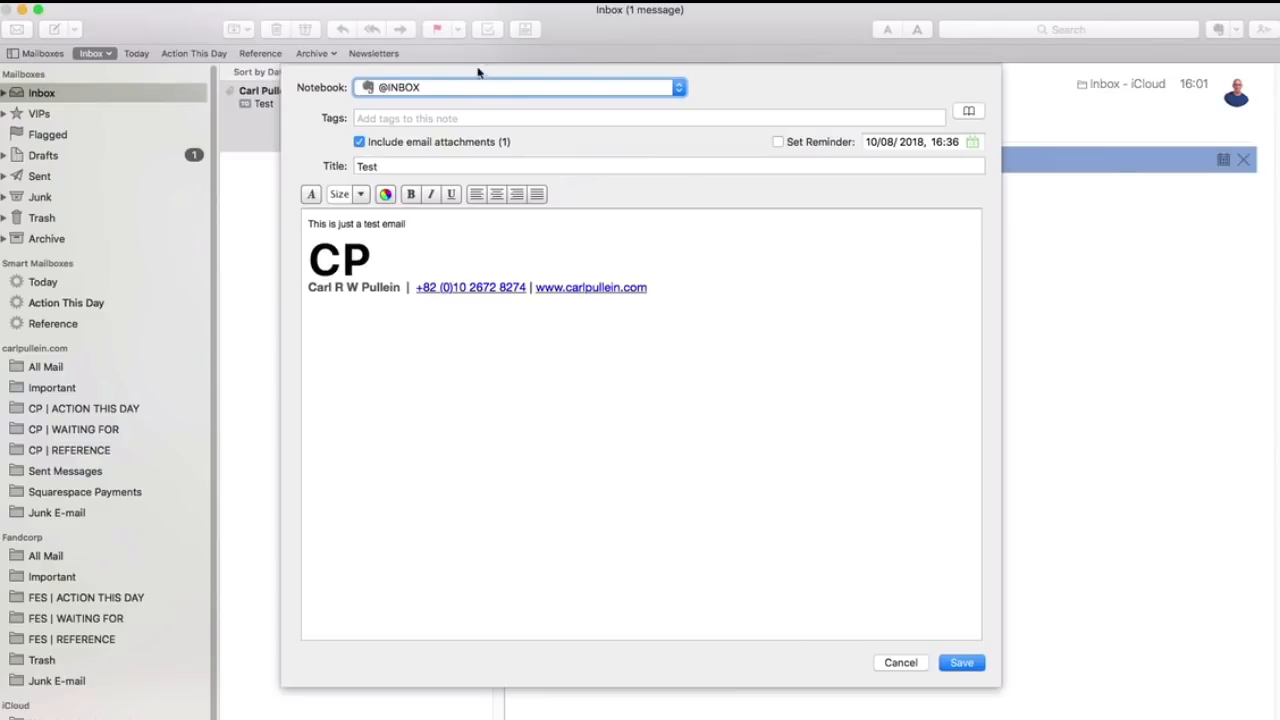
{"action": "mouse_move", "coordinate": [432, 94]}
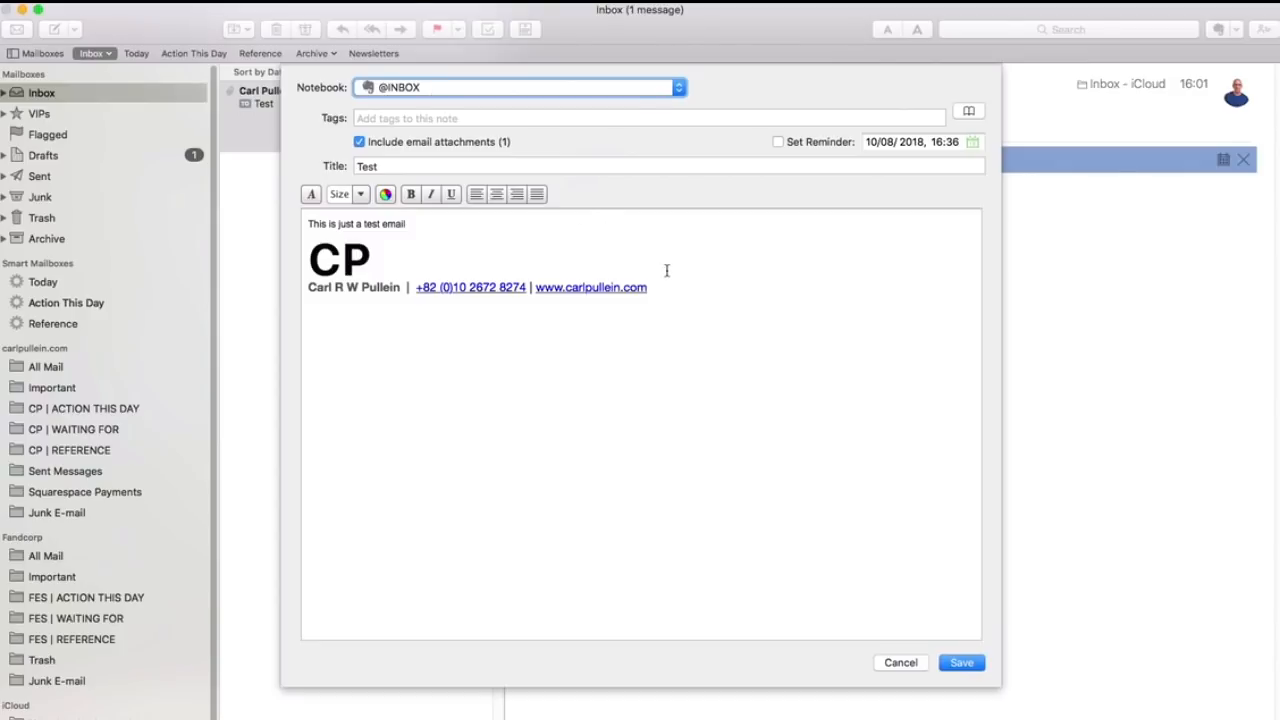
{"action": "mouse_move", "coordinate": [686, 268]}
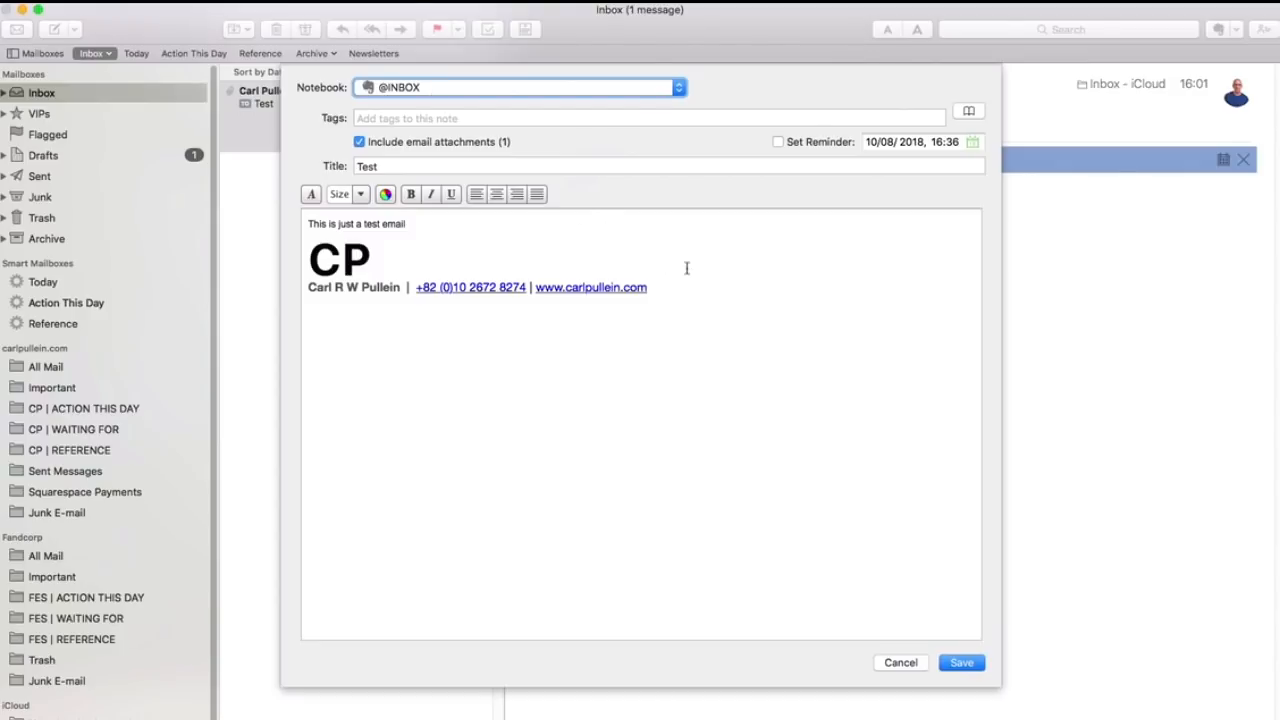
Step: Dismiss the Evernote note form, returning to the Test email with its to-do note
{"action": "left_click", "coordinate": [960, 662]}
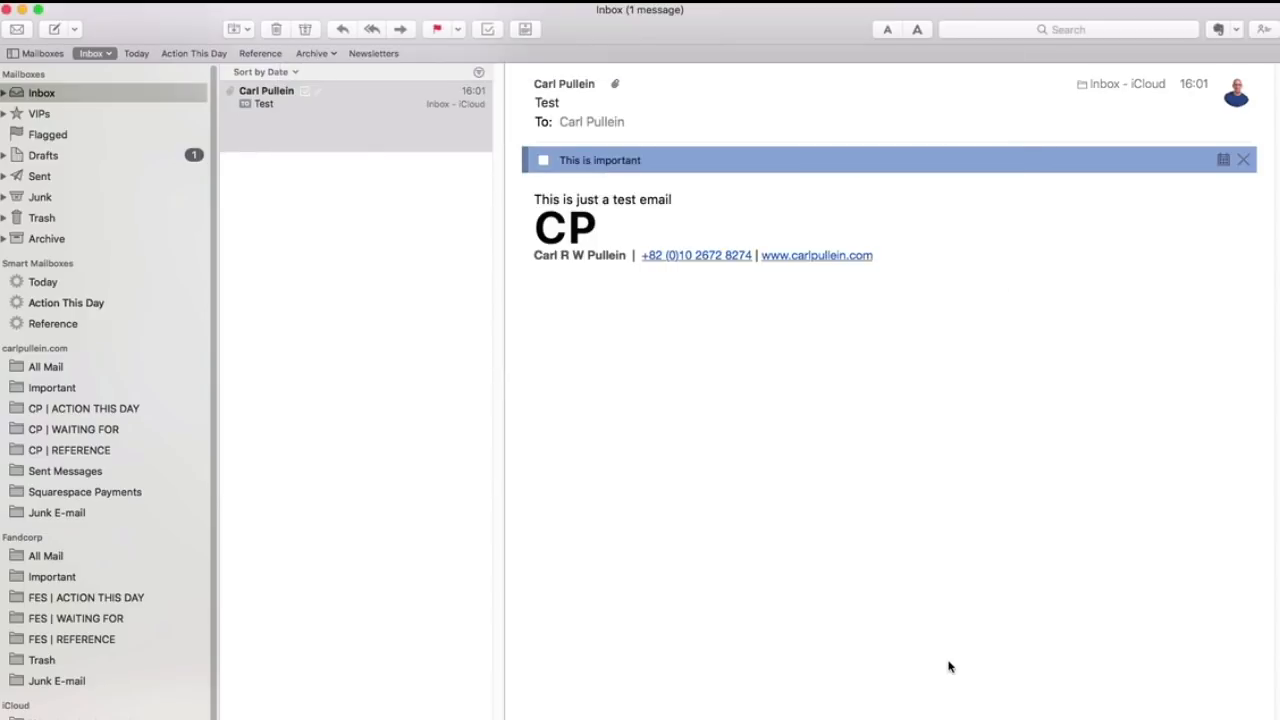
{"action": "mouse_move", "coordinate": [680, 204]}
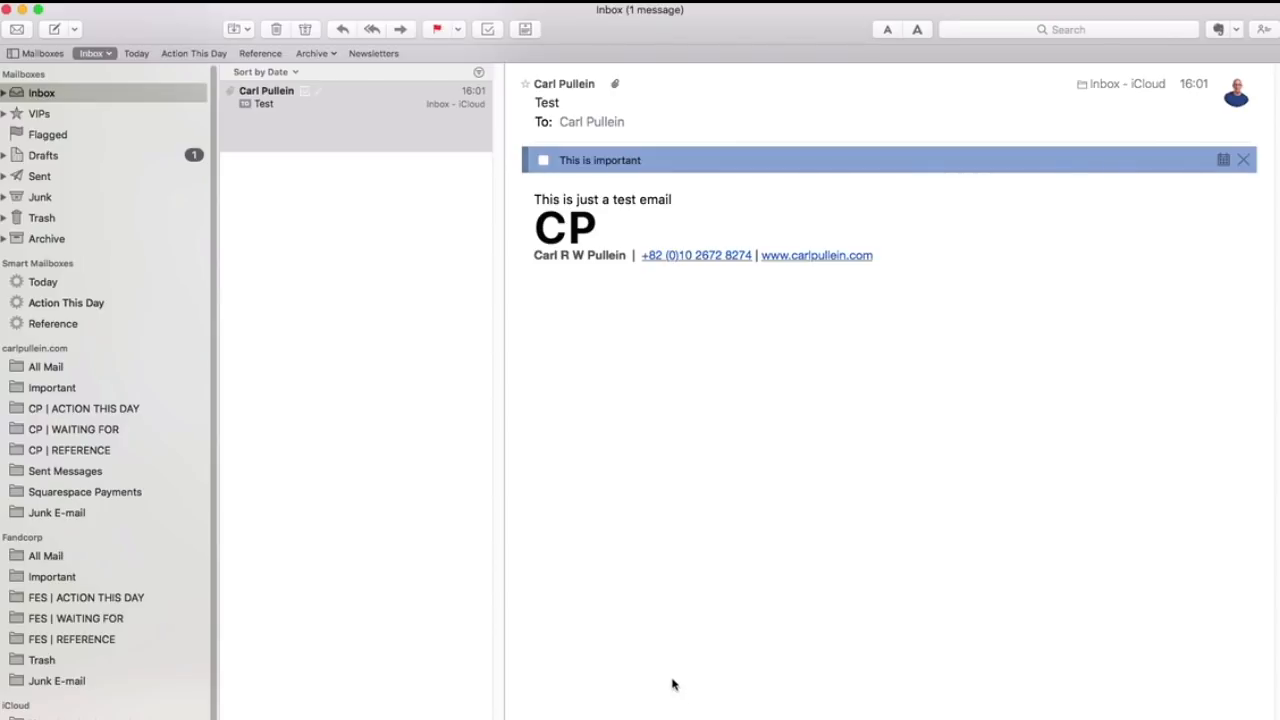
{"action": "mouse_move", "coordinate": [538, 504]}
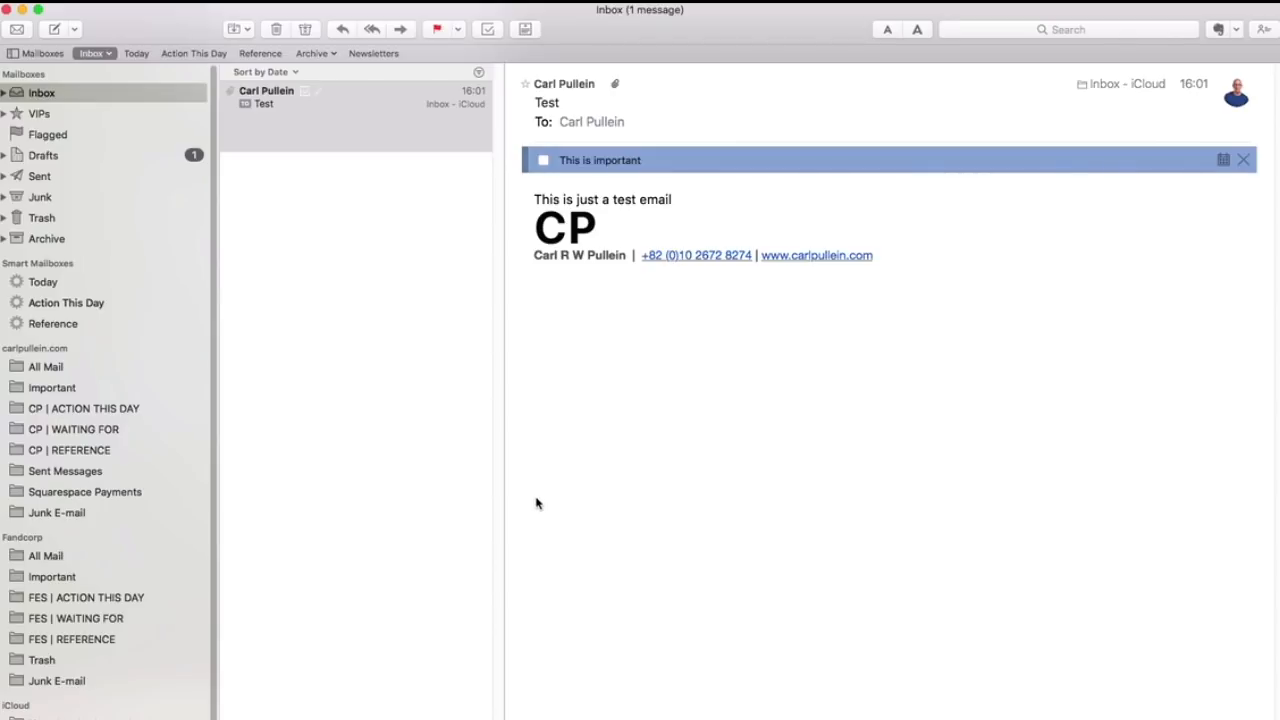
{"action": "mouse_move", "coordinate": [396, 176]}
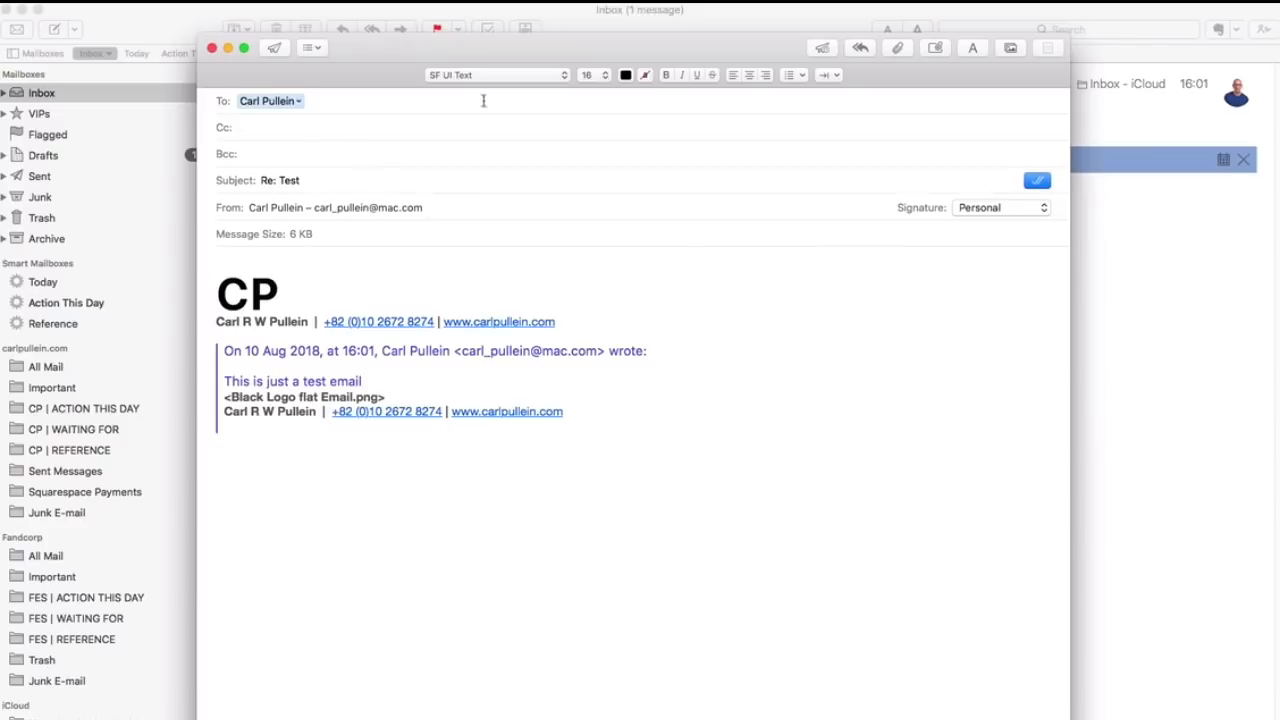
{"action": "mouse_move", "coordinate": [822, 48]}
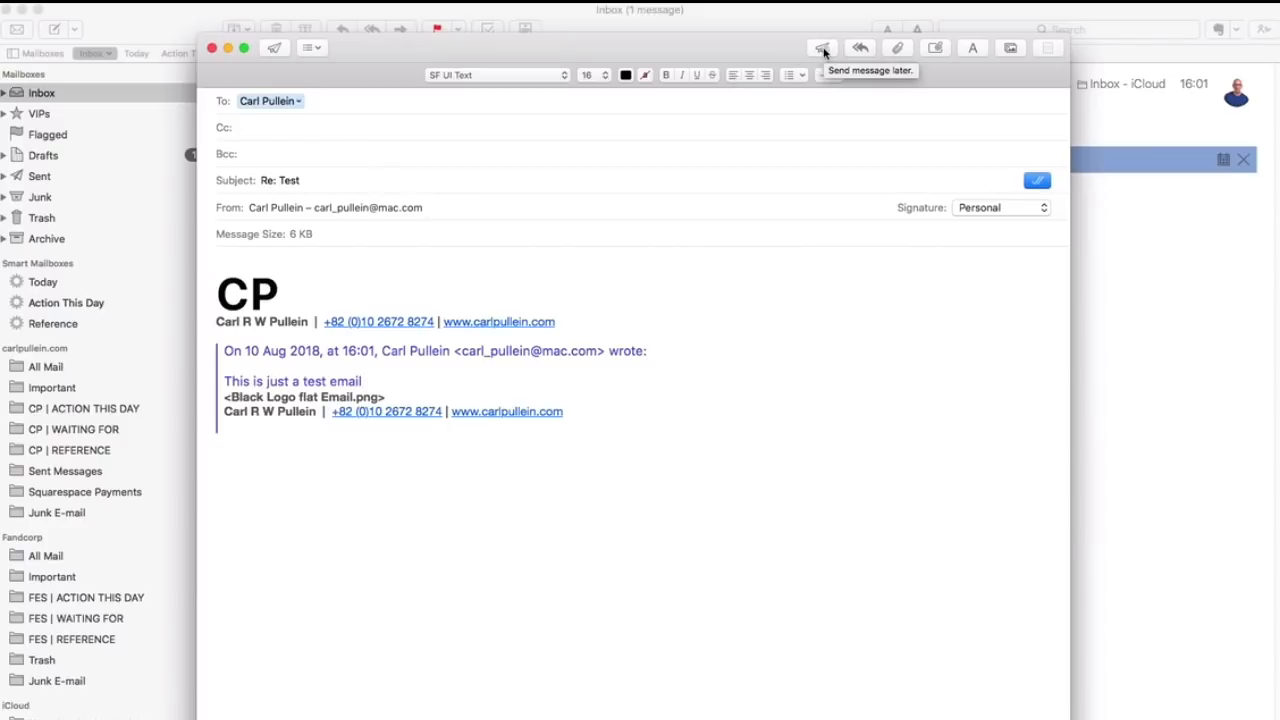
Step: Schedule the 'Re: Test' reply to send later and cancel the iCloud password prompt
{"action": "left_click", "coordinate": [822, 48]}
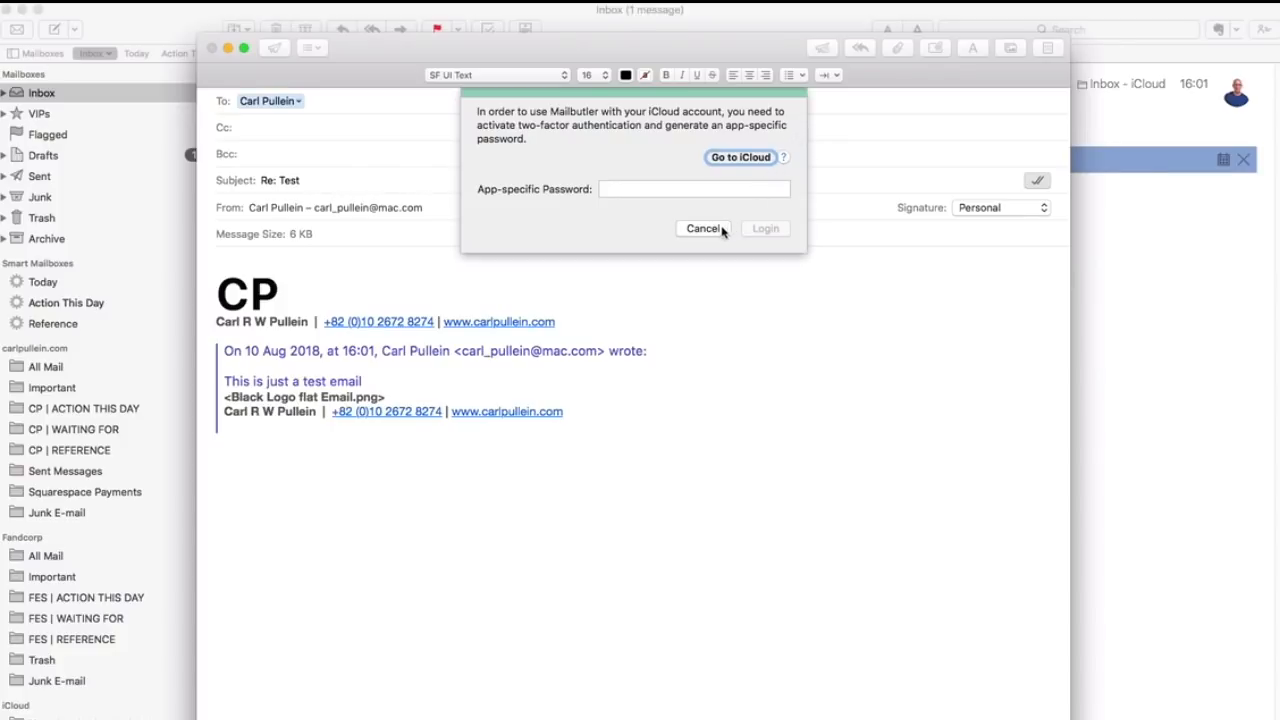
{"action": "left_click", "coordinate": [704, 228]}
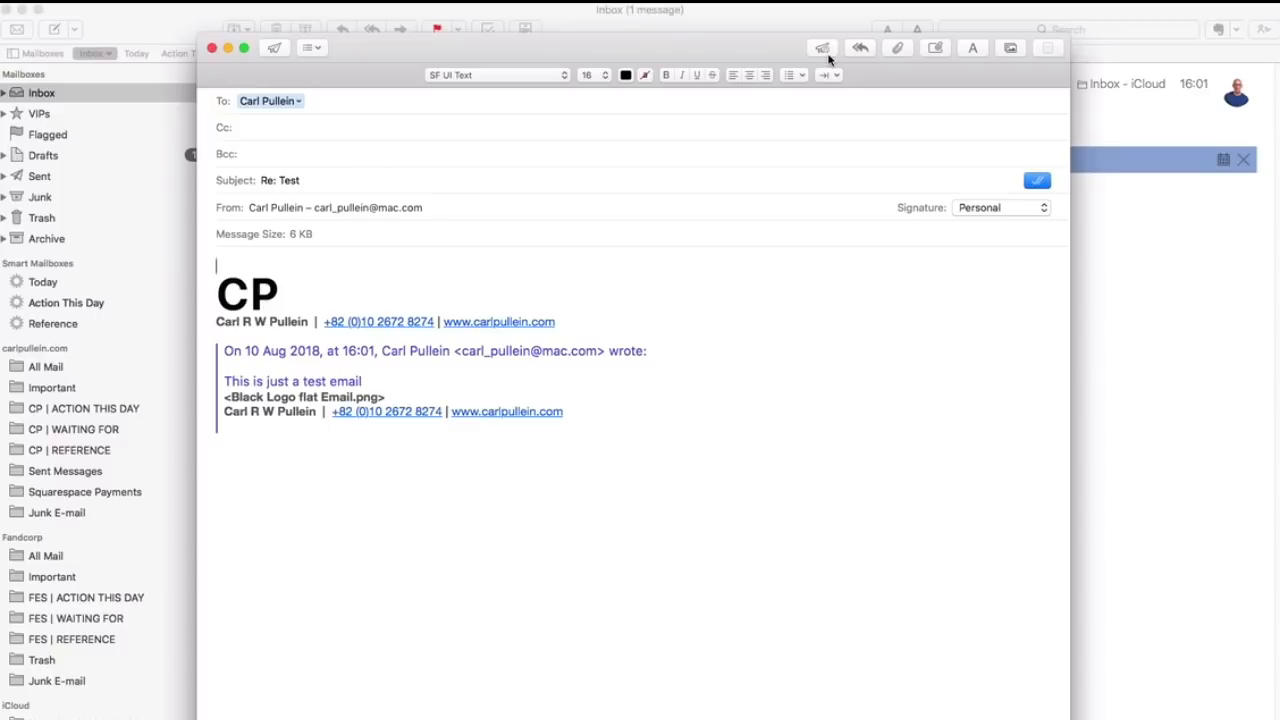
{"action": "mouse_move", "coordinate": [822, 48]}
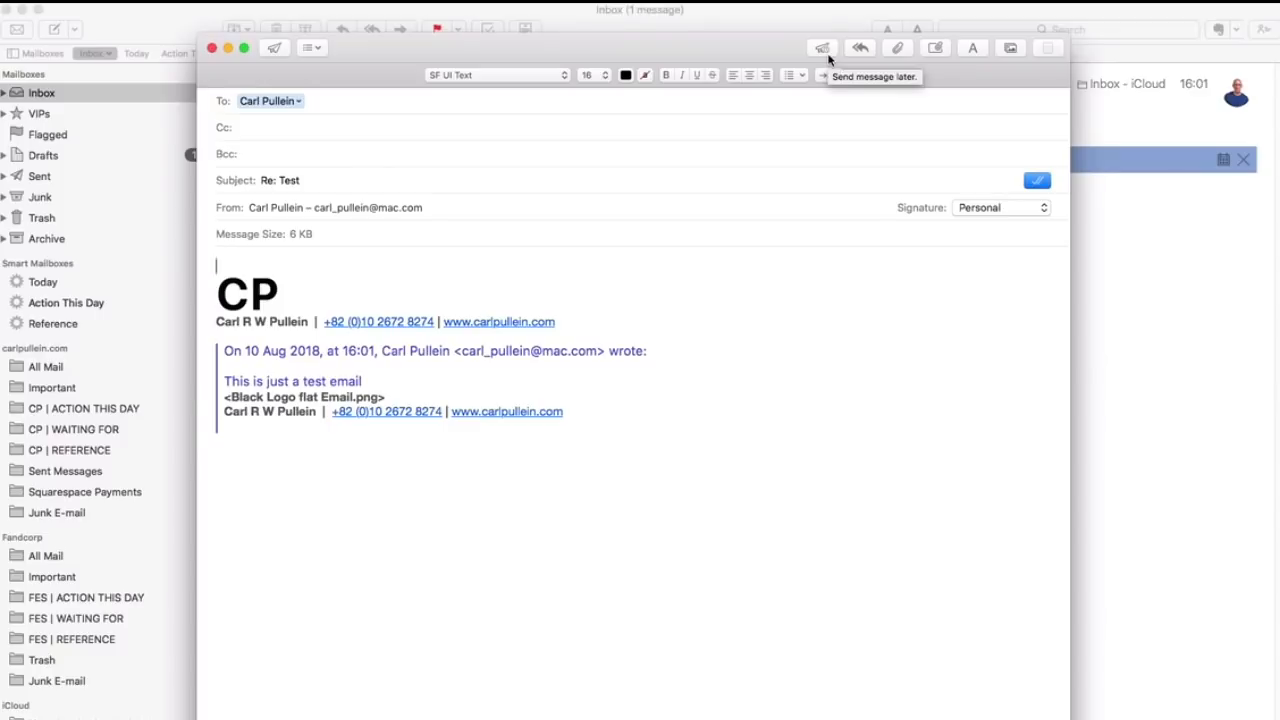
{"action": "mouse_move", "coordinate": [824, 60]}
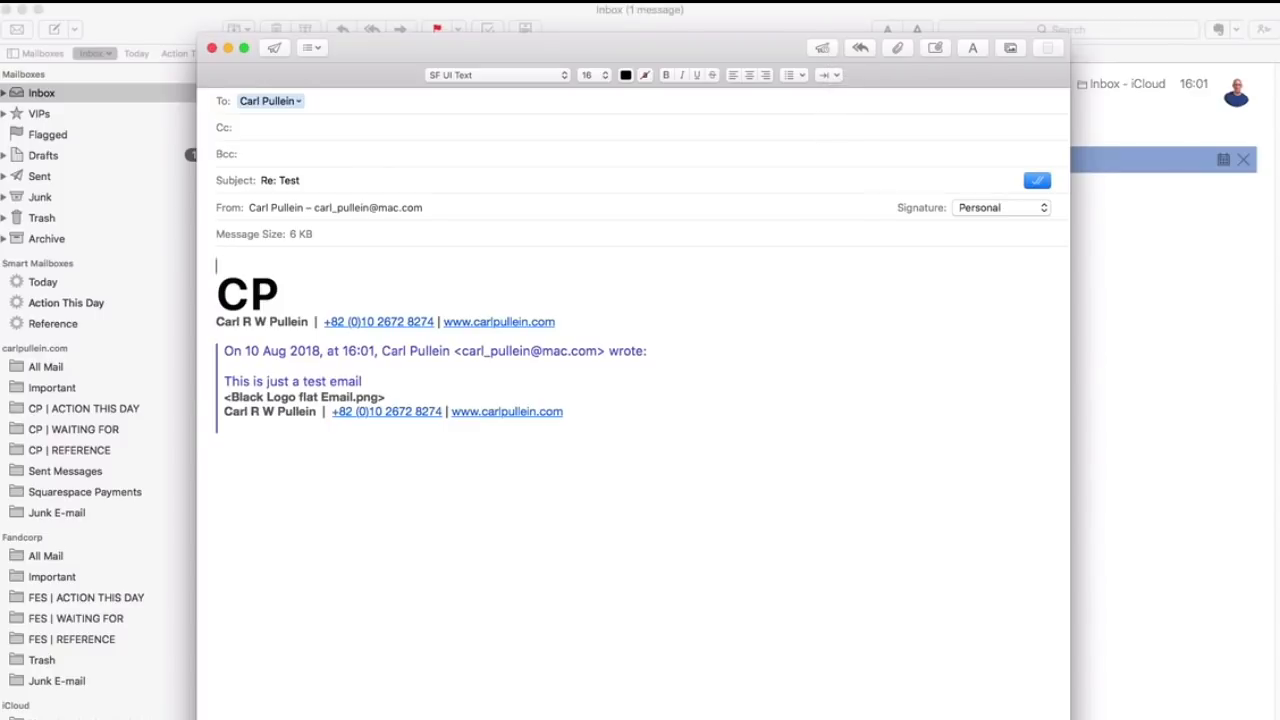
{"action": "mouse_move", "coordinate": [830, 584]}
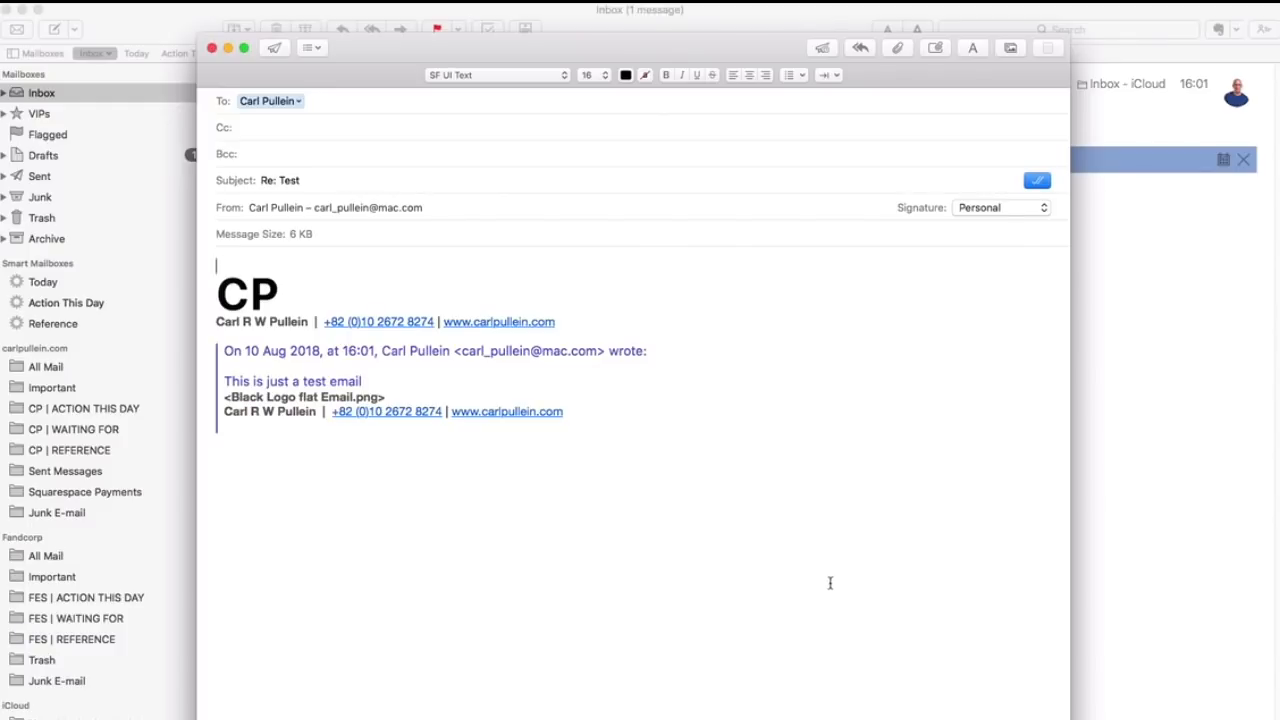
{"action": "mouse_move", "coordinate": [820, 374]}
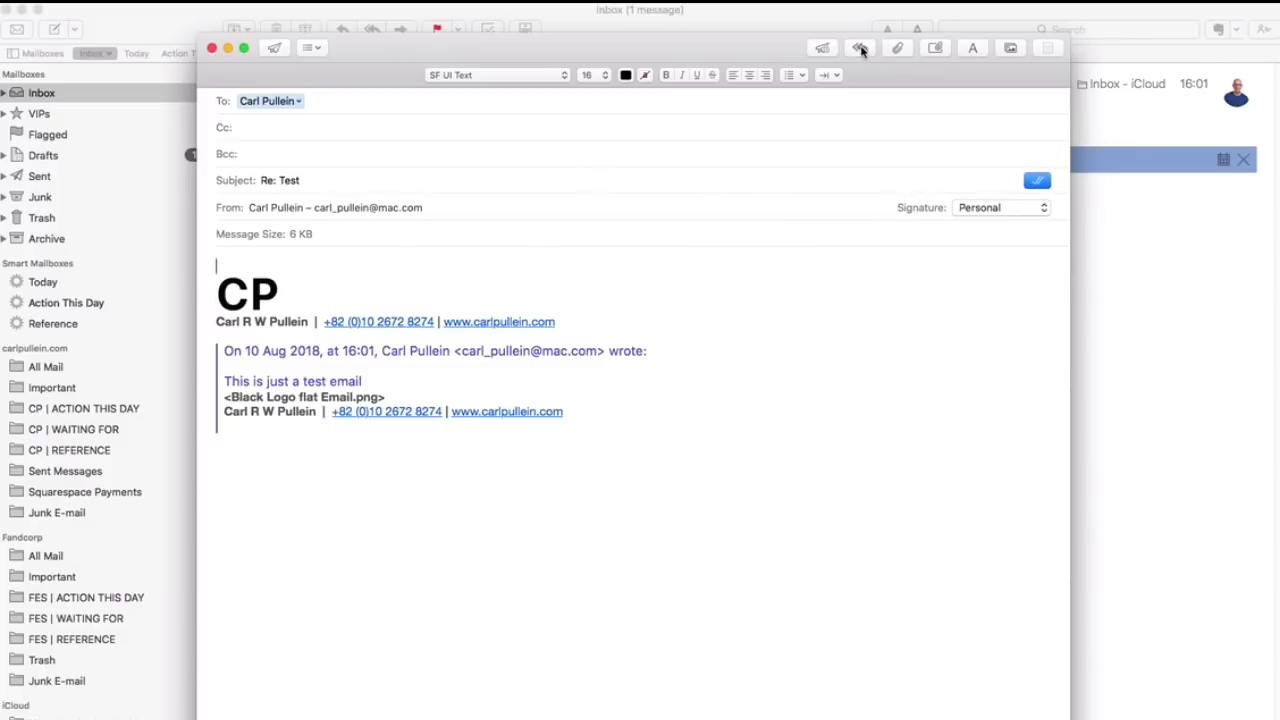
{"action": "mouse_move", "coordinate": [272, 48]}
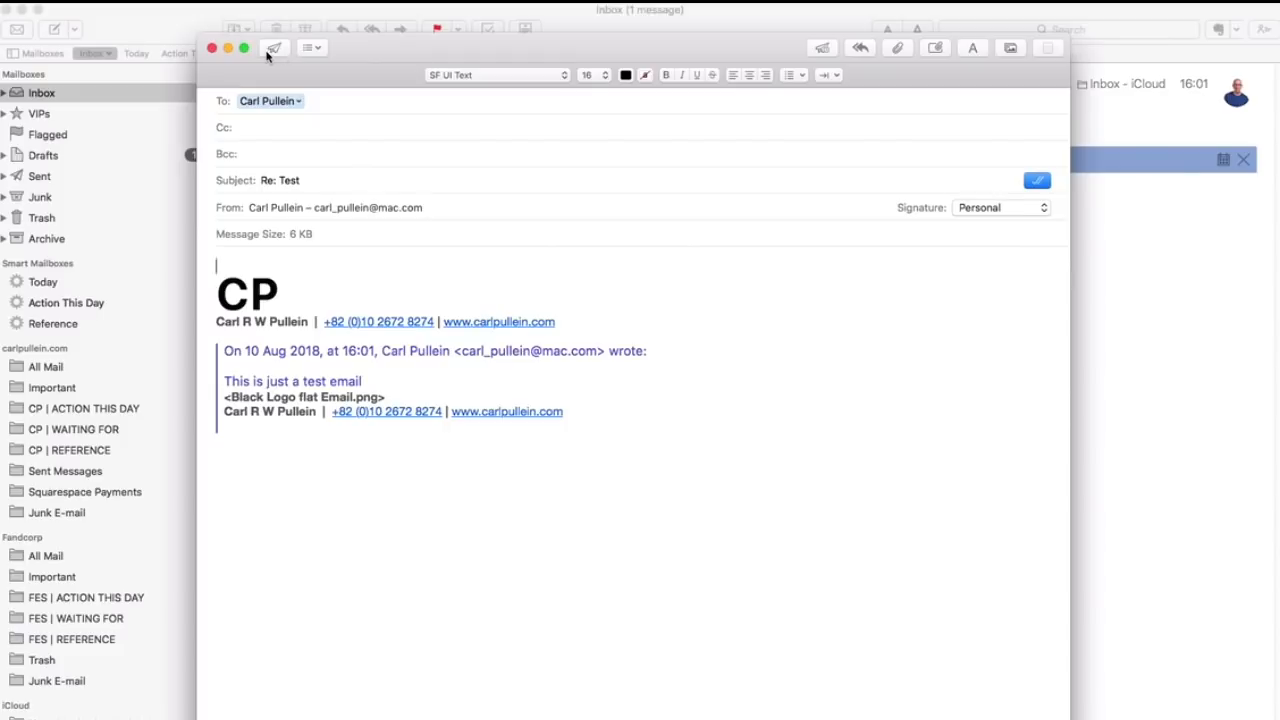
{"action": "mouse_move", "coordinate": [692, 588]}
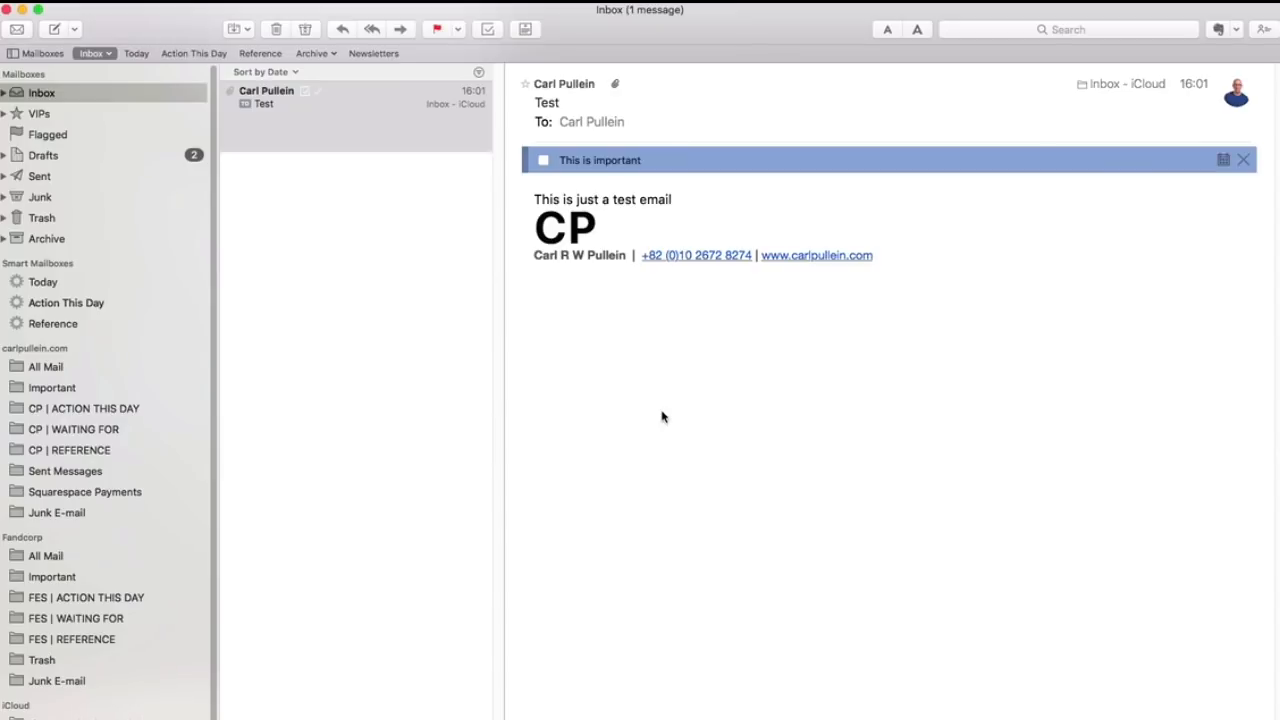
{"action": "mouse_move", "coordinate": [72, 304]}
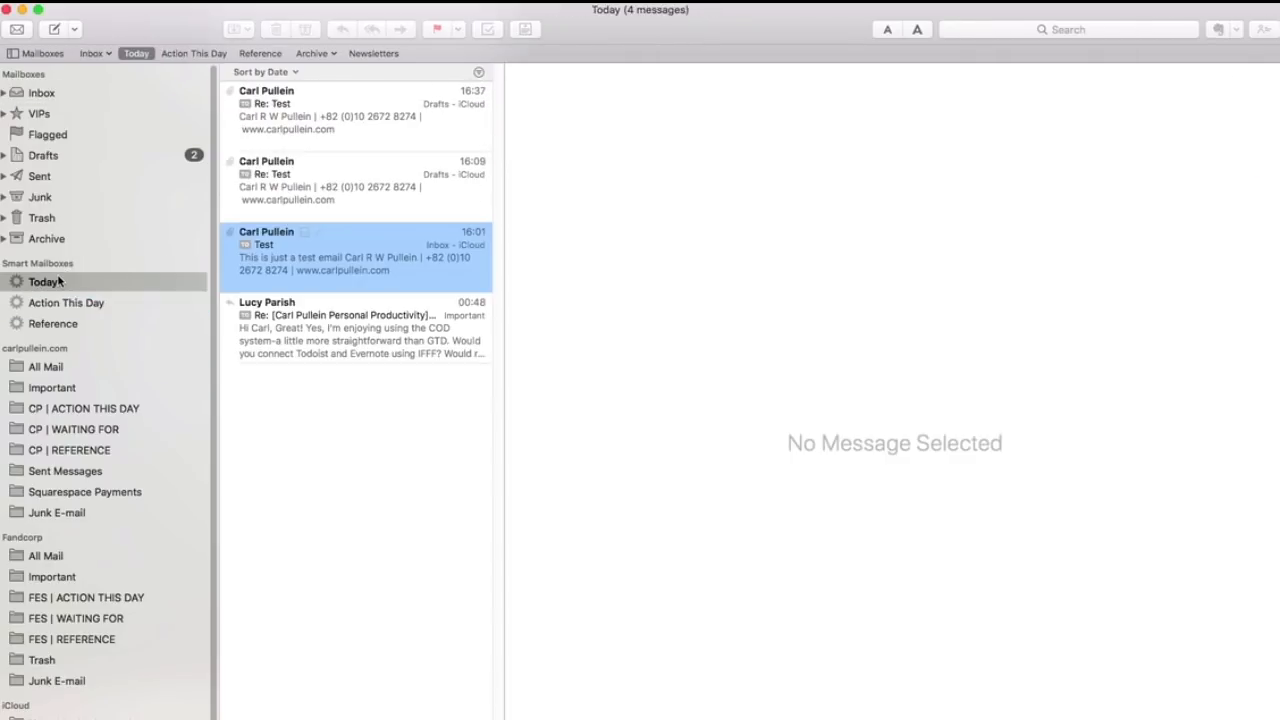
Step: Revisit the Reference smart mailbox, then show the empty VIPs mailbox
{"action": "left_click", "coordinate": [52, 324]}
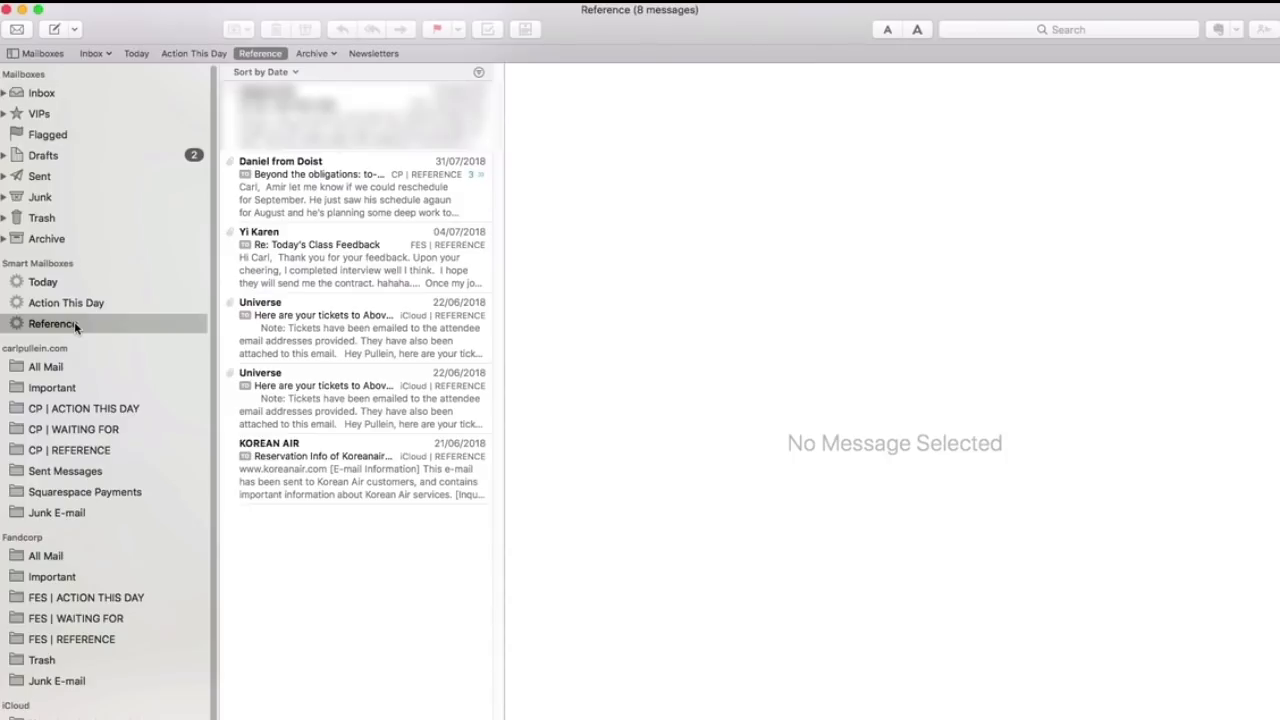
{"action": "mouse_move", "coordinate": [52, 340]}
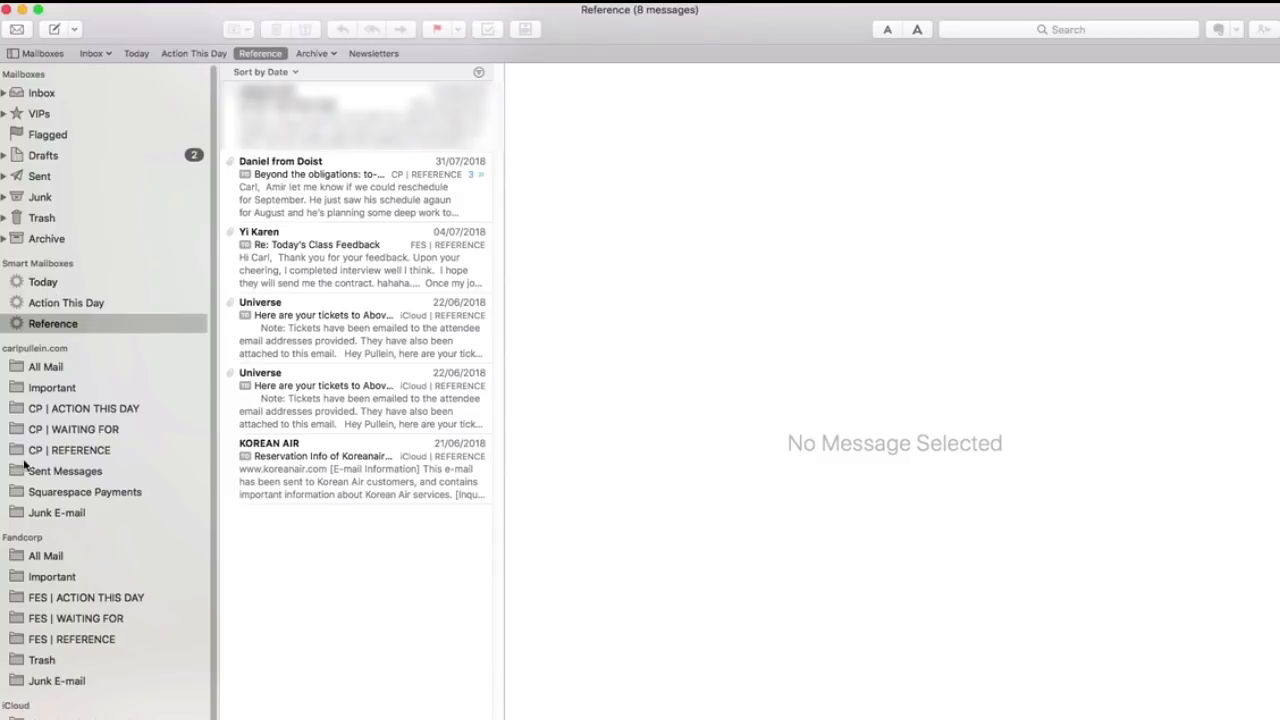
{"action": "mouse_move", "coordinate": [84, 332]}
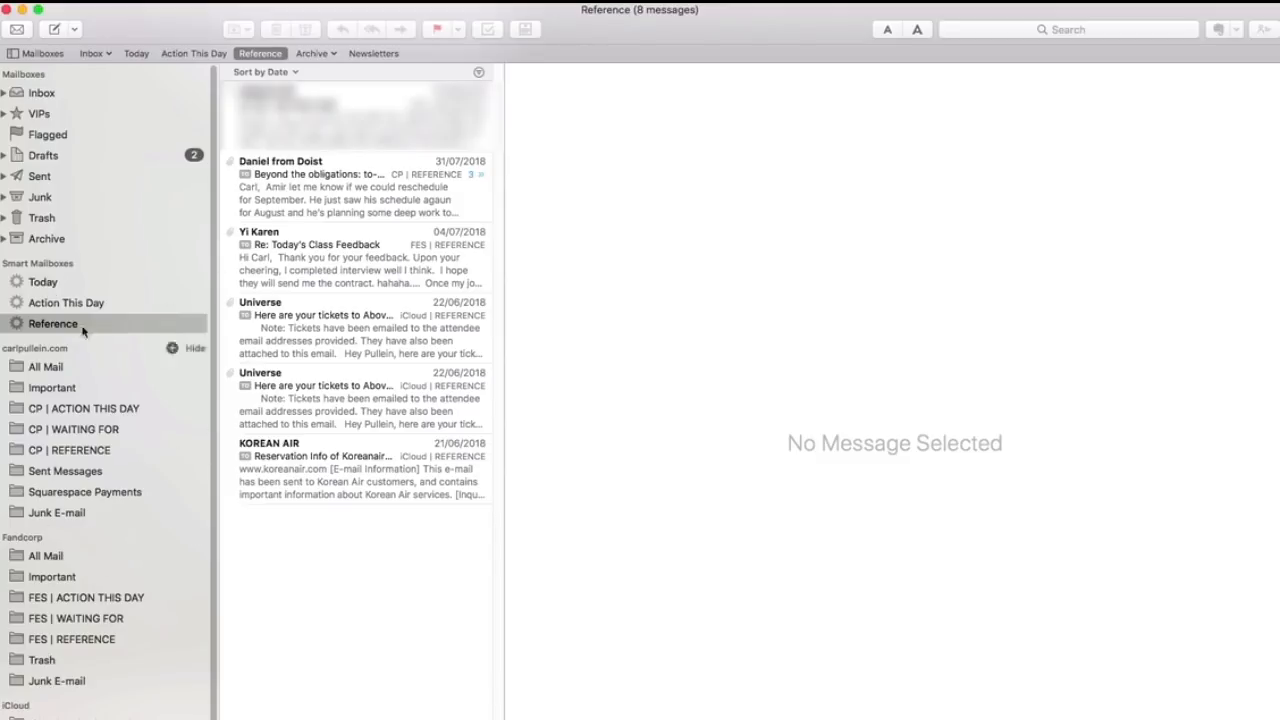
{"action": "mouse_move", "coordinate": [84, 456]}
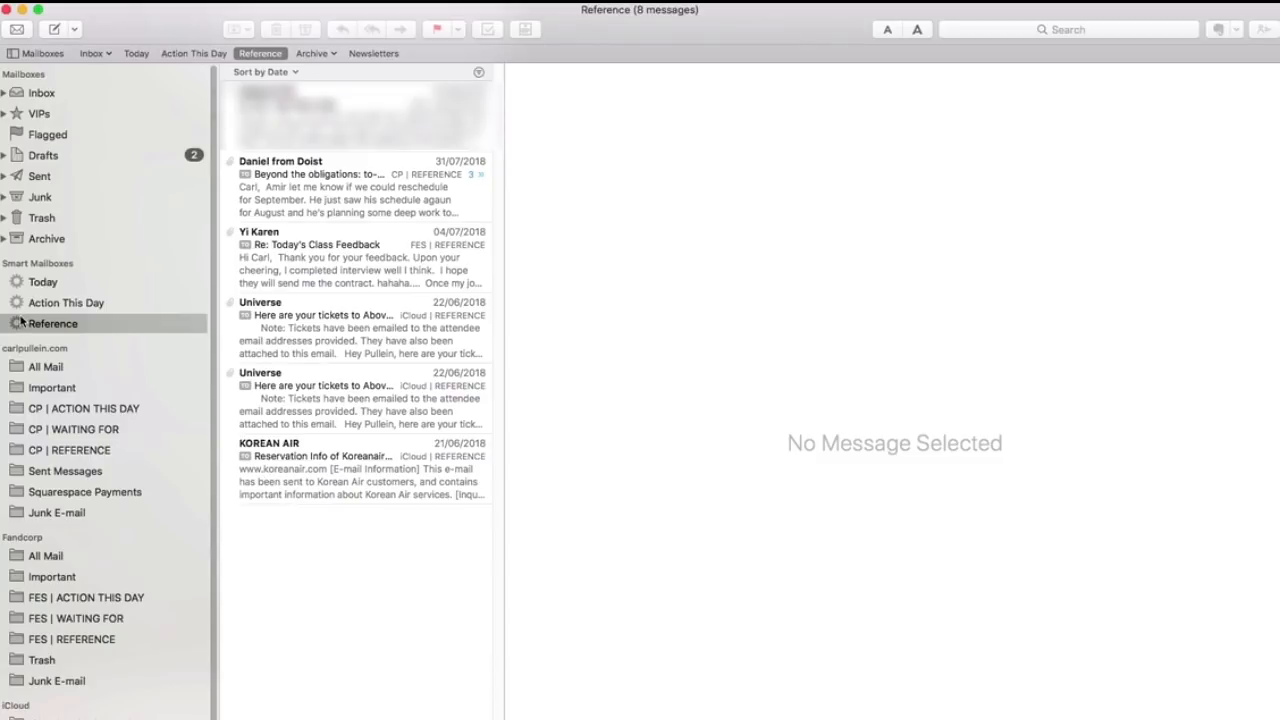
{"action": "mouse_move", "coordinate": [250, 580]}
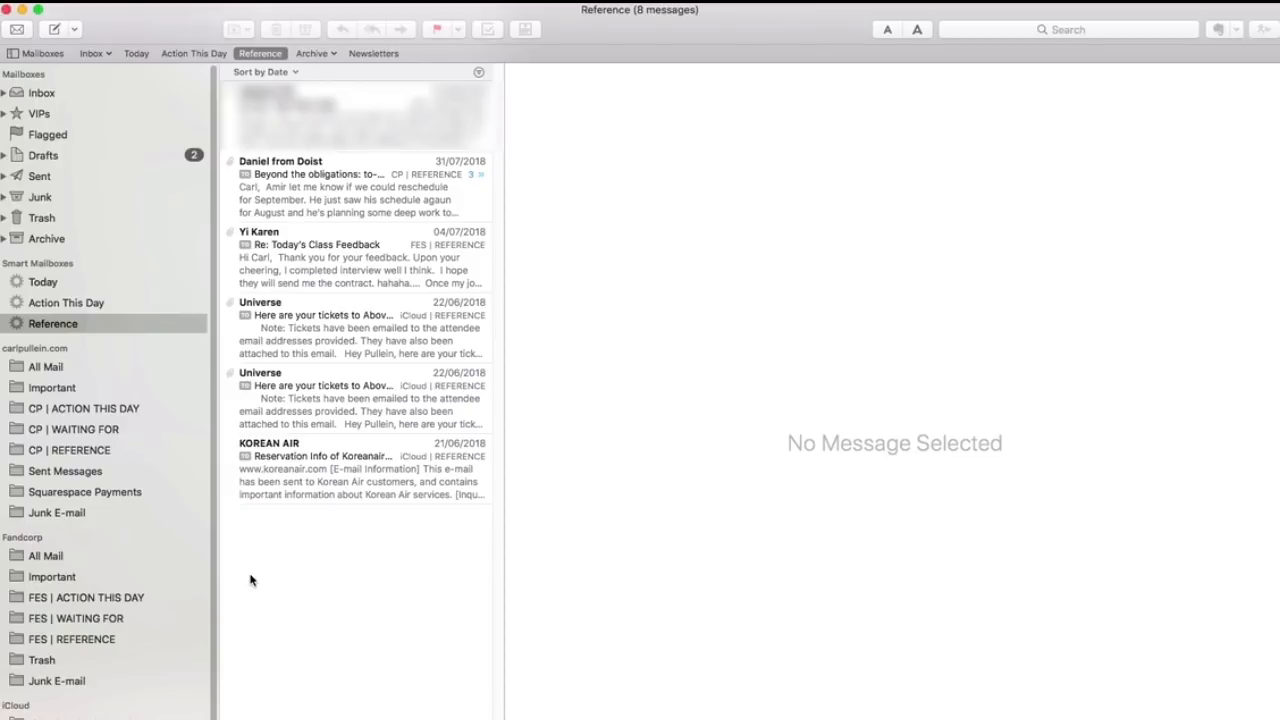
{"action": "left_click", "coordinate": [38, 112]}
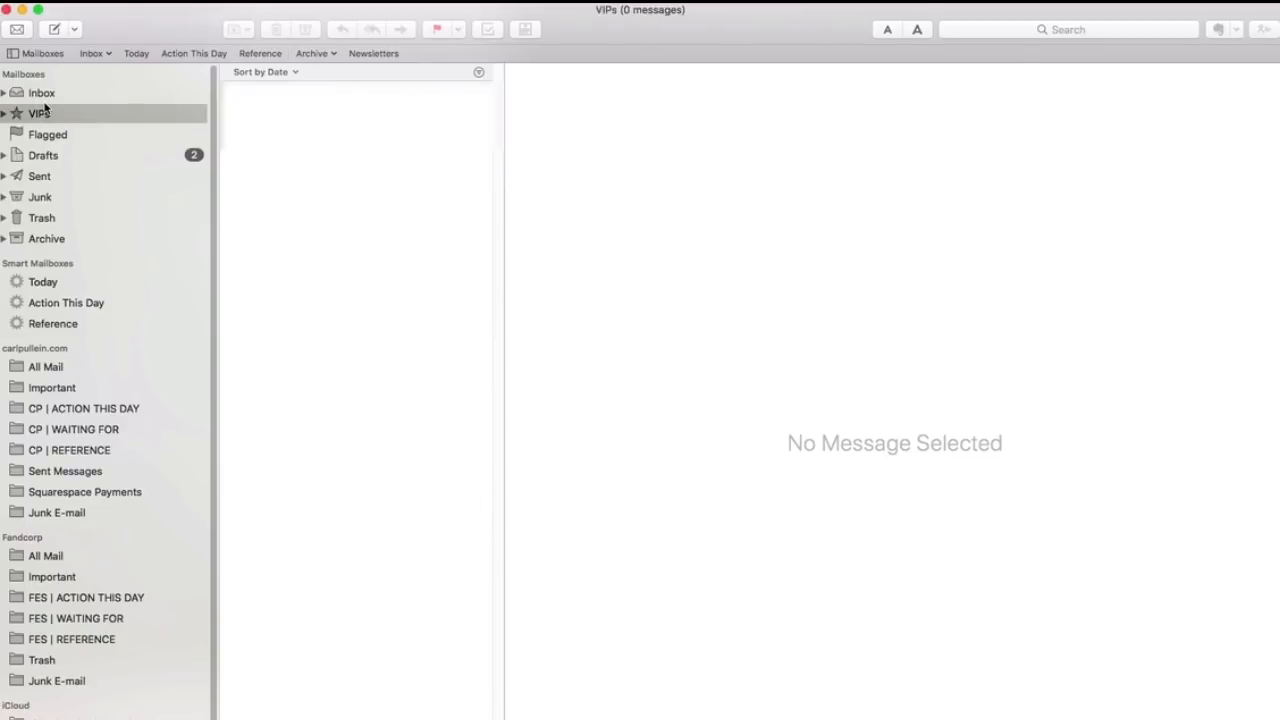
Step: Return to the Inbox and archive the Test email, leaving zero messages
{"action": "left_click", "coordinate": [42, 92]}
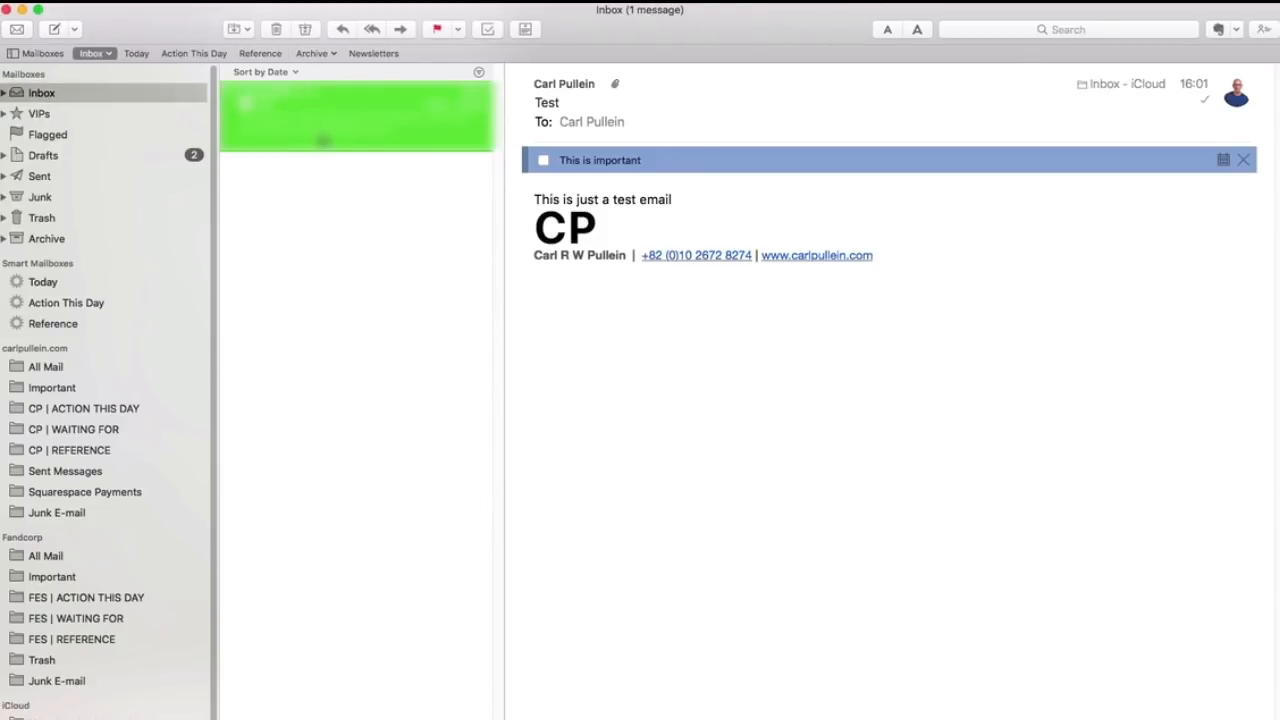
{"action": "left_click", "coordinate": [276, 30]}
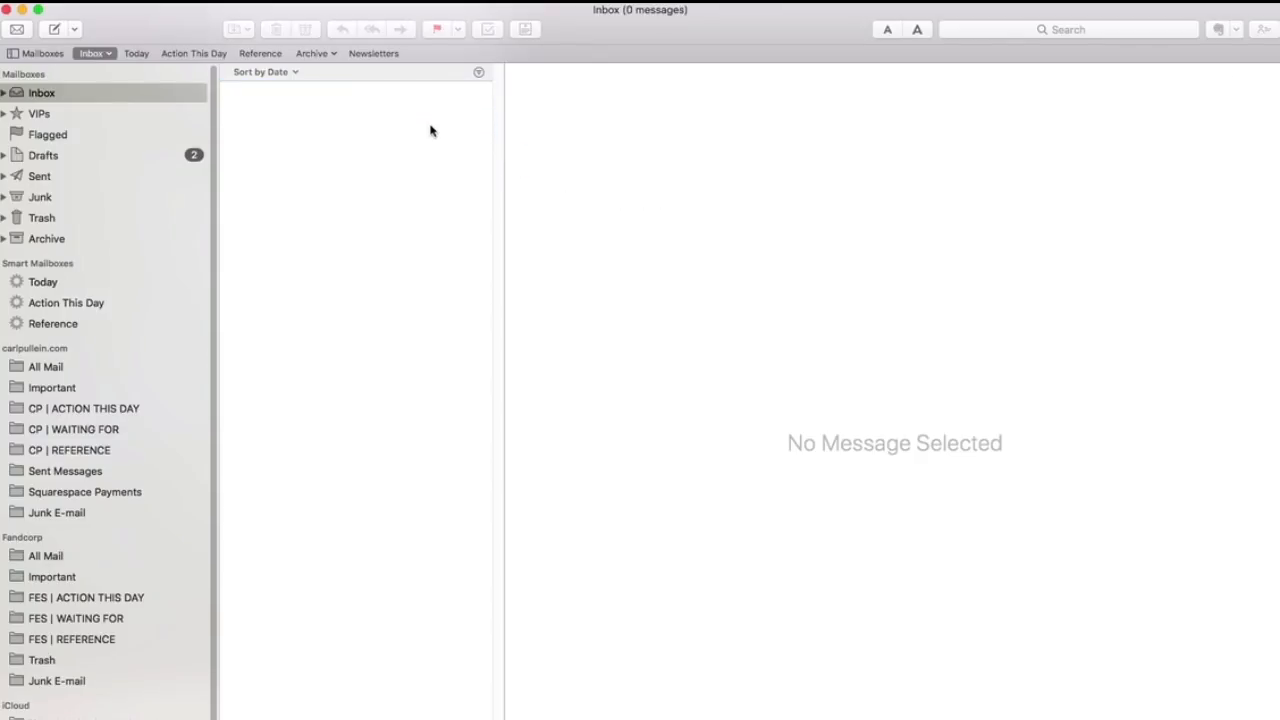
{"action": "mouse_move", "coordinate": [794, 408]}
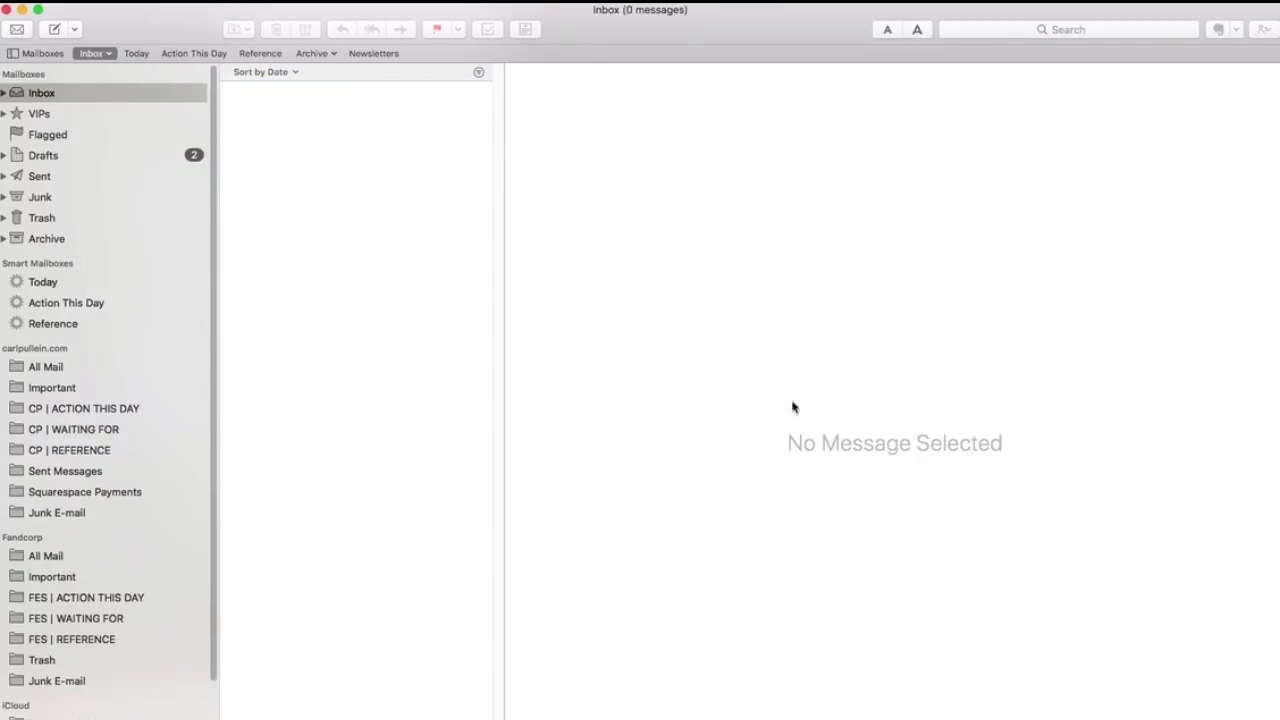
{"action": "mouse_move", "coordinate": [416, 320]}
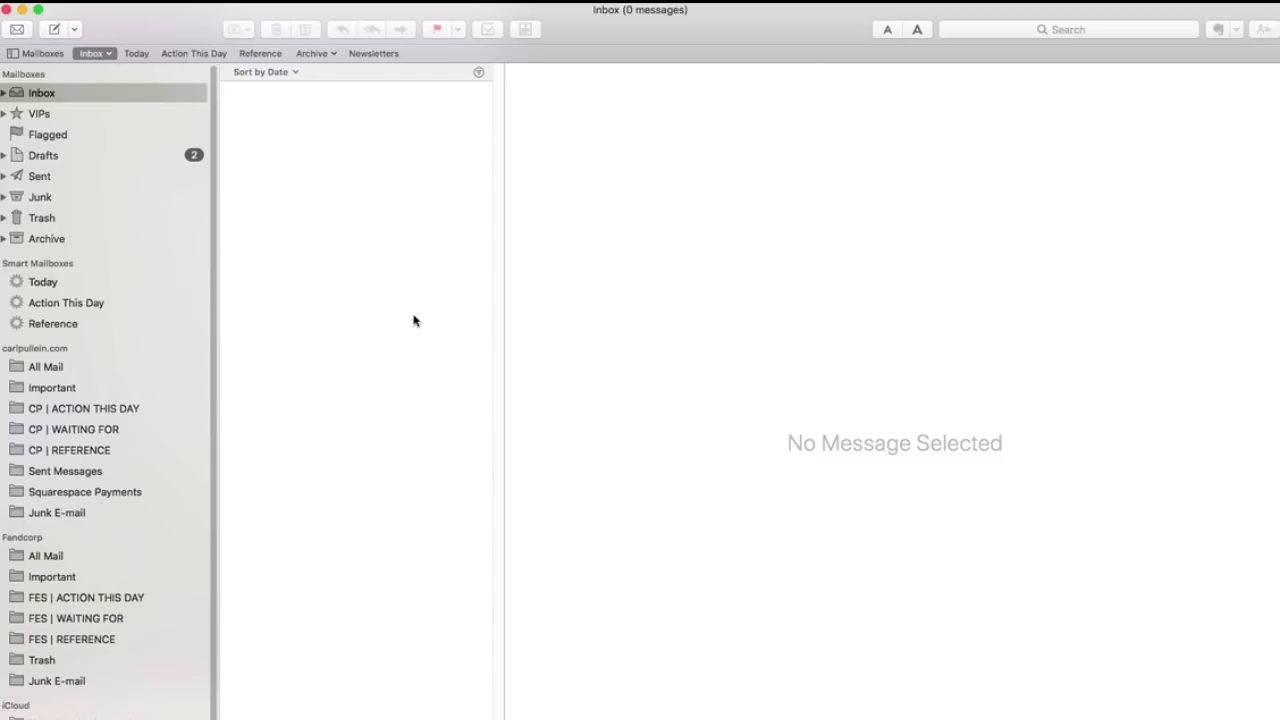
{"action": "mouse_move", "coordinate": [54, 428]}
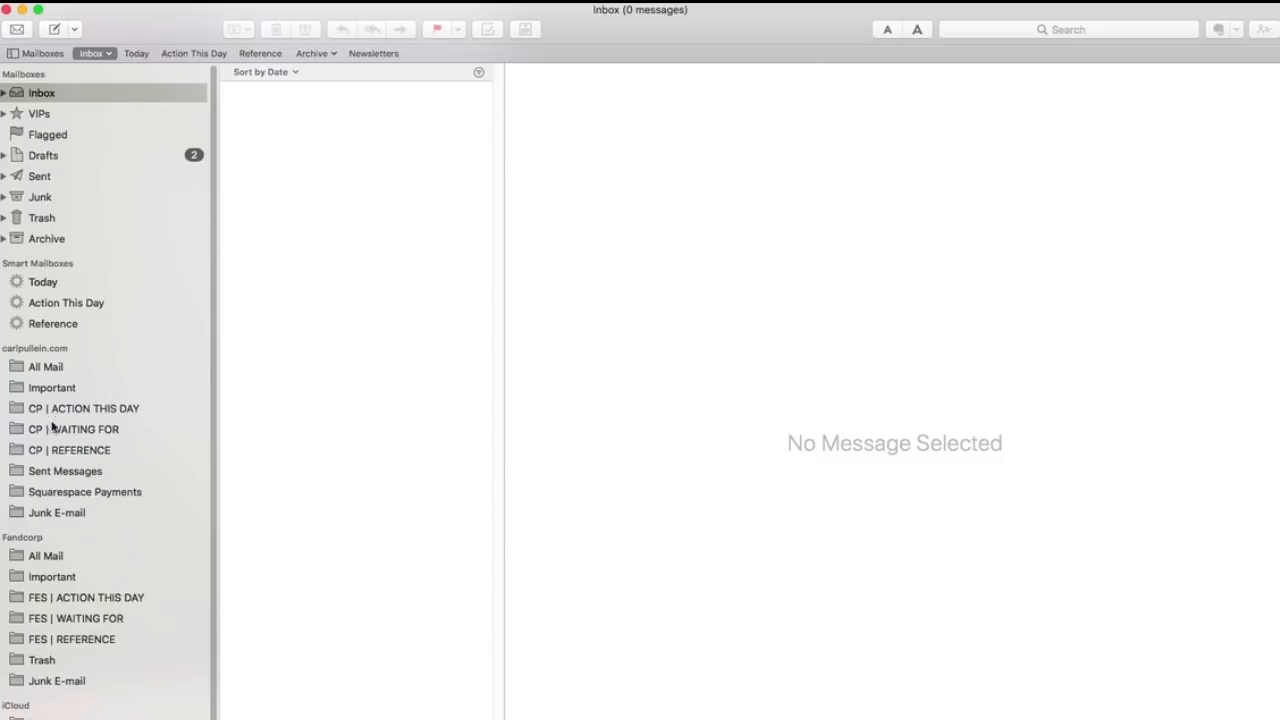
{"action": "mouse_move", "coordinate": [40, 404]}
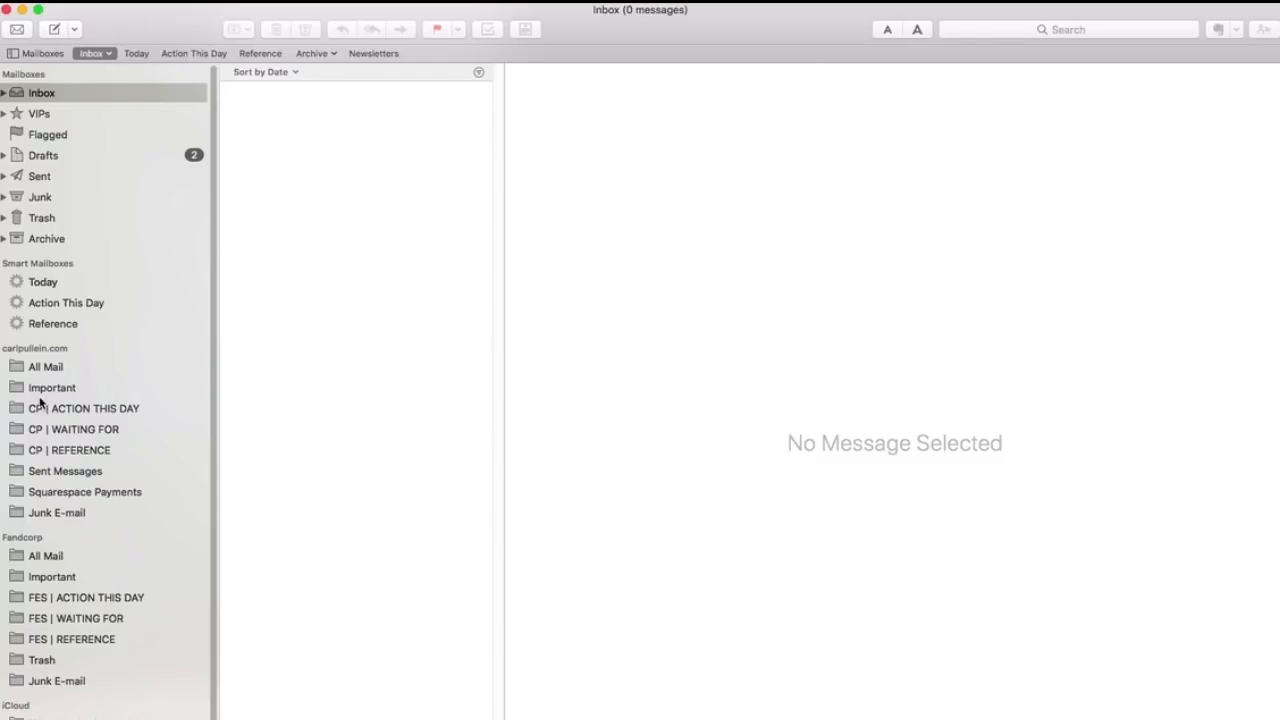
{"action": "left_click", "coordinate": [4, 238]}
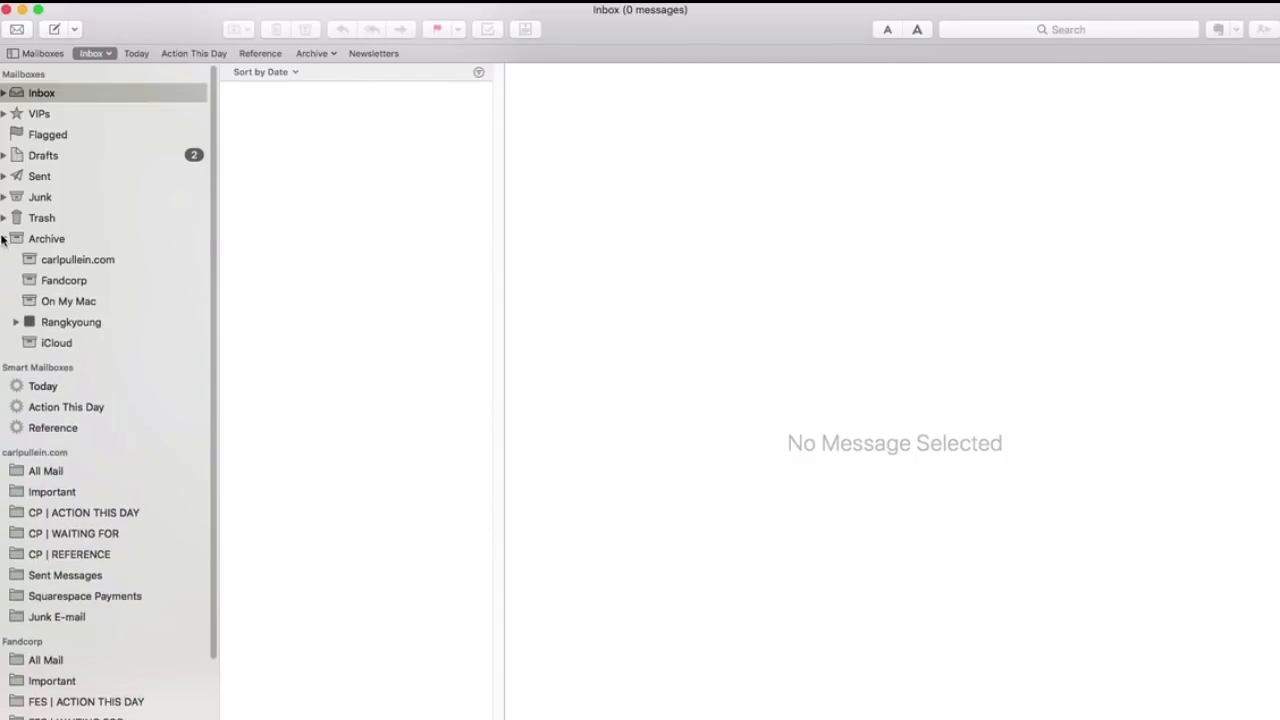
{"action": "left_click", "coordinate": [78, 260]}
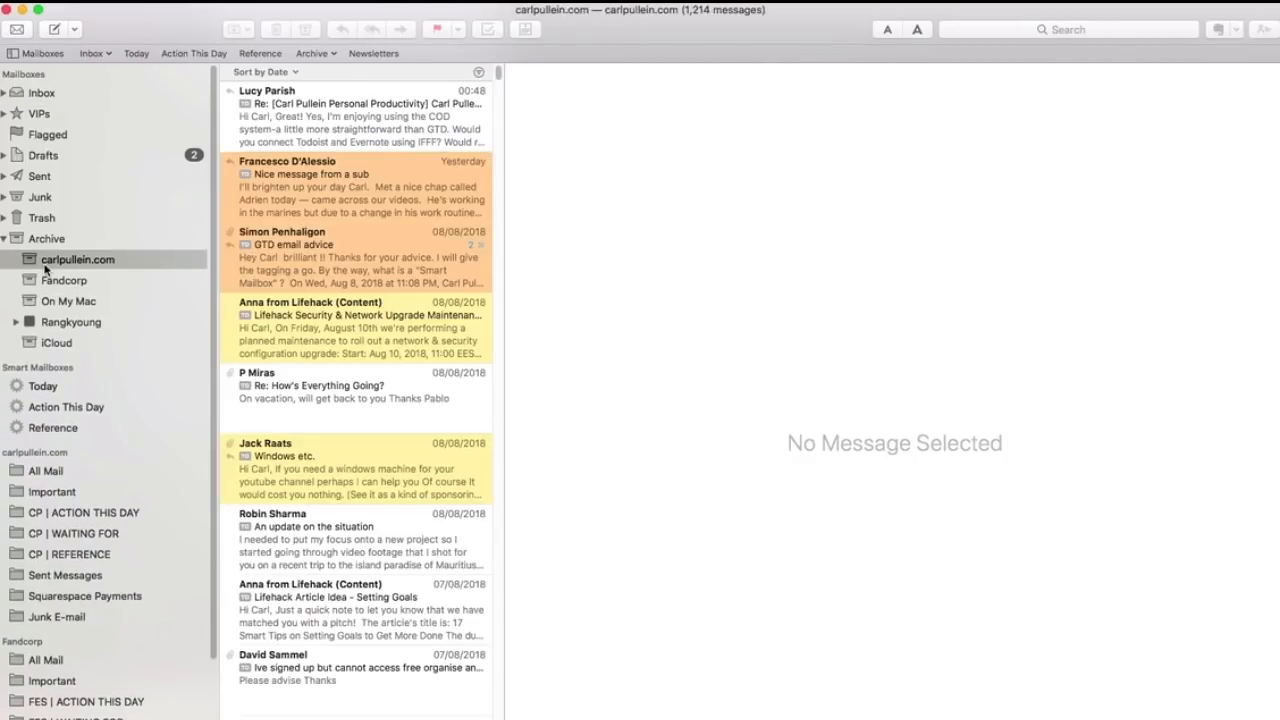
{"action": "scroll", "scroll_direction": "down", "scroll_amount": 3}
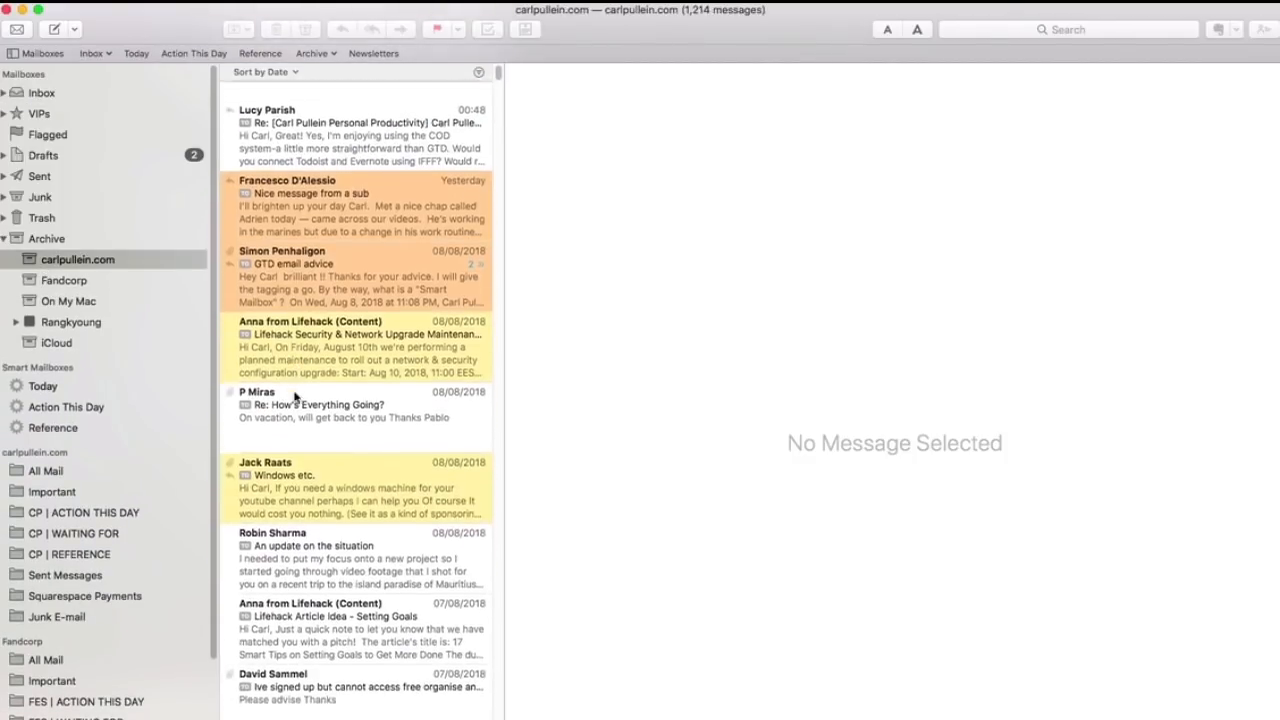
{"action": "left_click", "coordinate": [64, 280]}
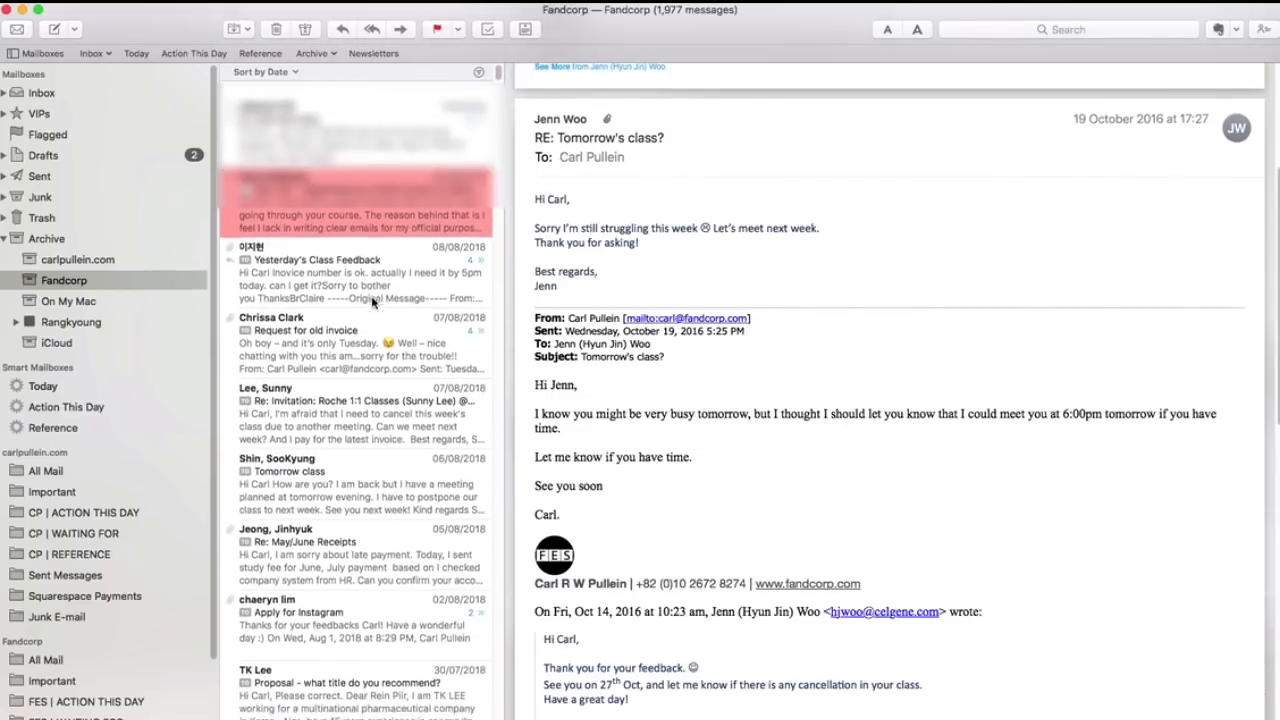
{"action": "left_click", "coordinate": [68, 300]}
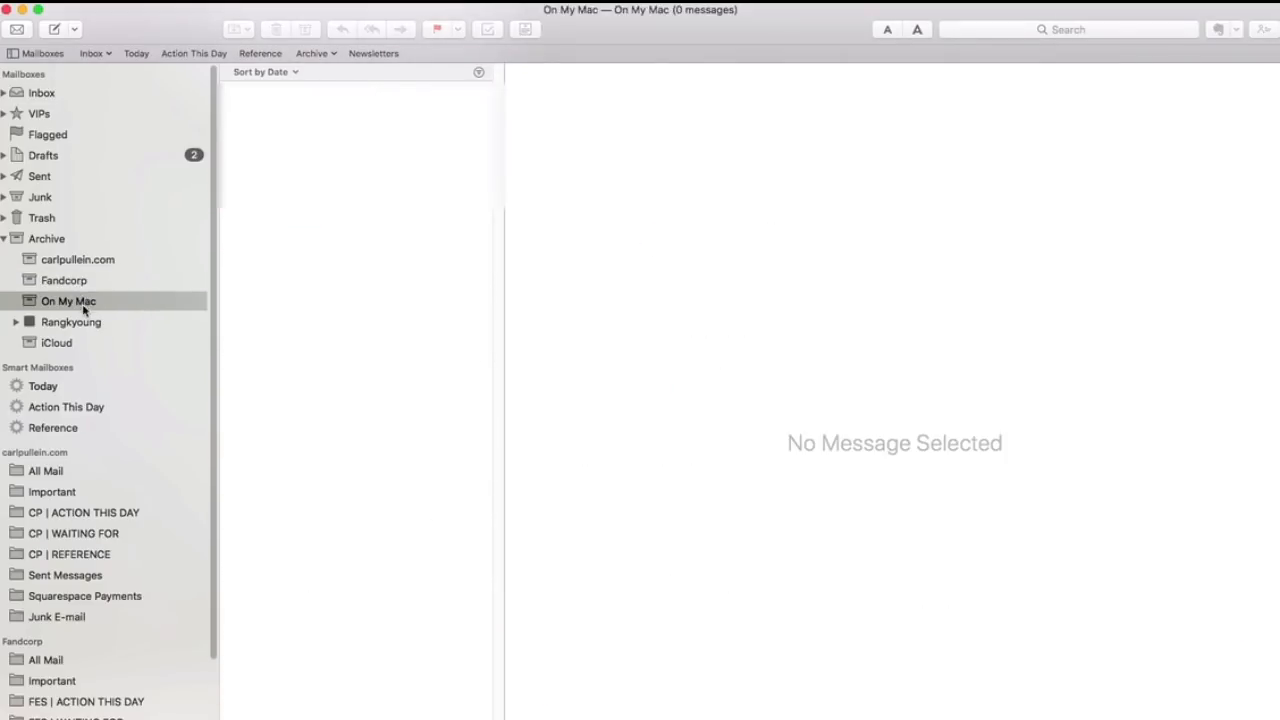
{"action": "left_click", "coordinate": [70, 320]}
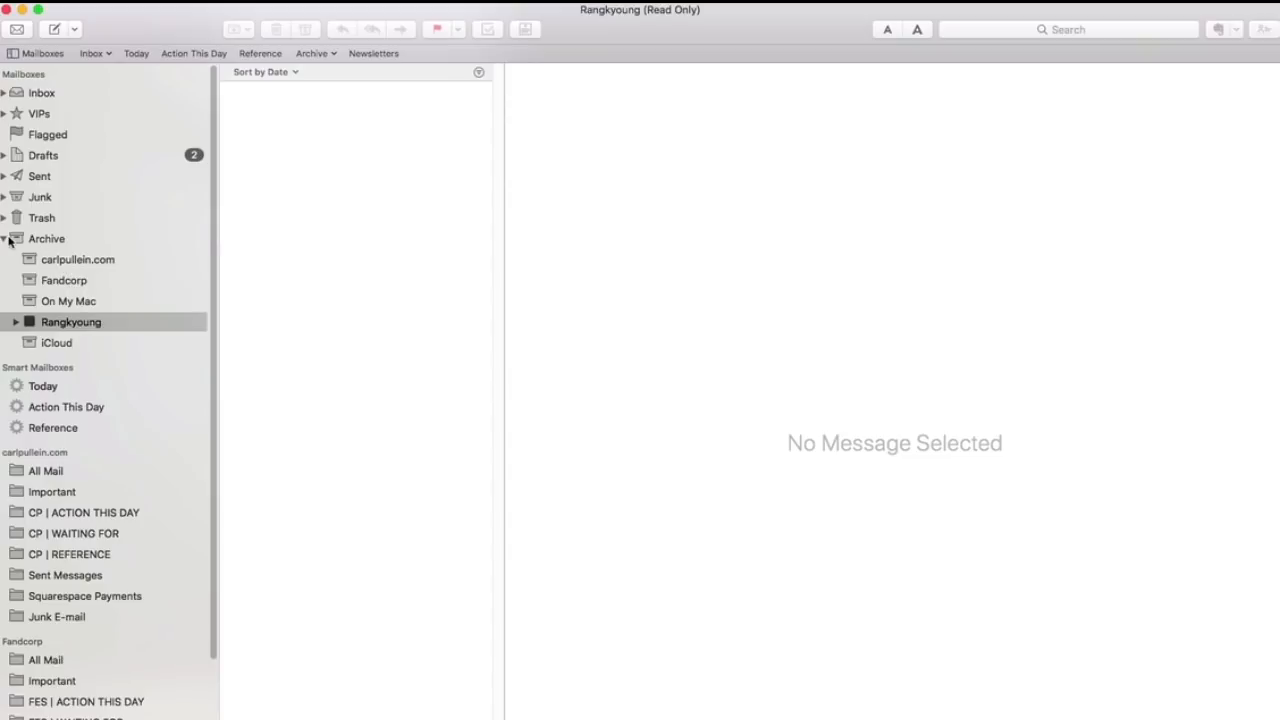
{"action": "left_click", "coordinate": [4, 238]}
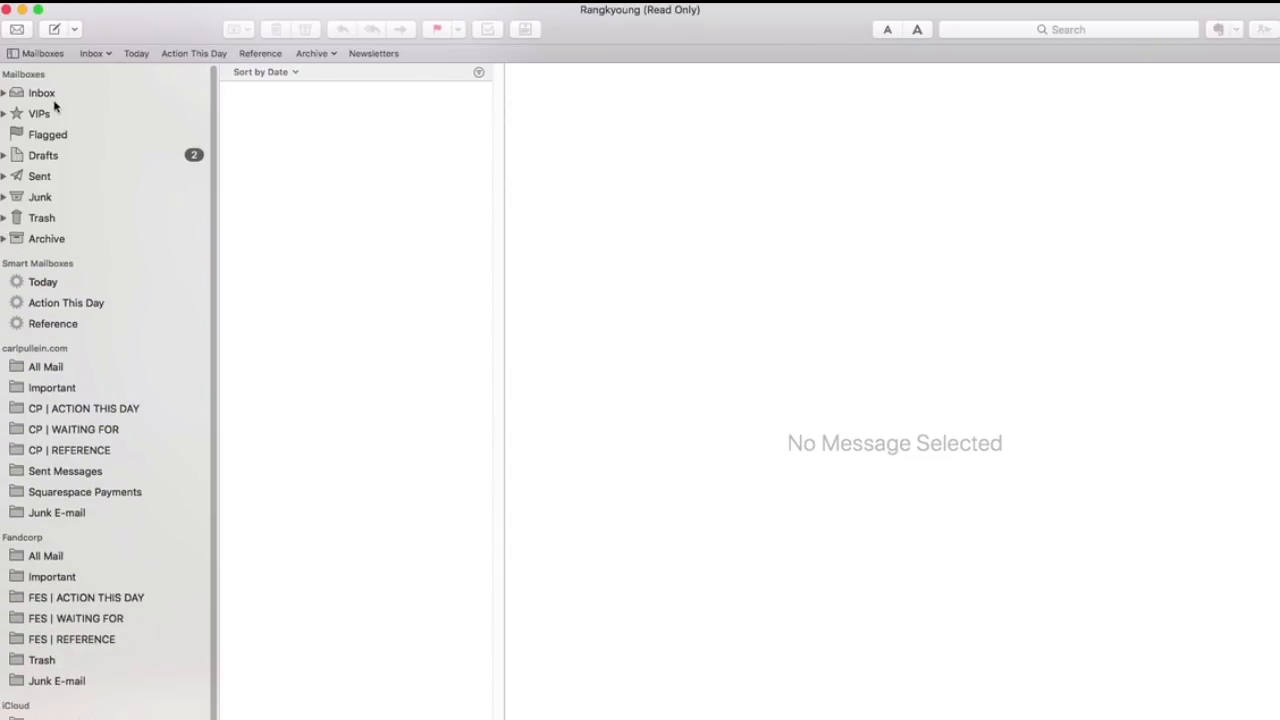
{"action": "left_click", "coordinate": [42, 92]}
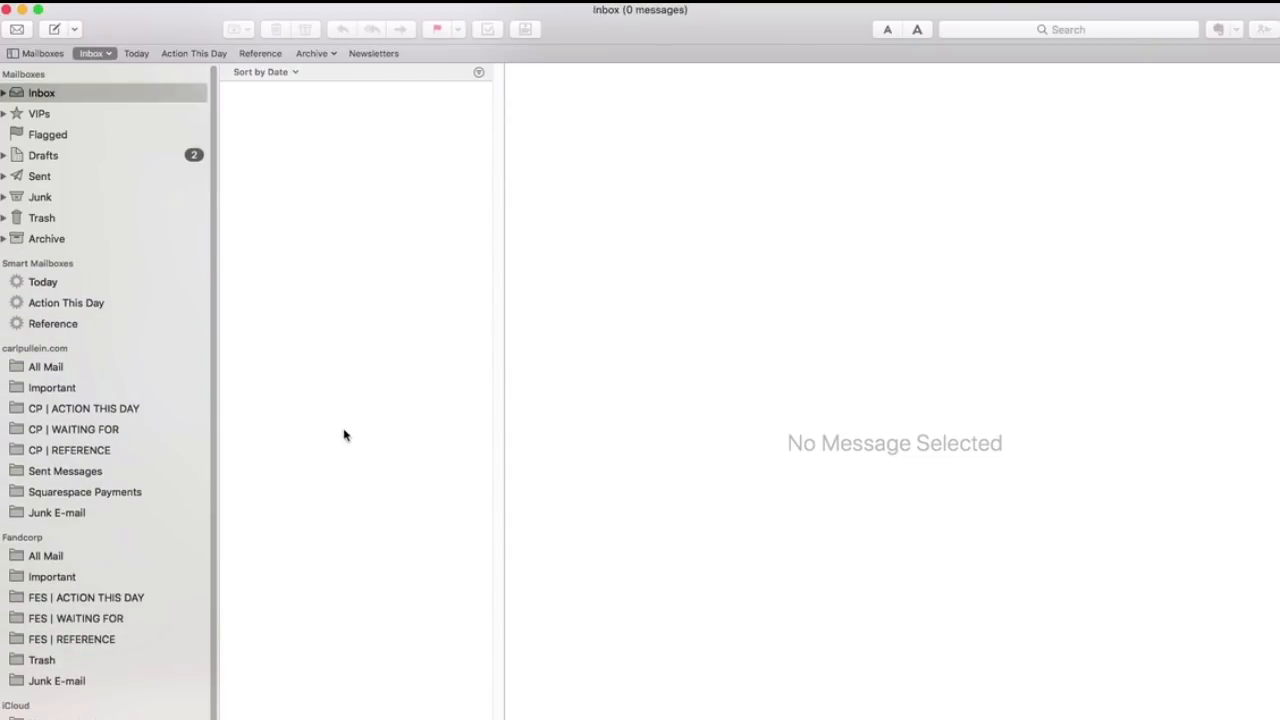